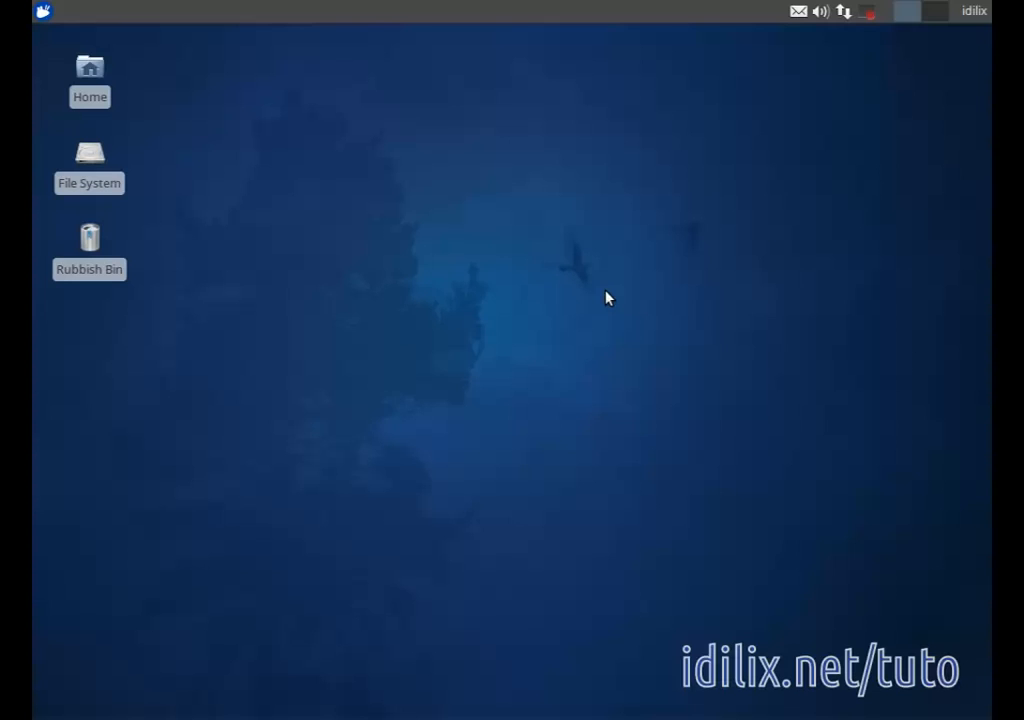
mouse_move(368, 280)
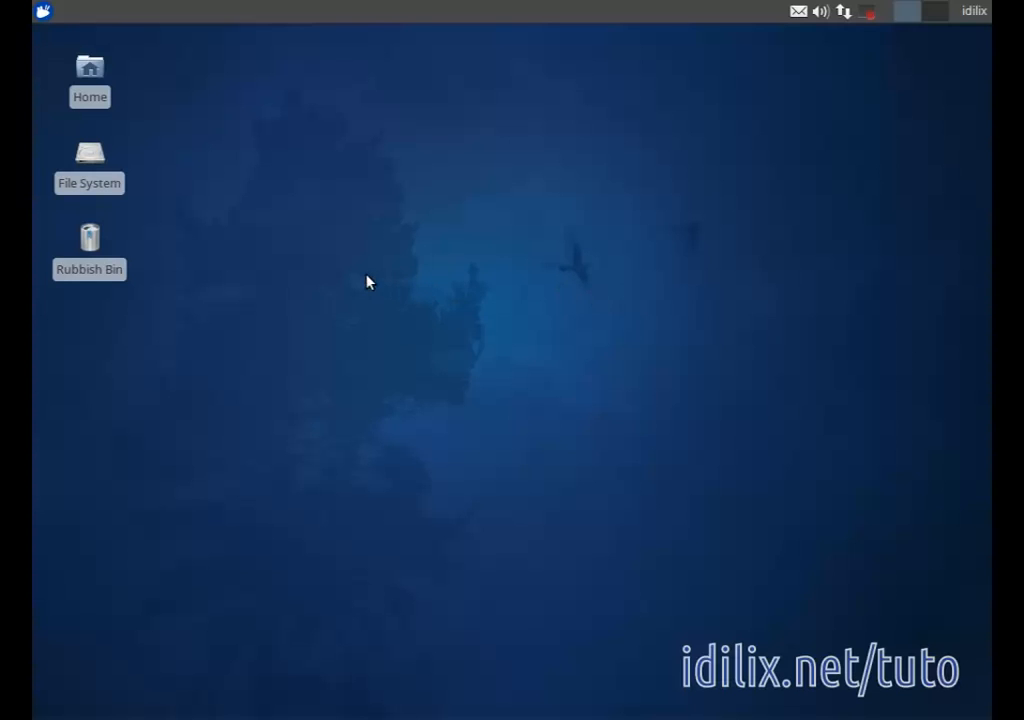
mouse_move(184, 146)
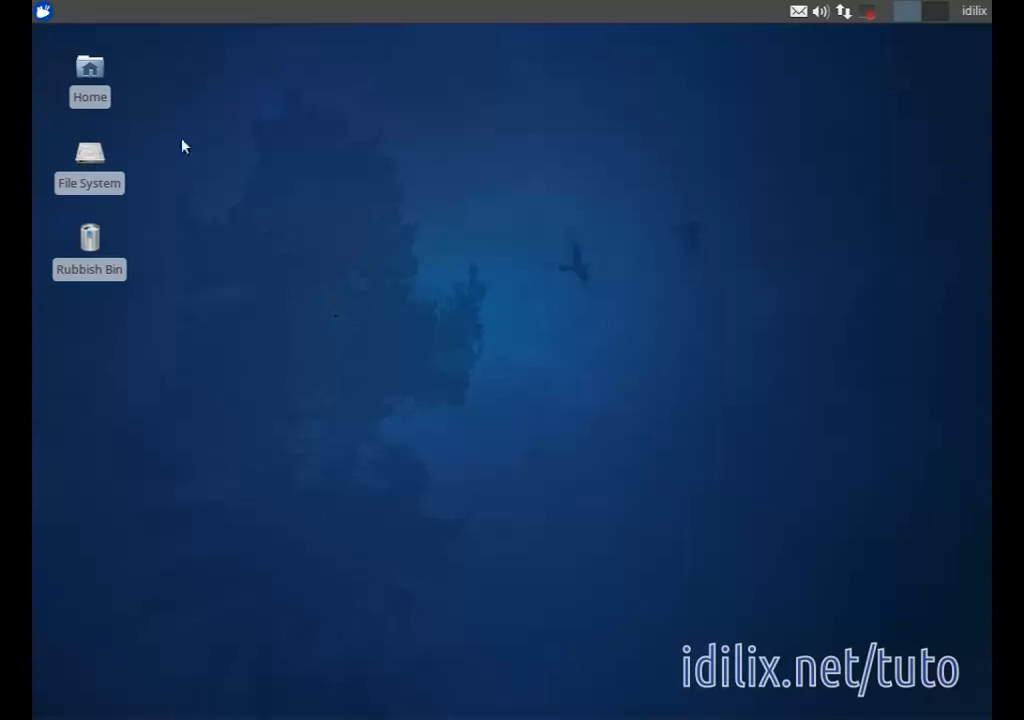
- Launch KeePassX from the Applications menu's Accessories group
left_click(44, 12)
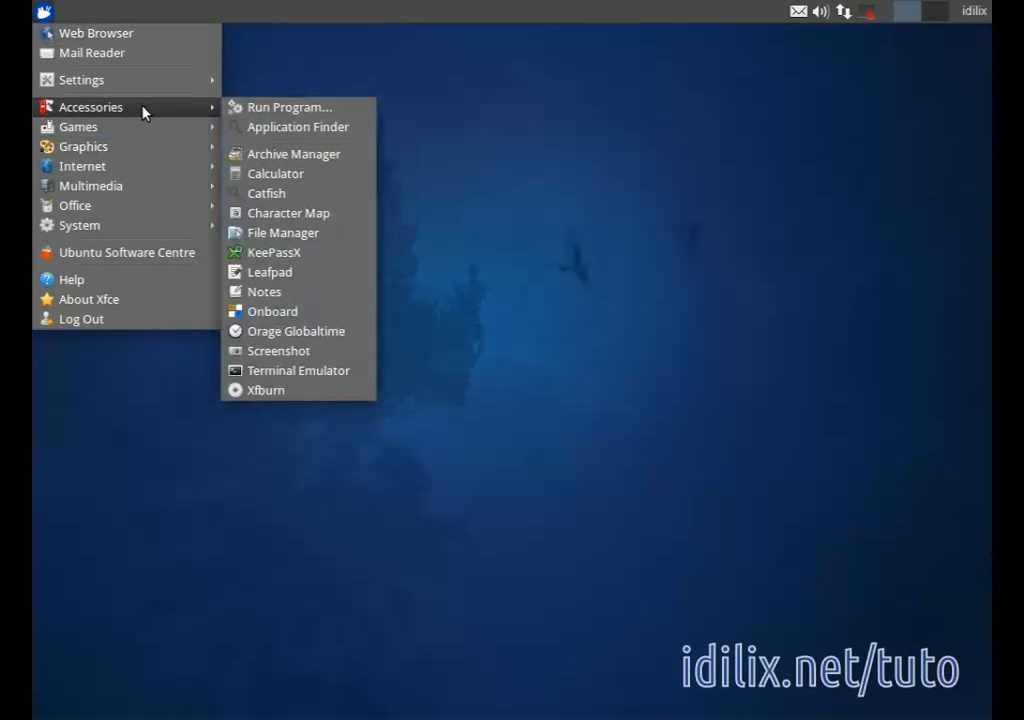
mouse_move(276, 252)
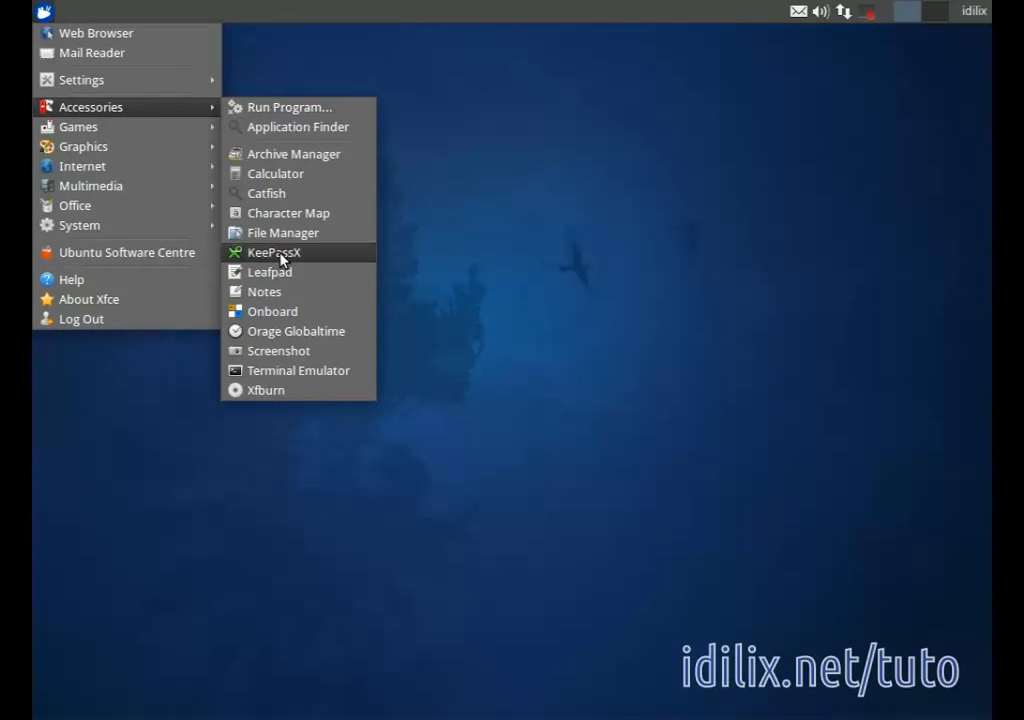
left_click(274, 252)
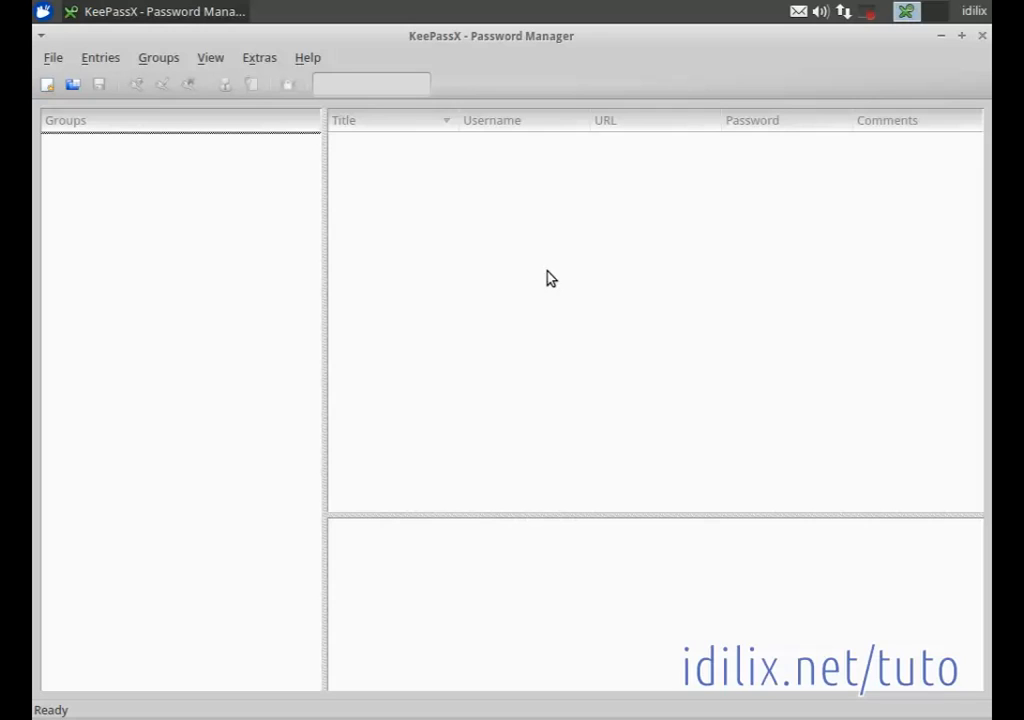
mouse_move(520, 282)
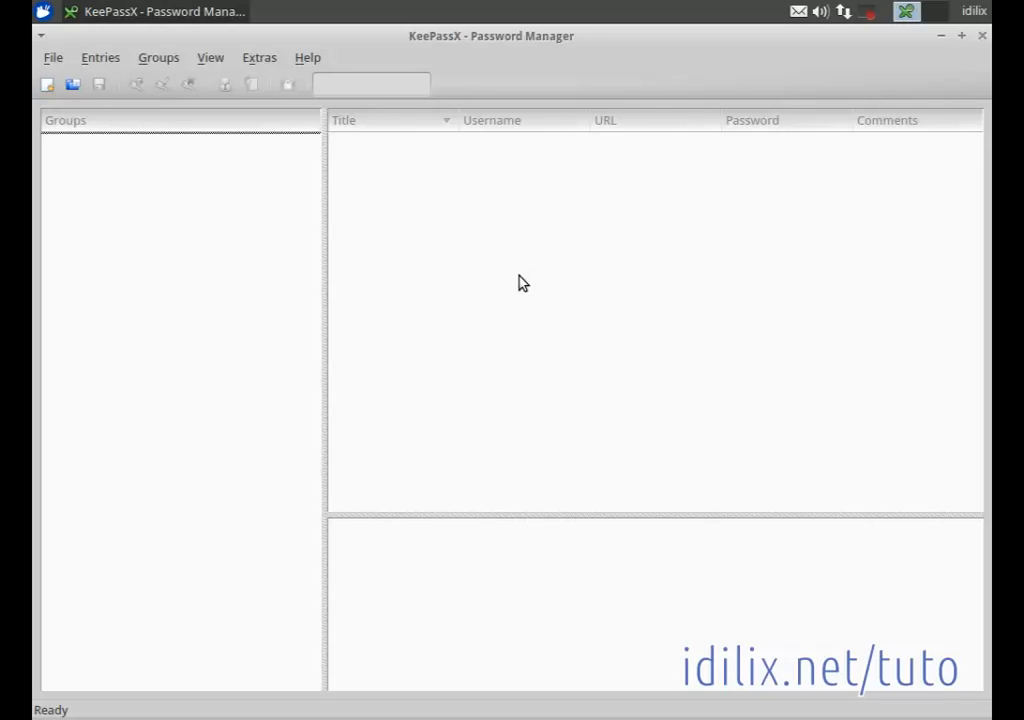
mouse_move(512, 282)
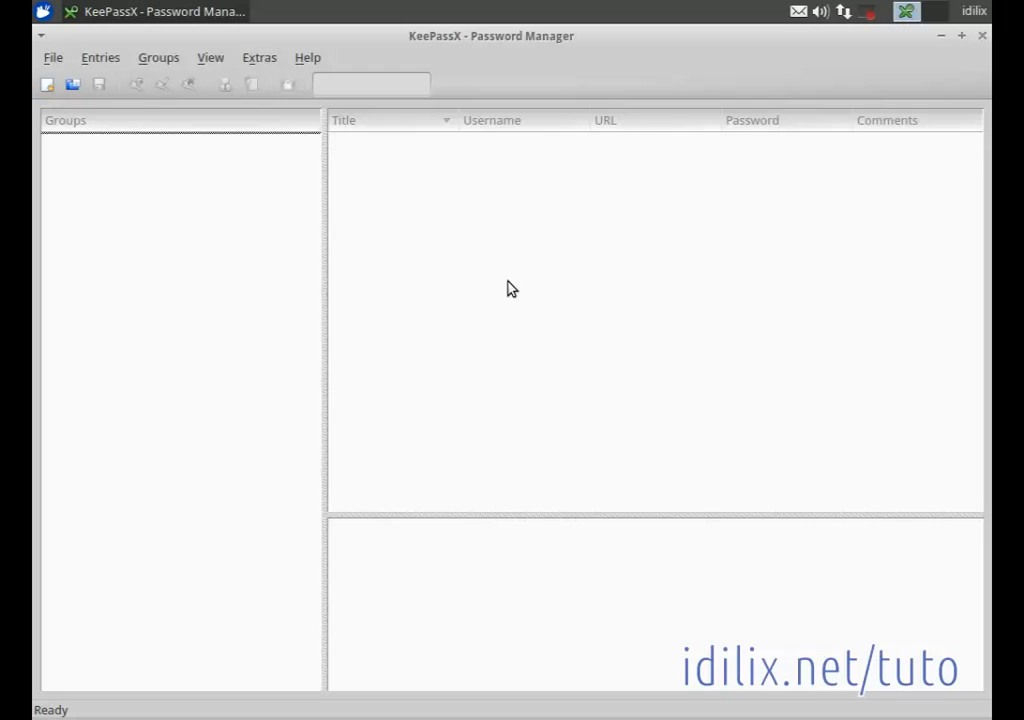
mouse_move(490, 290)
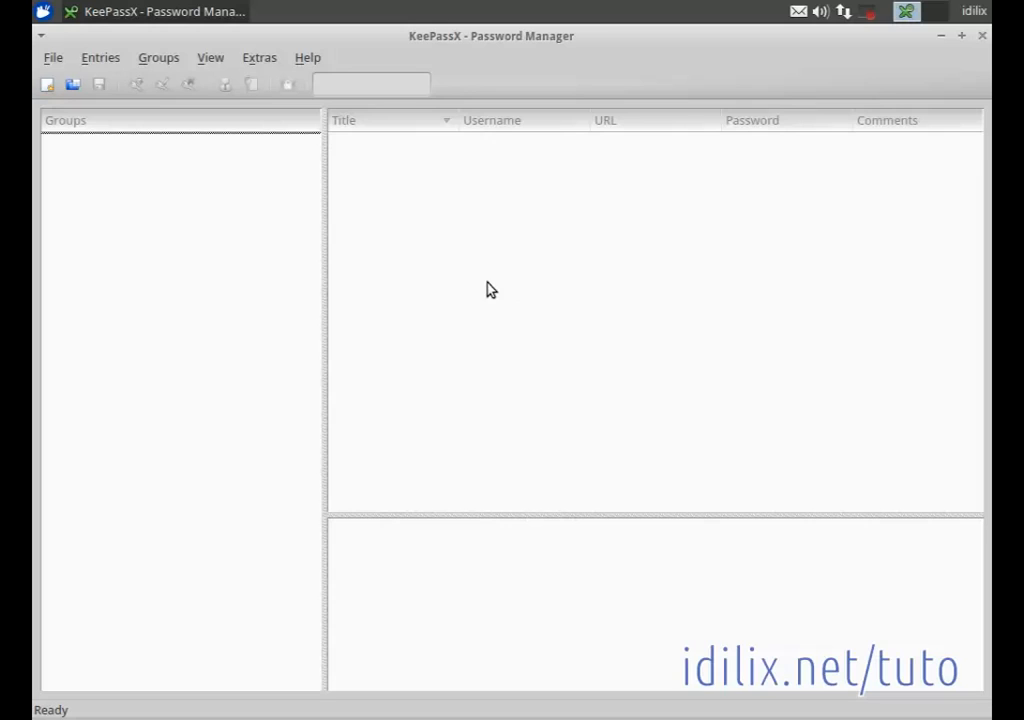
mouse_move(310, 288)
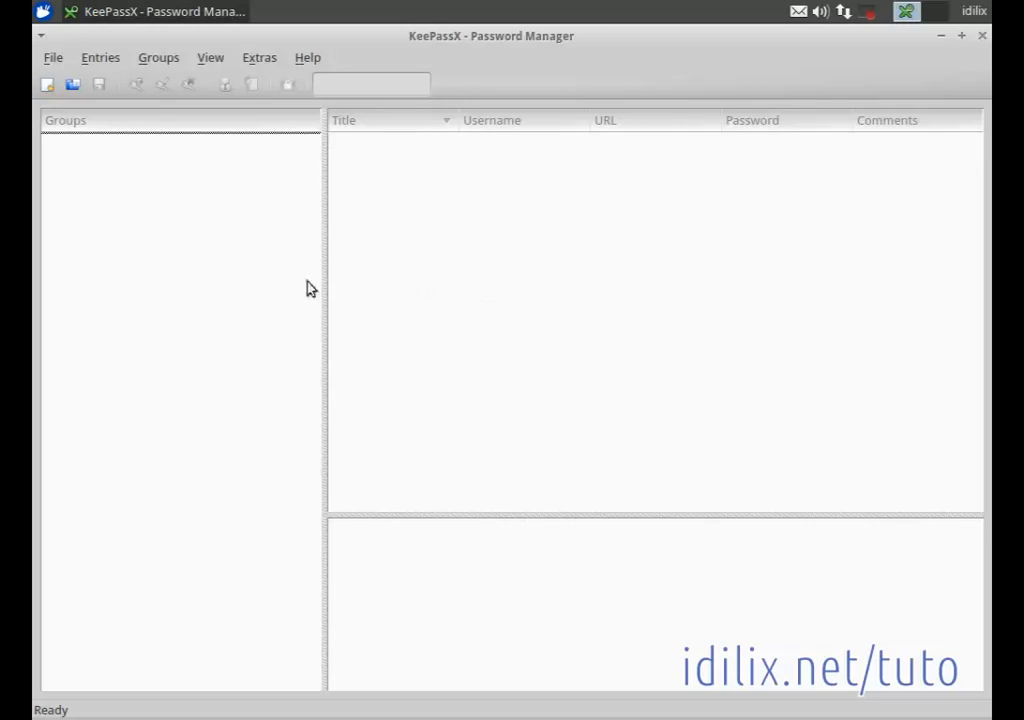
mouse_move(254, 270)
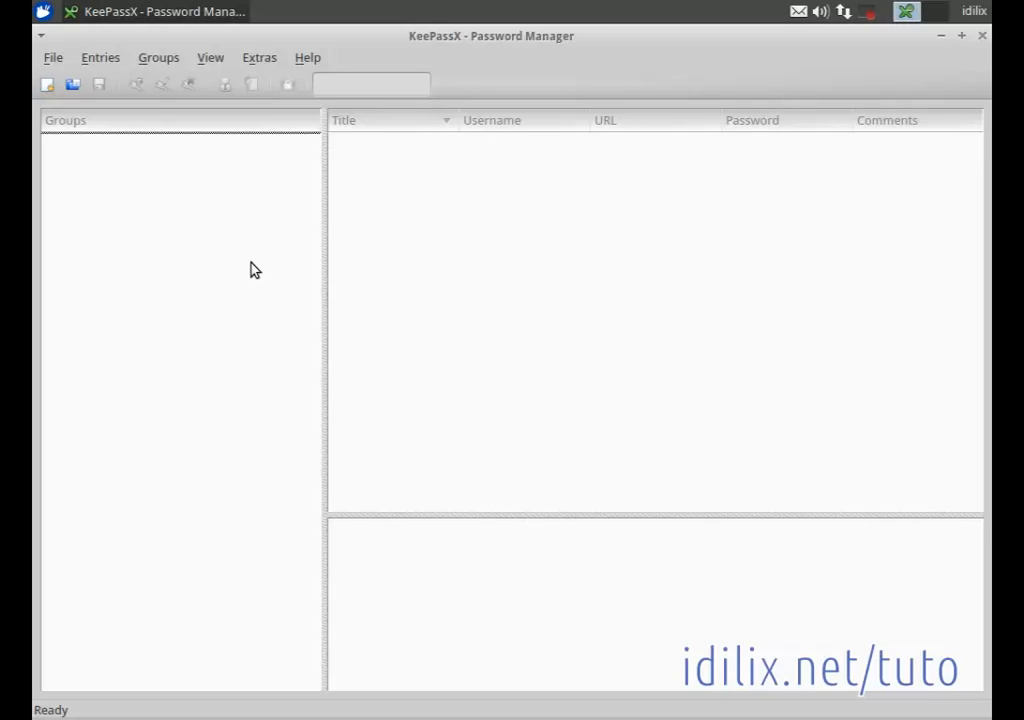
mouse_move(508, 154)
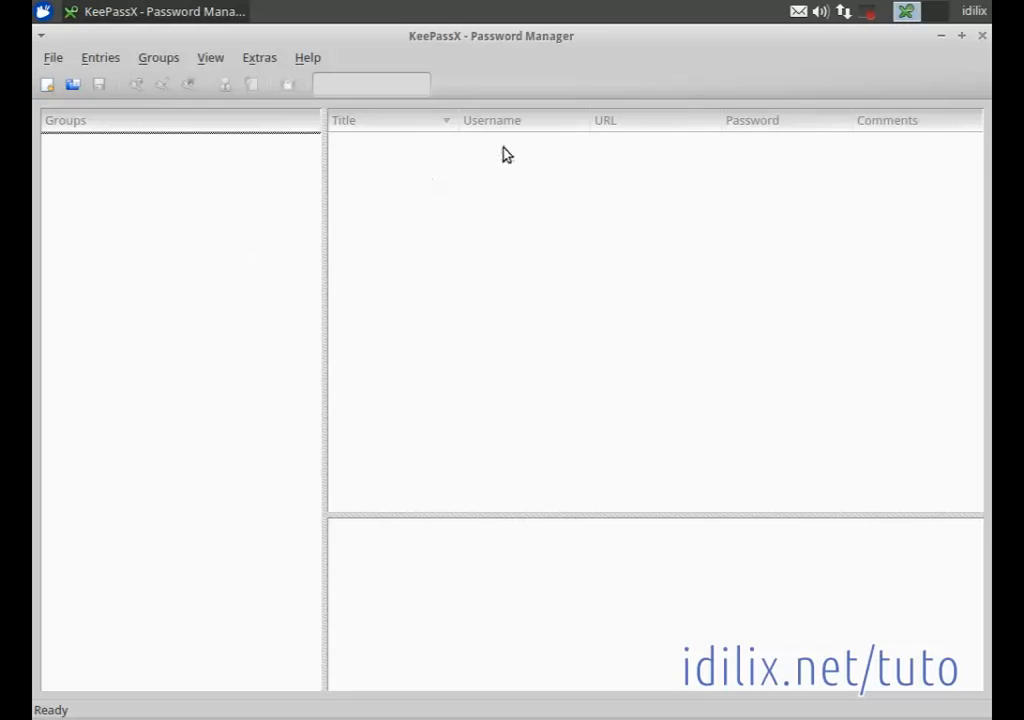
mouse_move(476, 80)
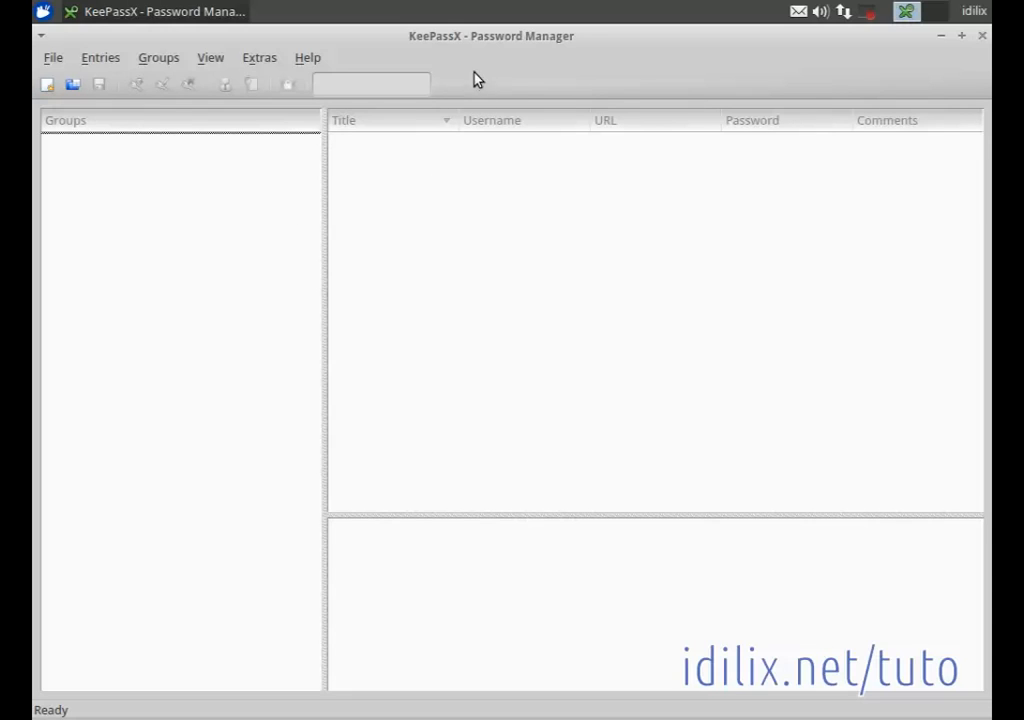
mouse_move(278, 212)
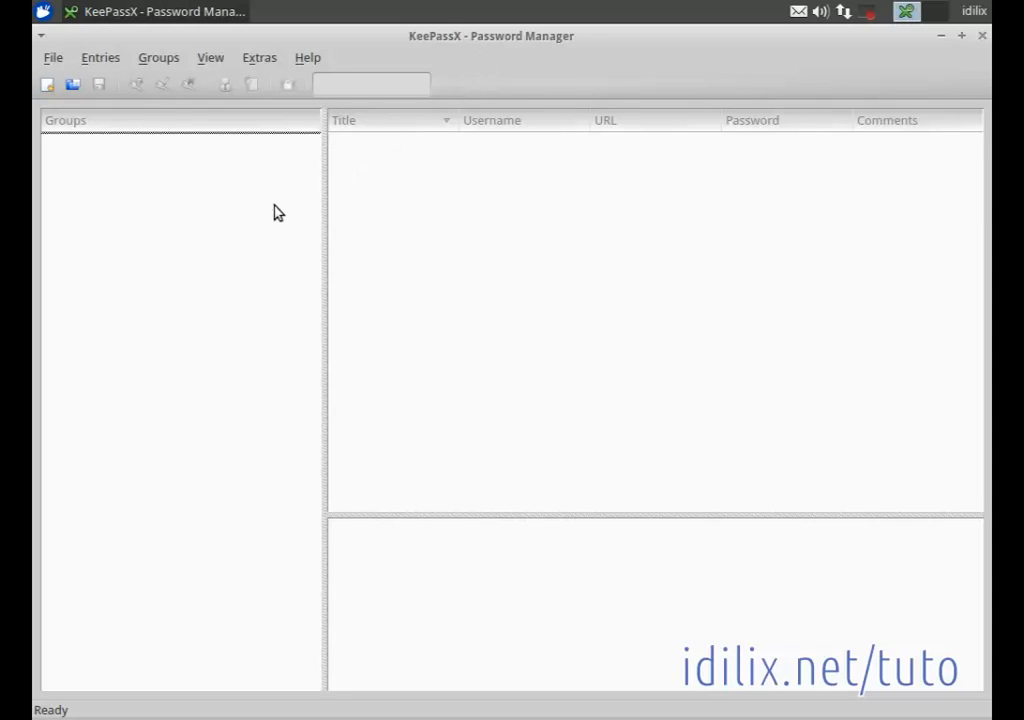
mouse_move(128, 166)
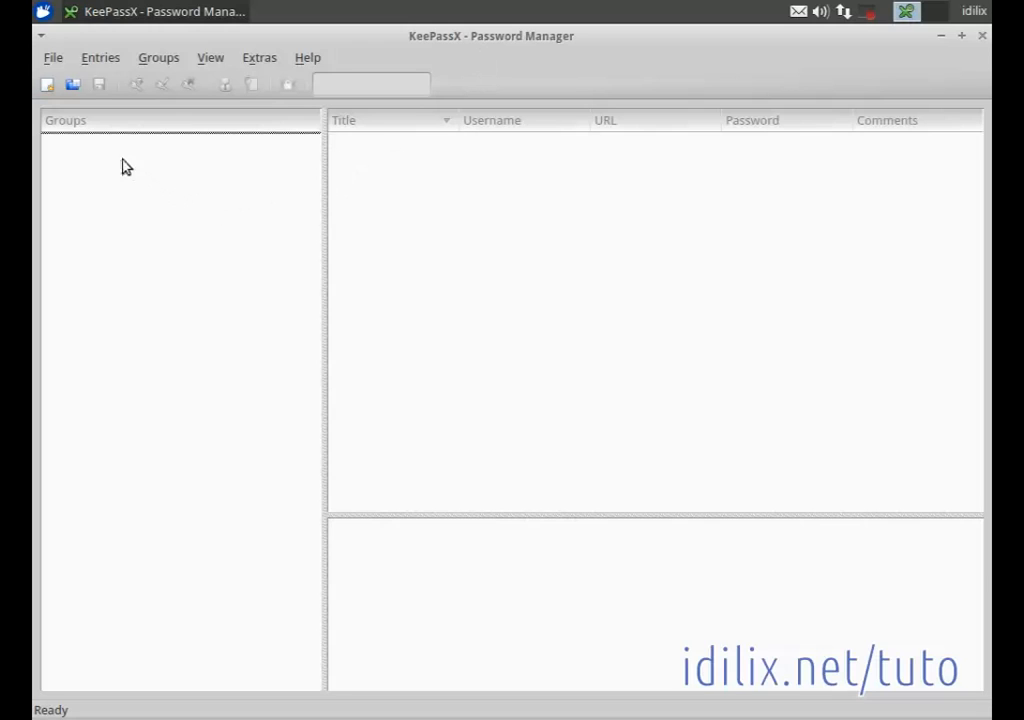
mouse_move(46, 84)
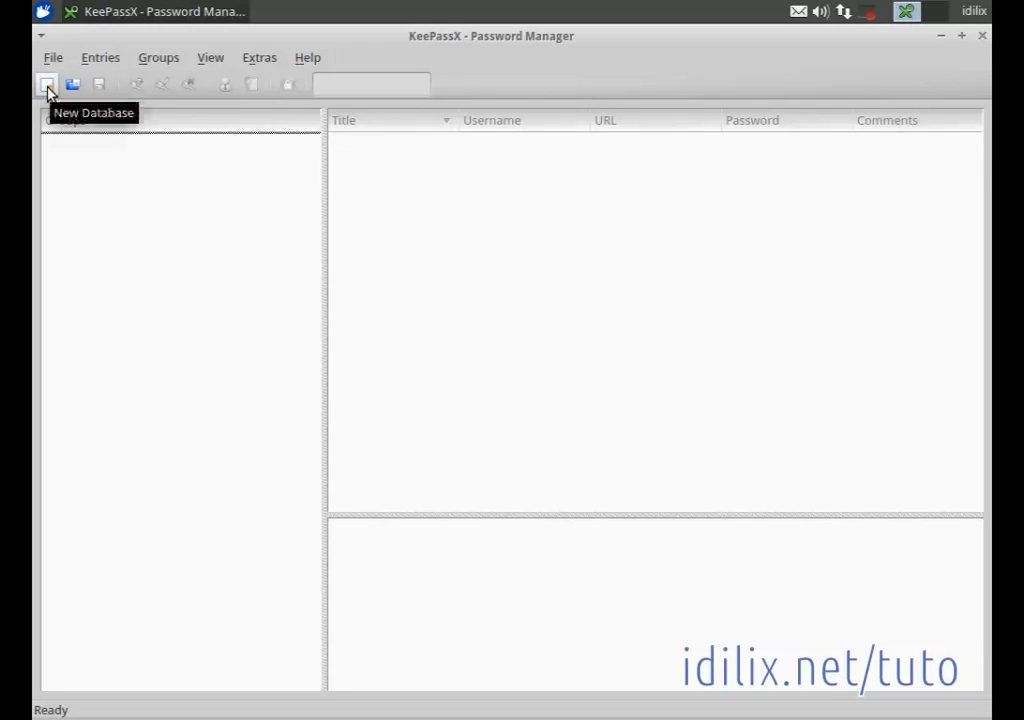
- Start a new database, enter a master password and enable the Key File option
left_click(46, 84)
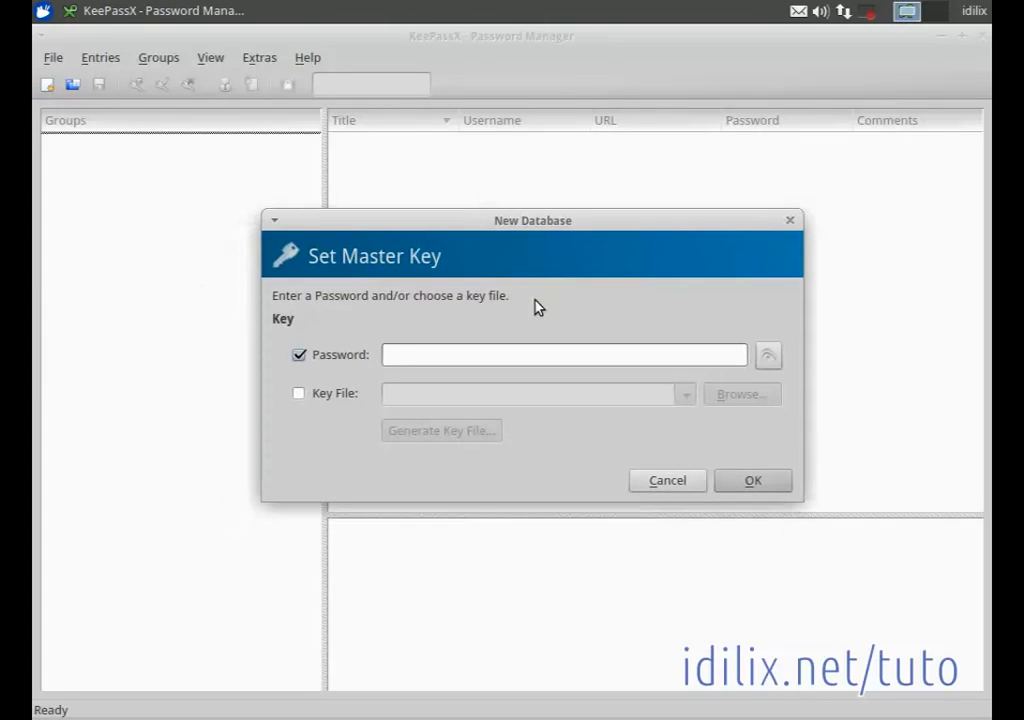
mouse_move(520, 336)
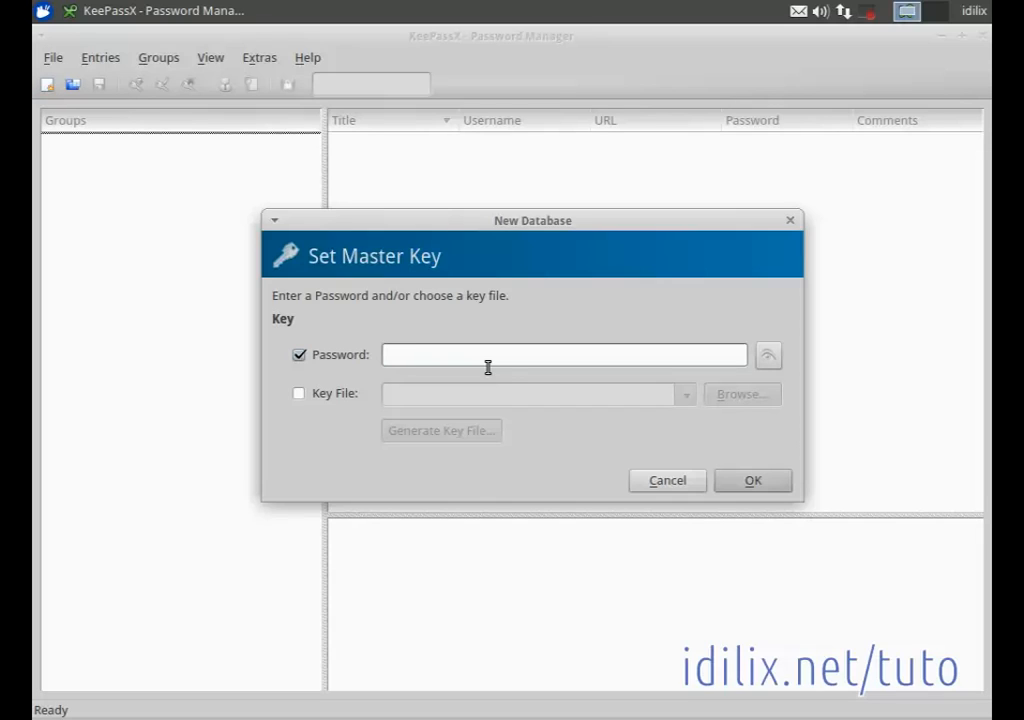
type("**")
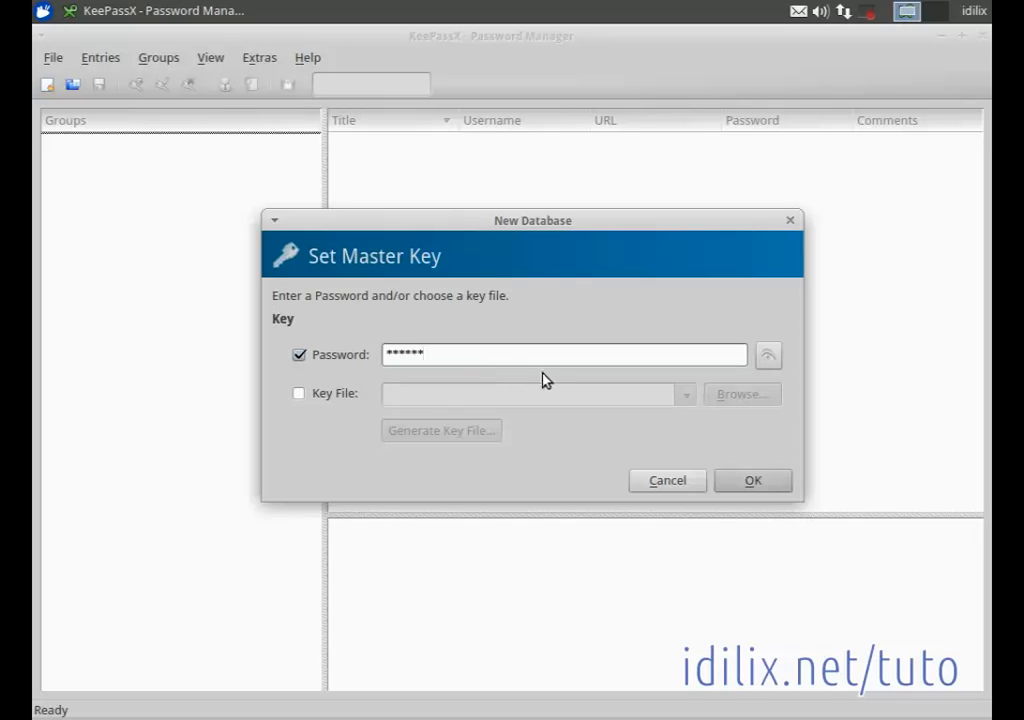
mouse_move(304, 410)
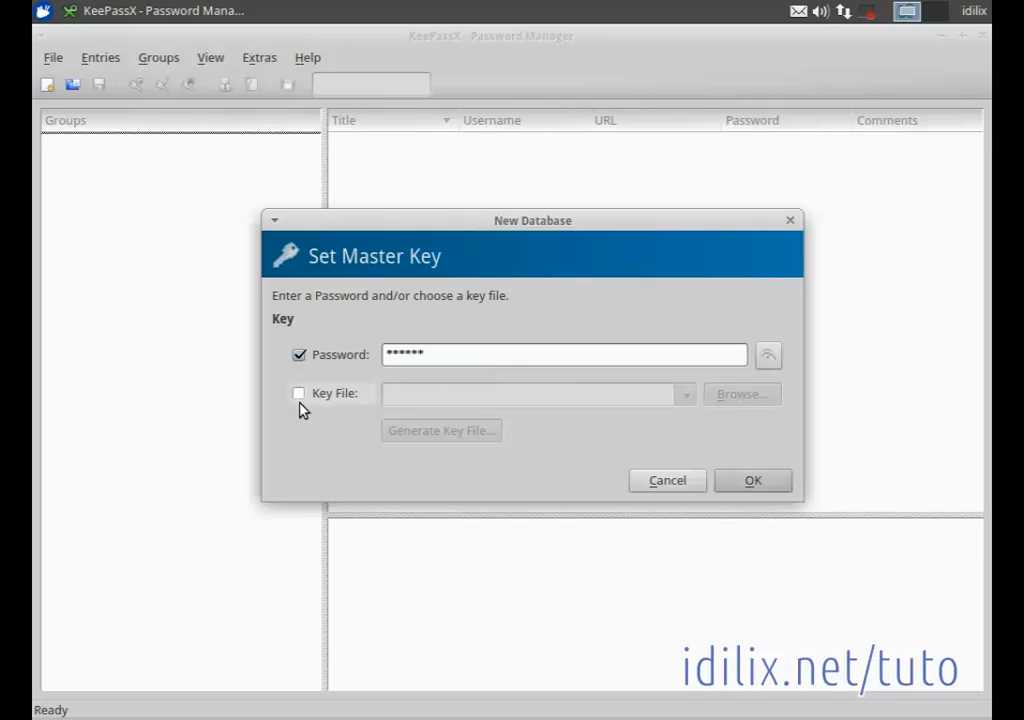
mouse_move(310, 412)
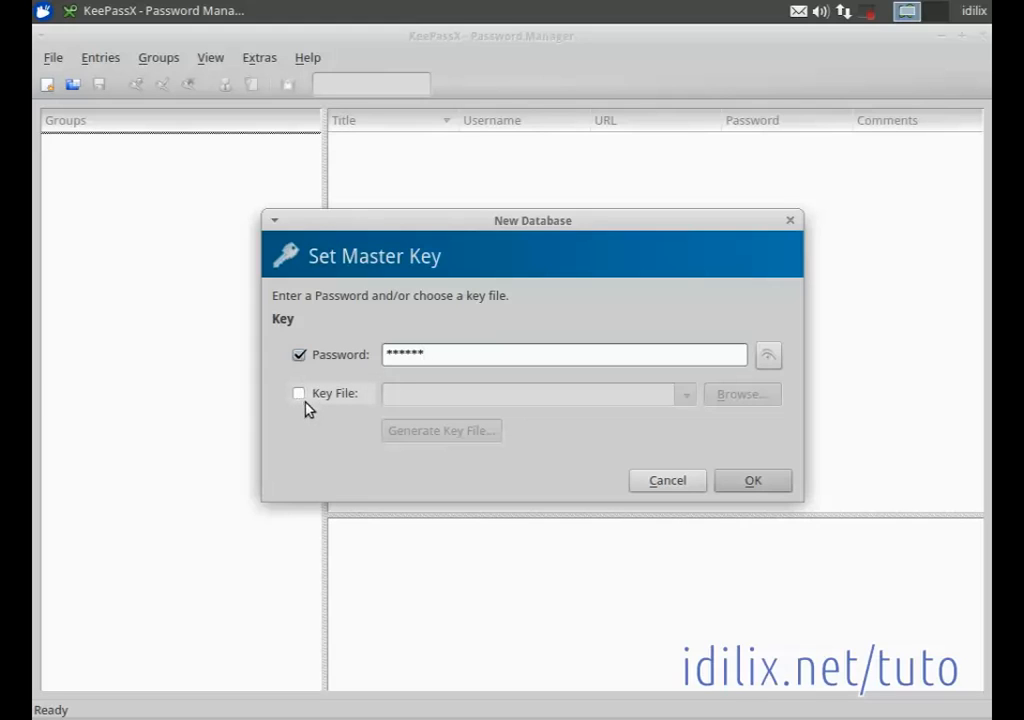
mouse_move(360, 482)
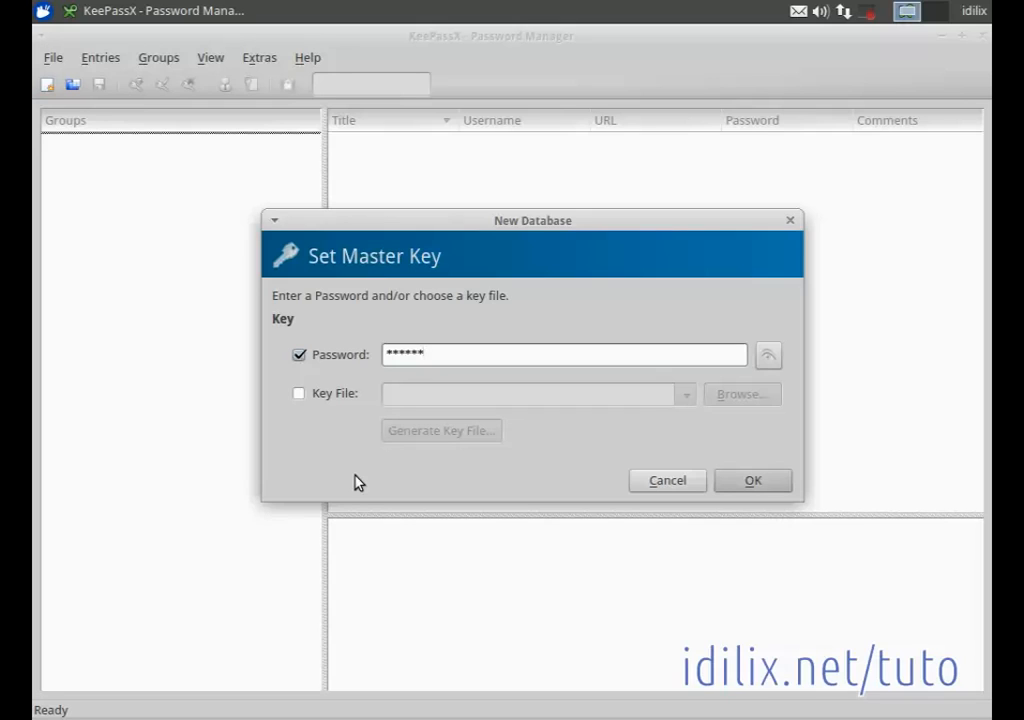
left_click(300, 392)
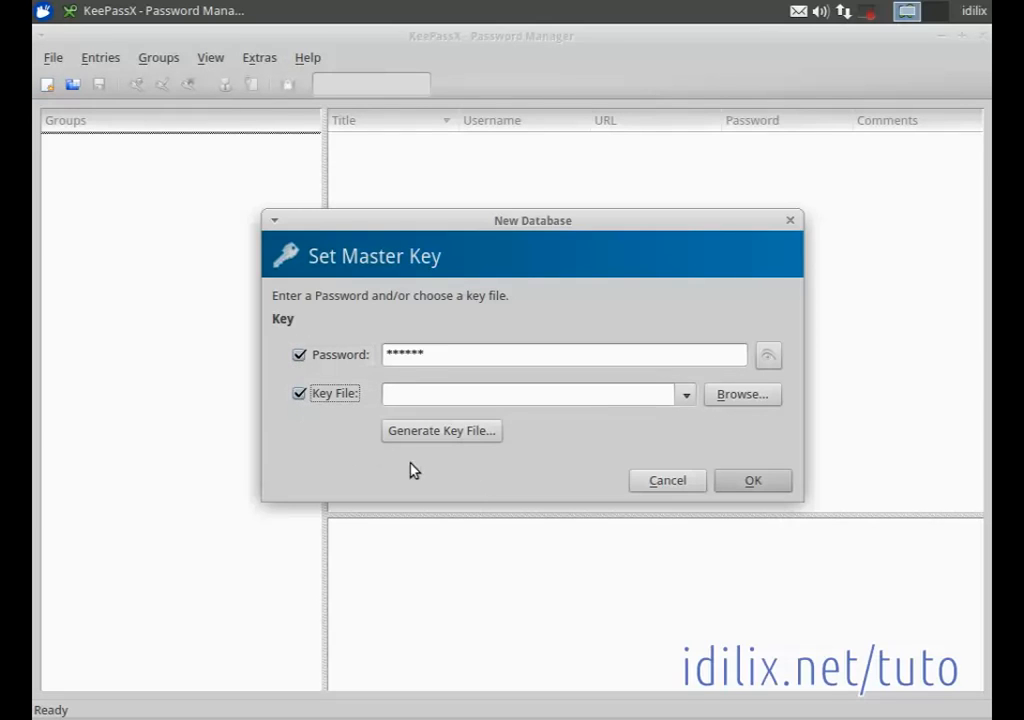
mouse_move(544, 436)
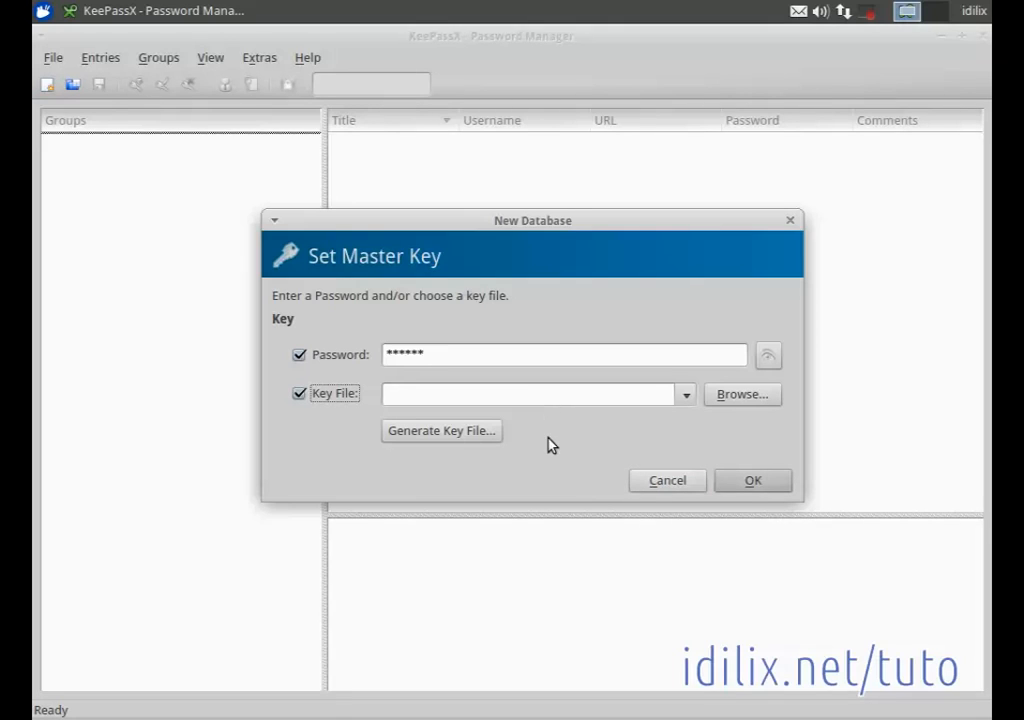
mouse_move(440, 430)
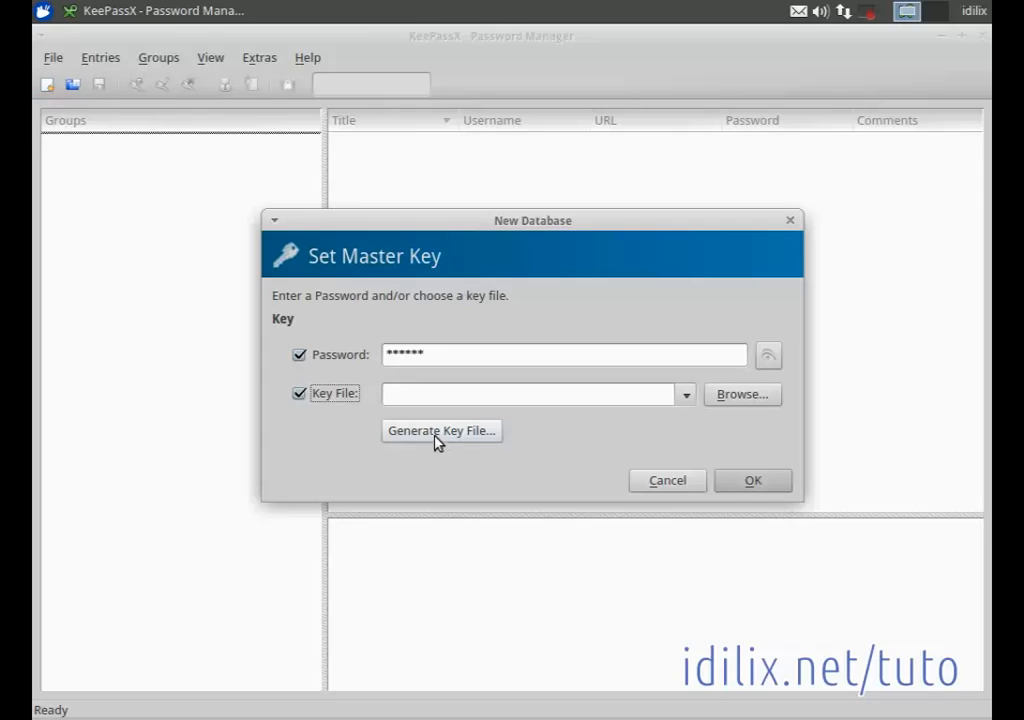
- Generate a new key file named 'keyfile' saved in the Documents folder
left_click(440, 430)
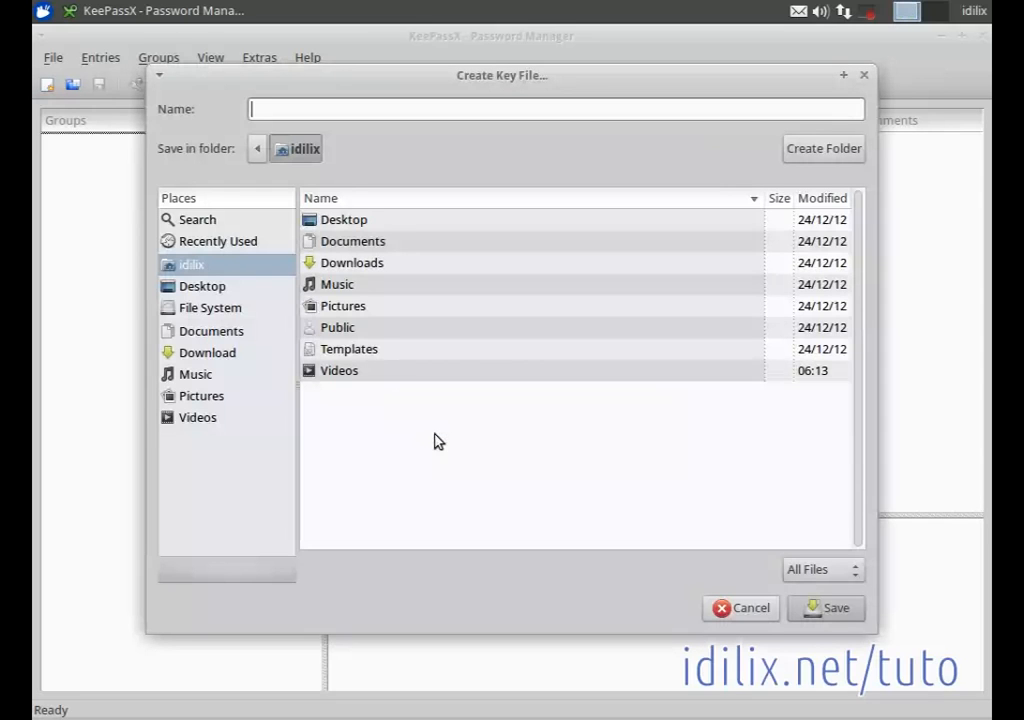
mouse_move(408, 440)
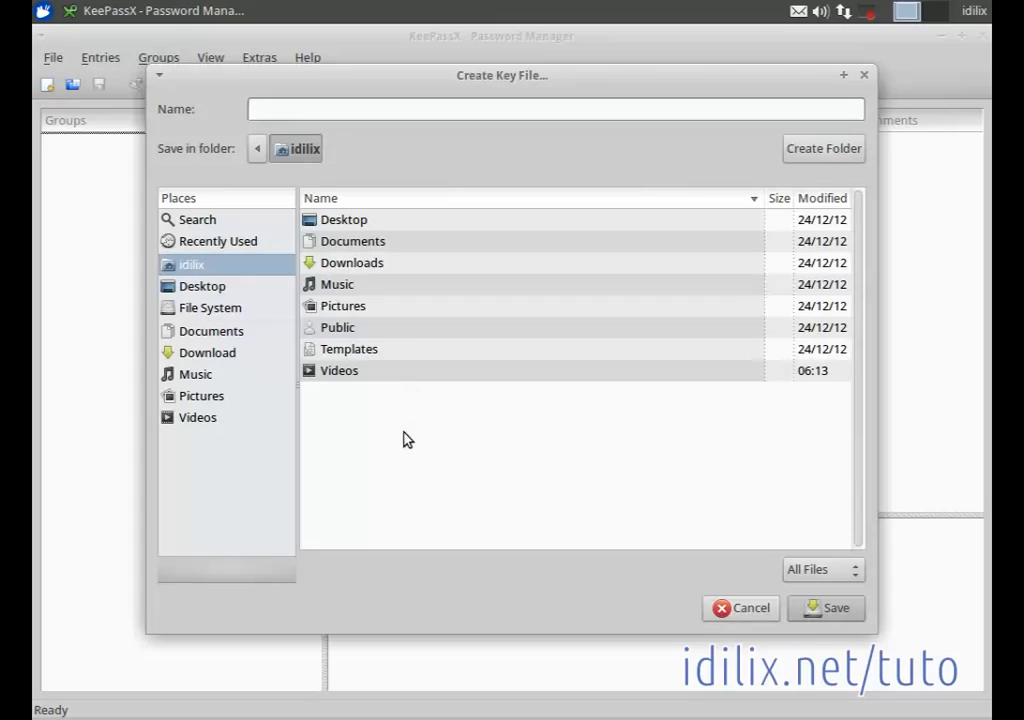
type("key")
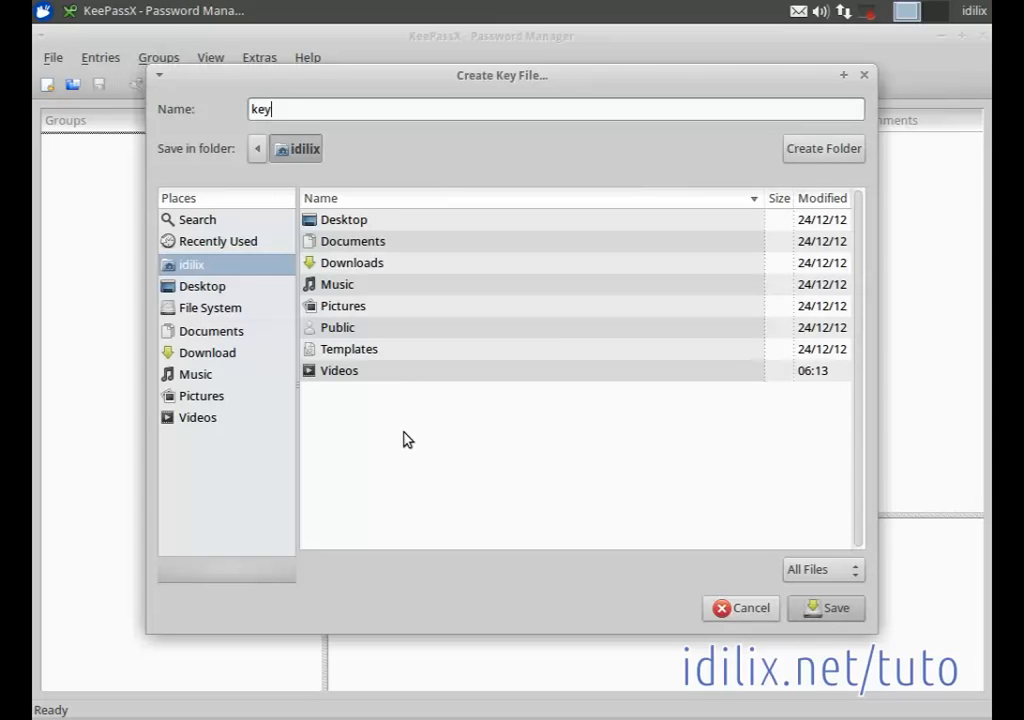
type("file")
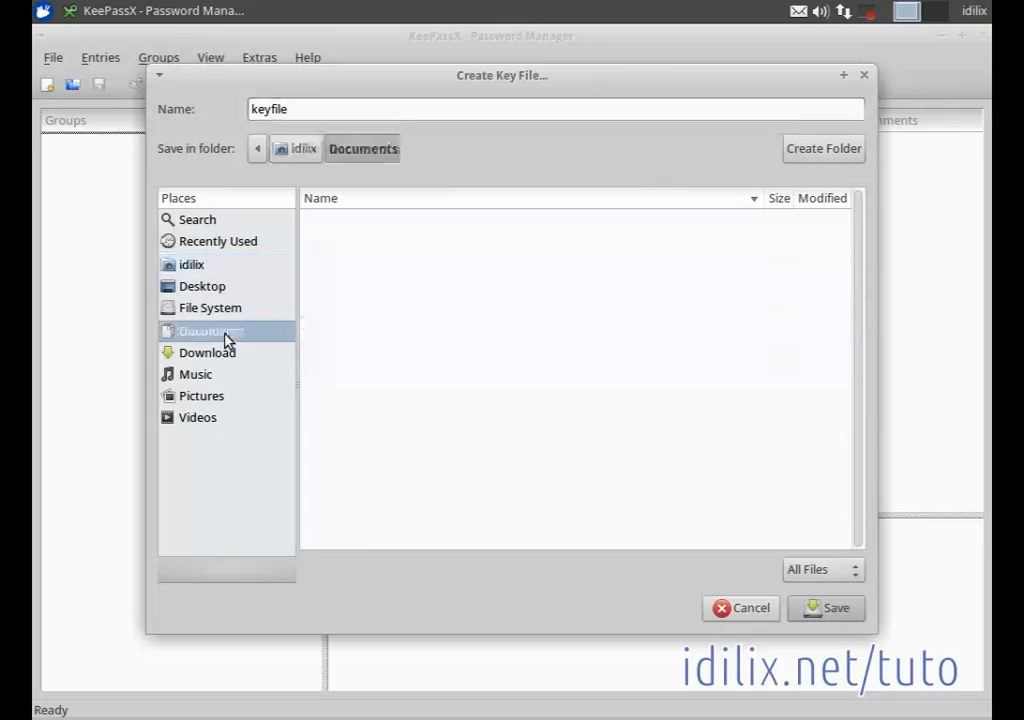
left_click(210, 332)
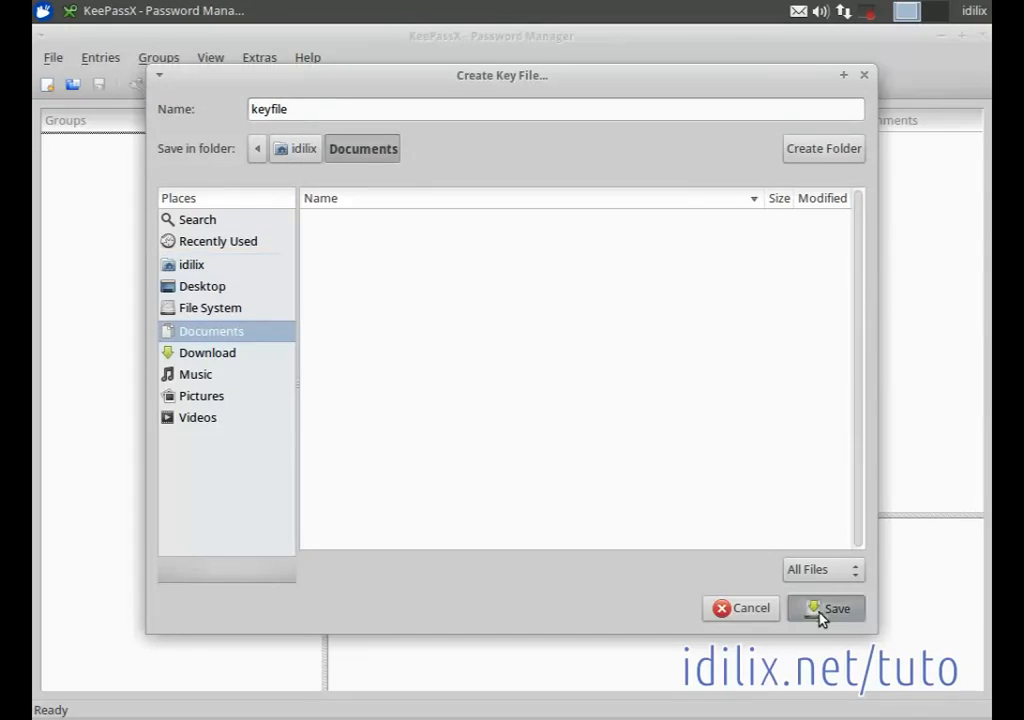
left_click(826, 608)
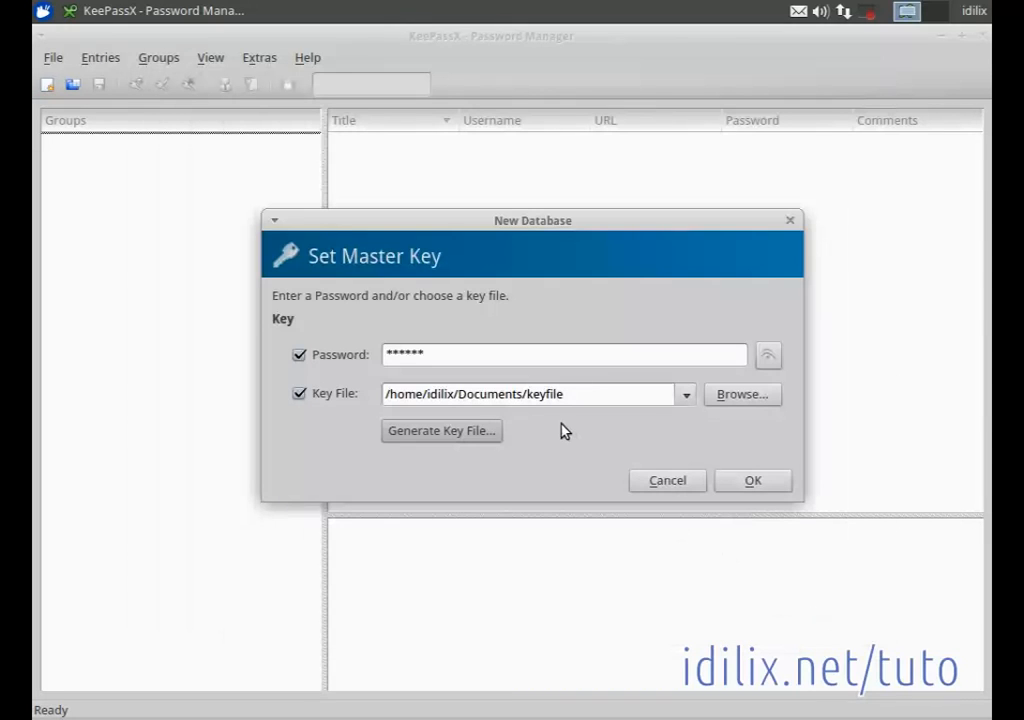
mouse_move(724, 434)
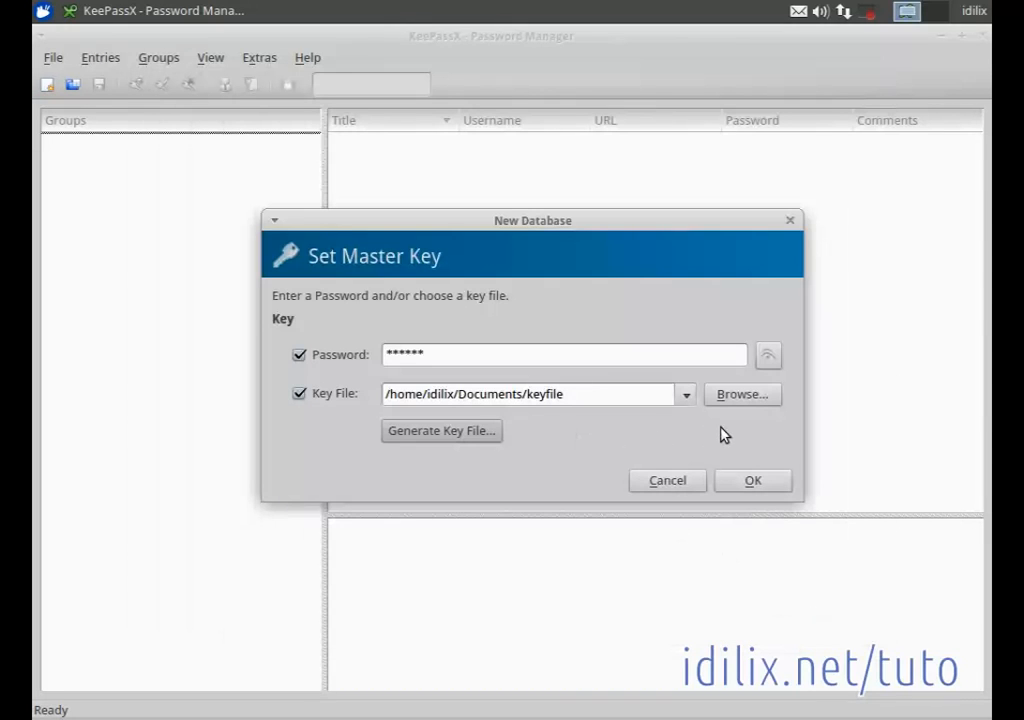
mouse_move(584, 448)
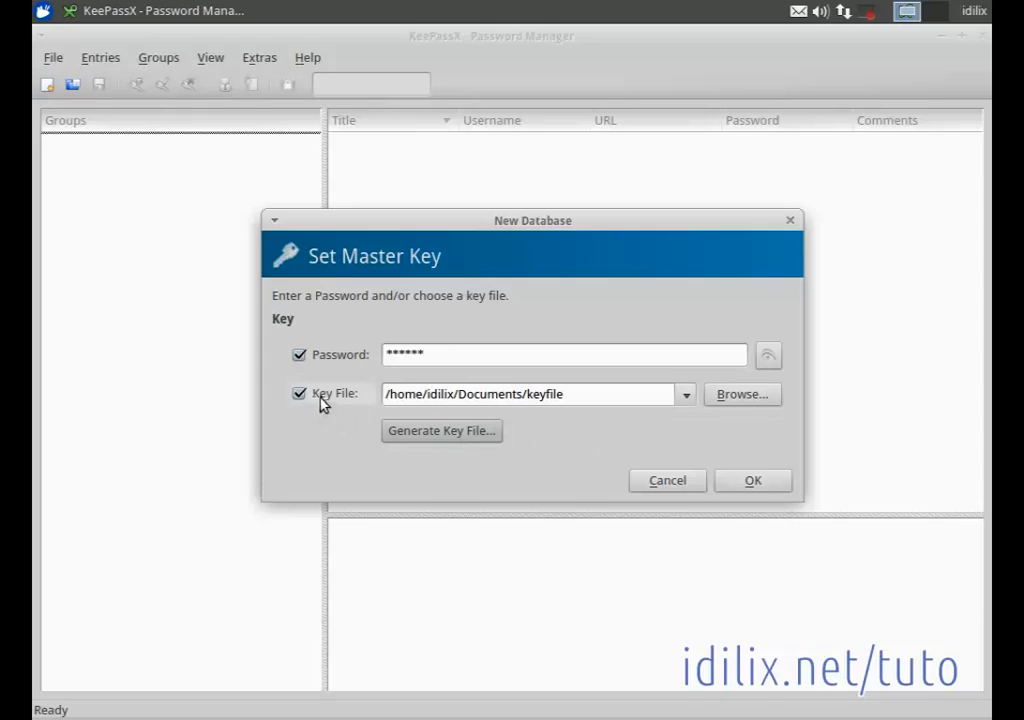
mouse_move(728, 476)
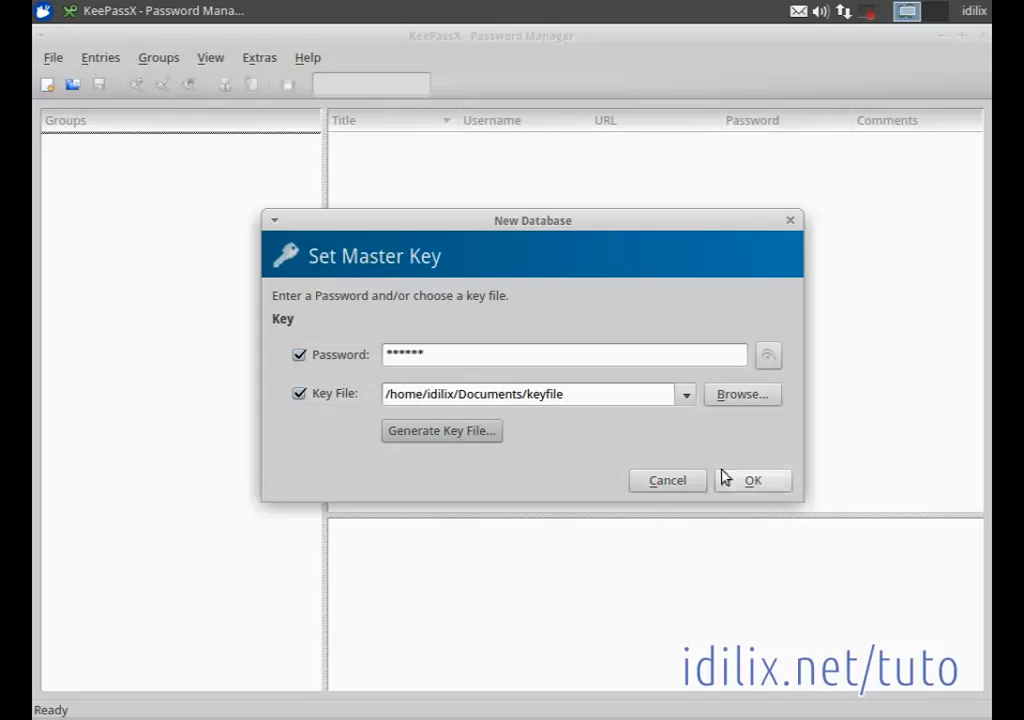
- Confirm the master key and repeated password to create the database with default groups
left_click(752, 480)
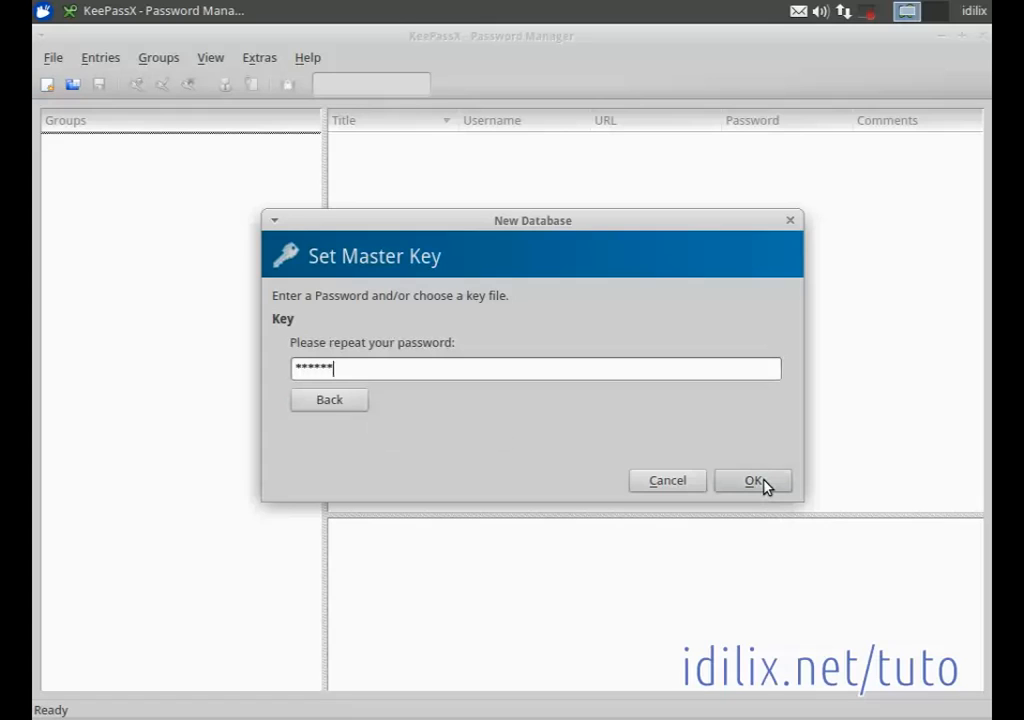
left_click(752, 480)
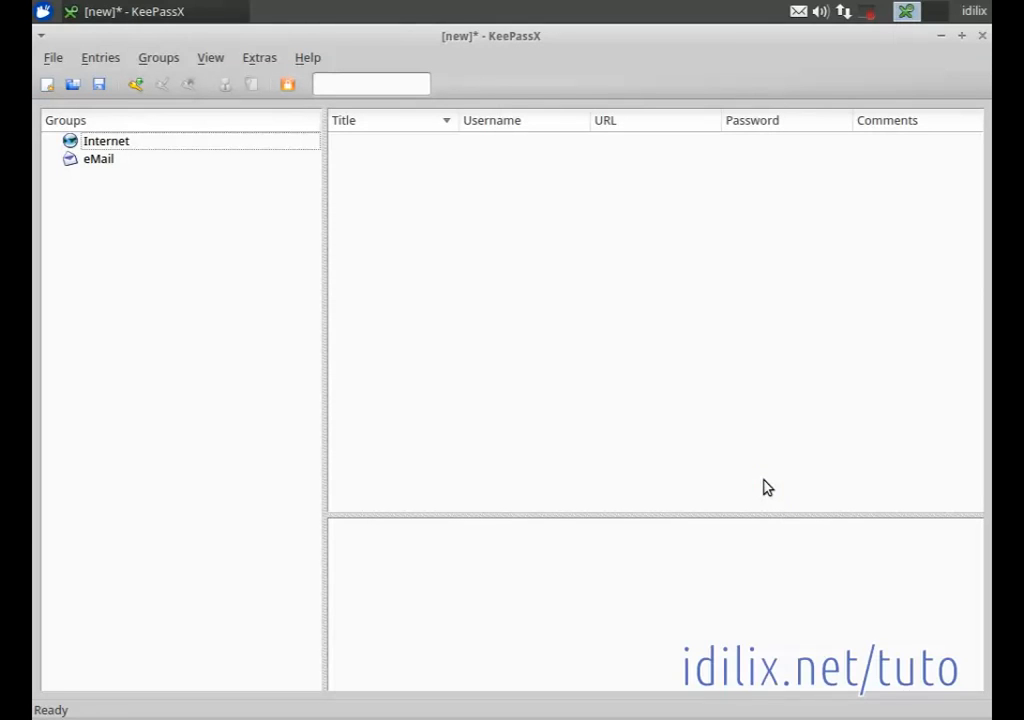
mouse_move(652, 412)
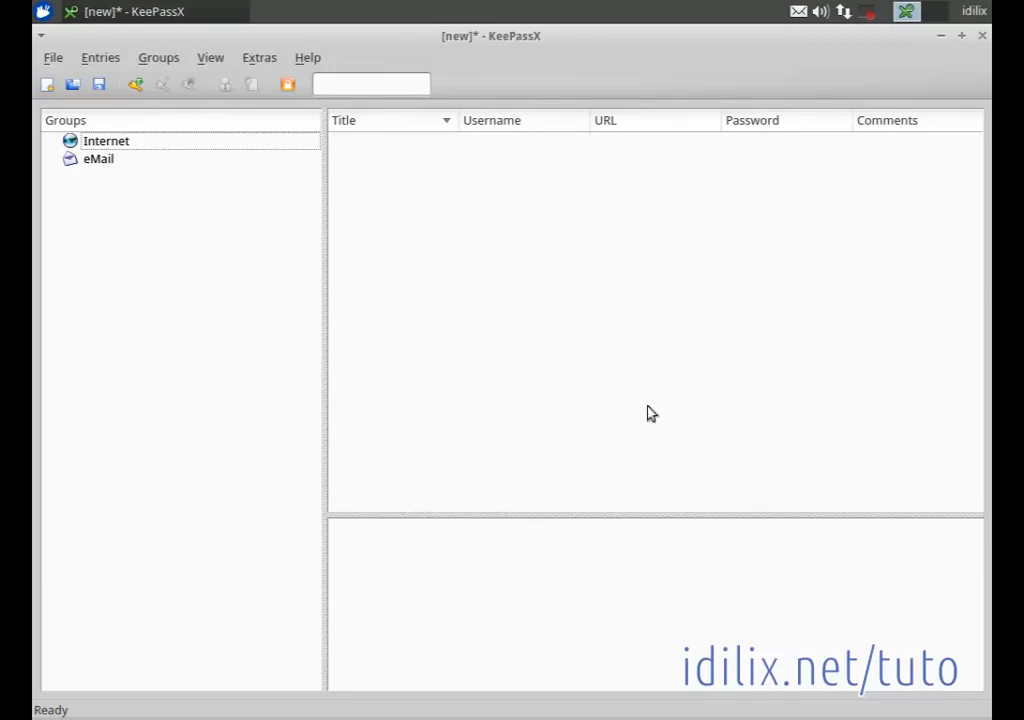
mouse_move(510, 362)
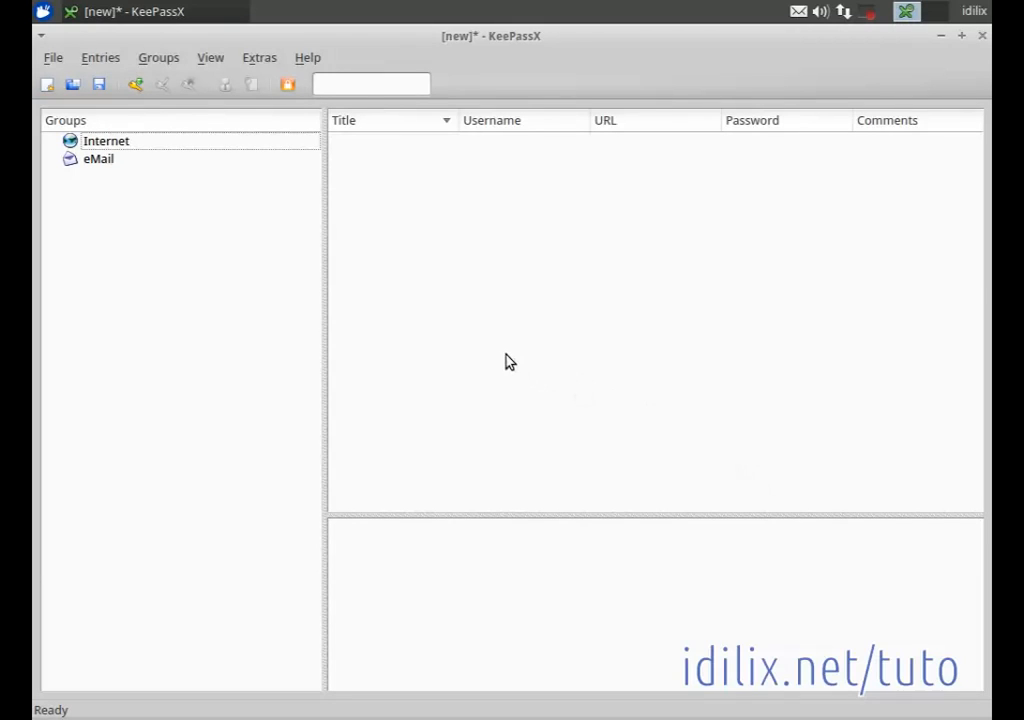
mouse_move(470, 332)
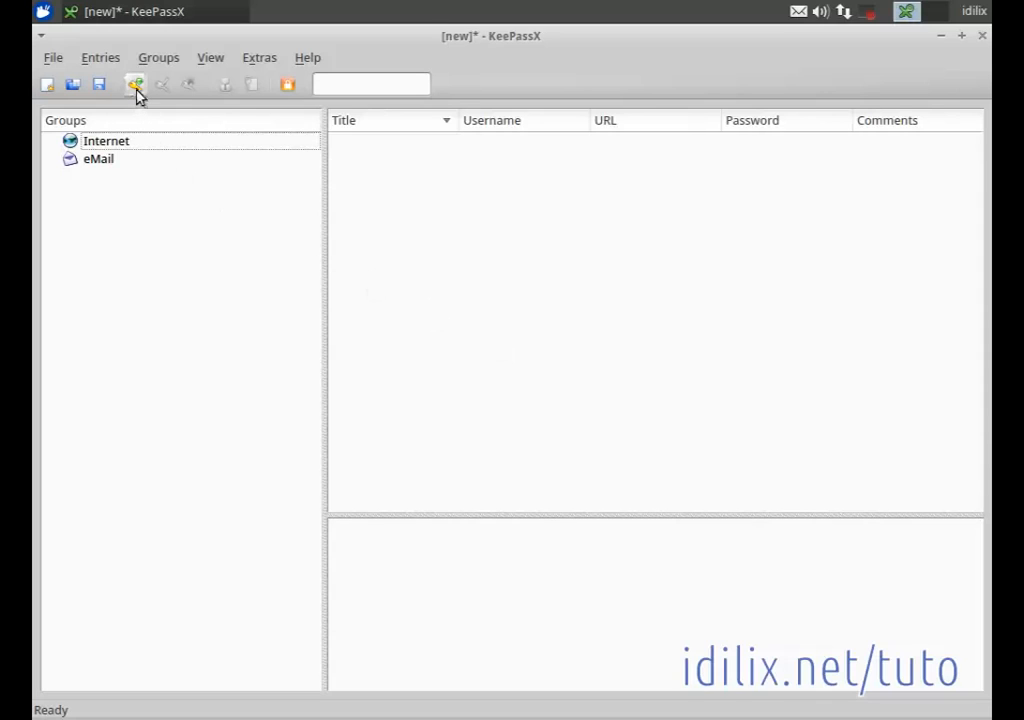
mouse_move(136, 84)
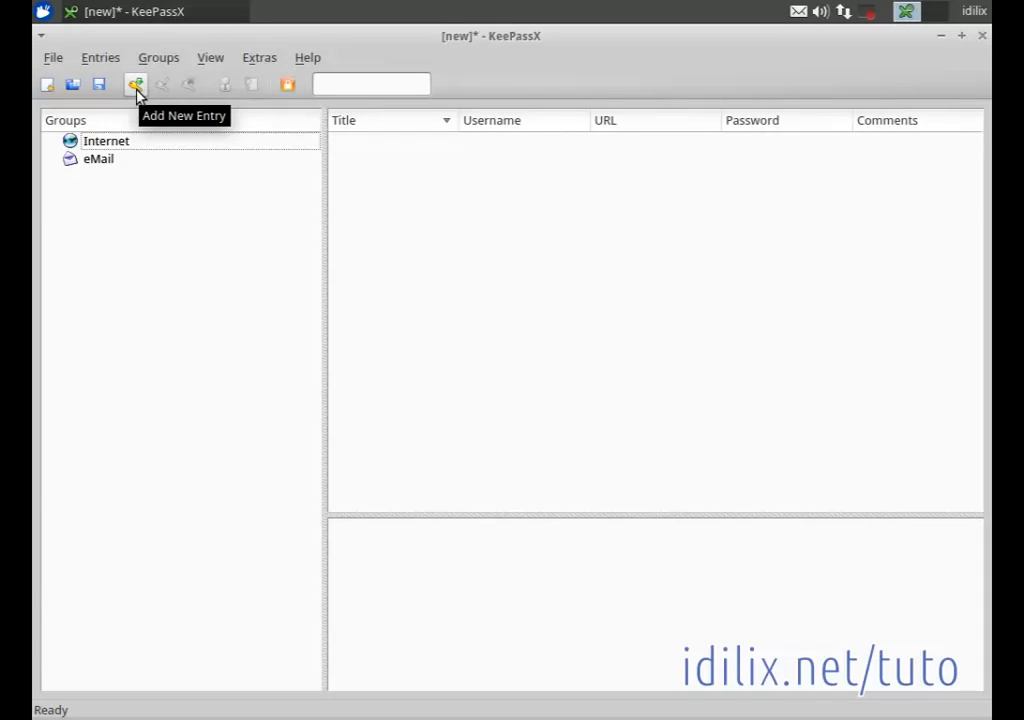
- Add a new entry and file it under the eMail group
left_click(100, 56)
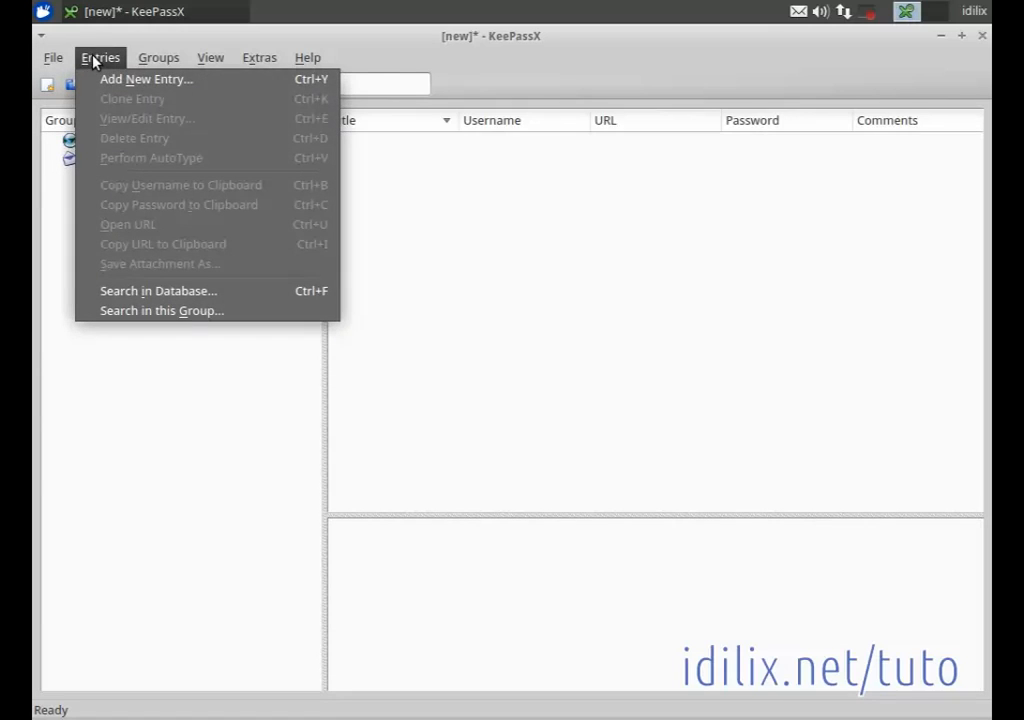
left_click(146, 78)
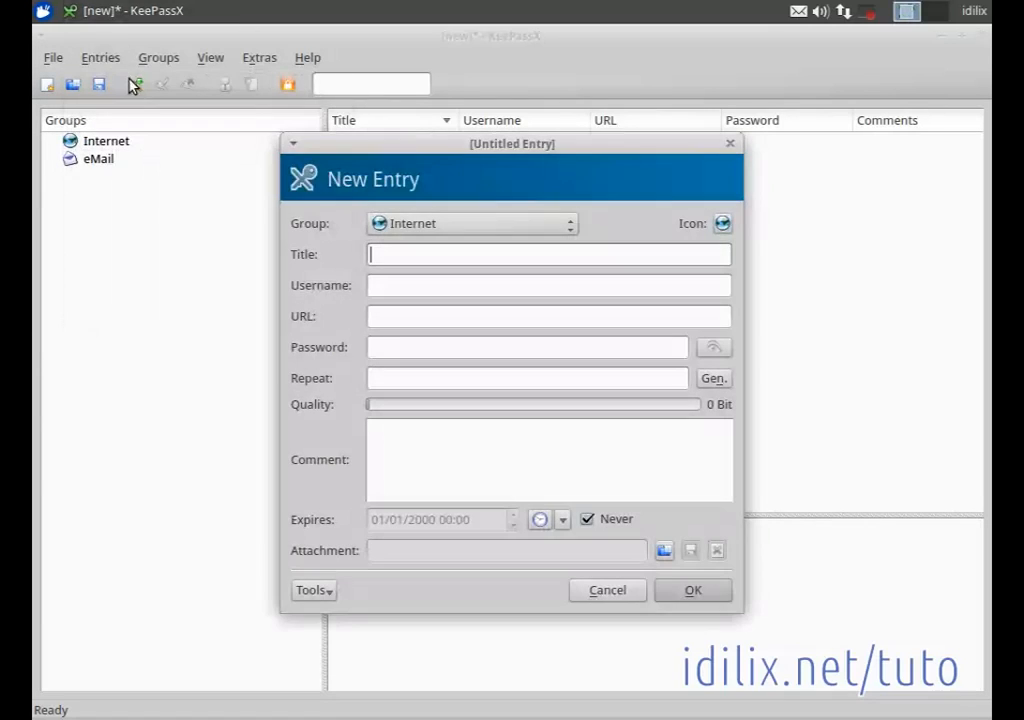
left_click_drag(512, 144, 536, 162)
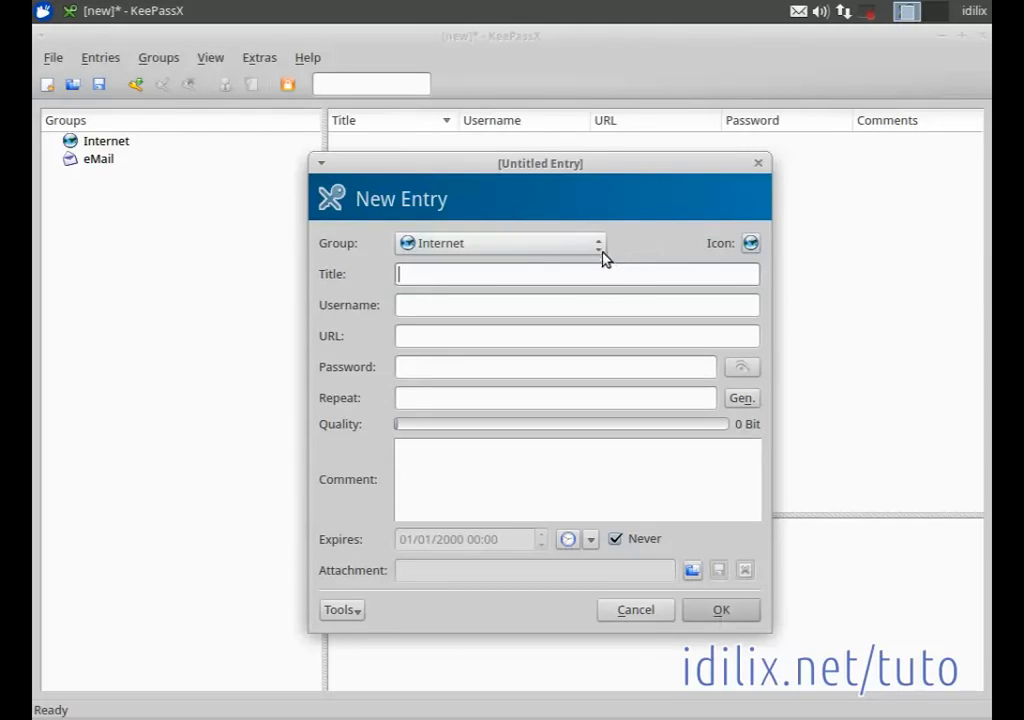
left_click(598, 244)
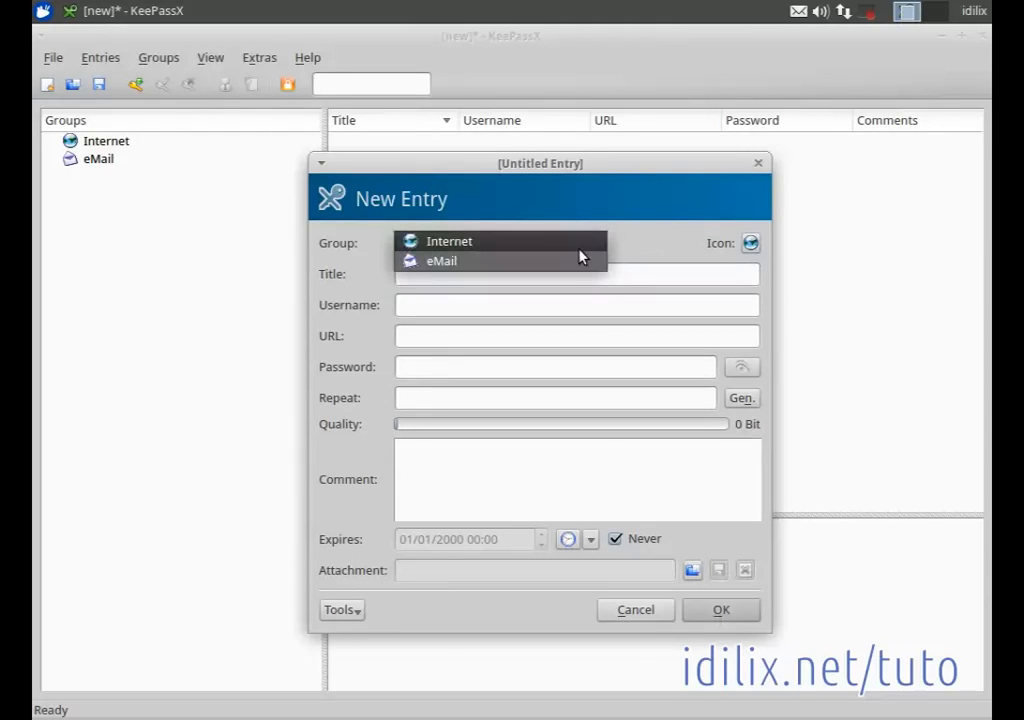
left_click(440, 260)
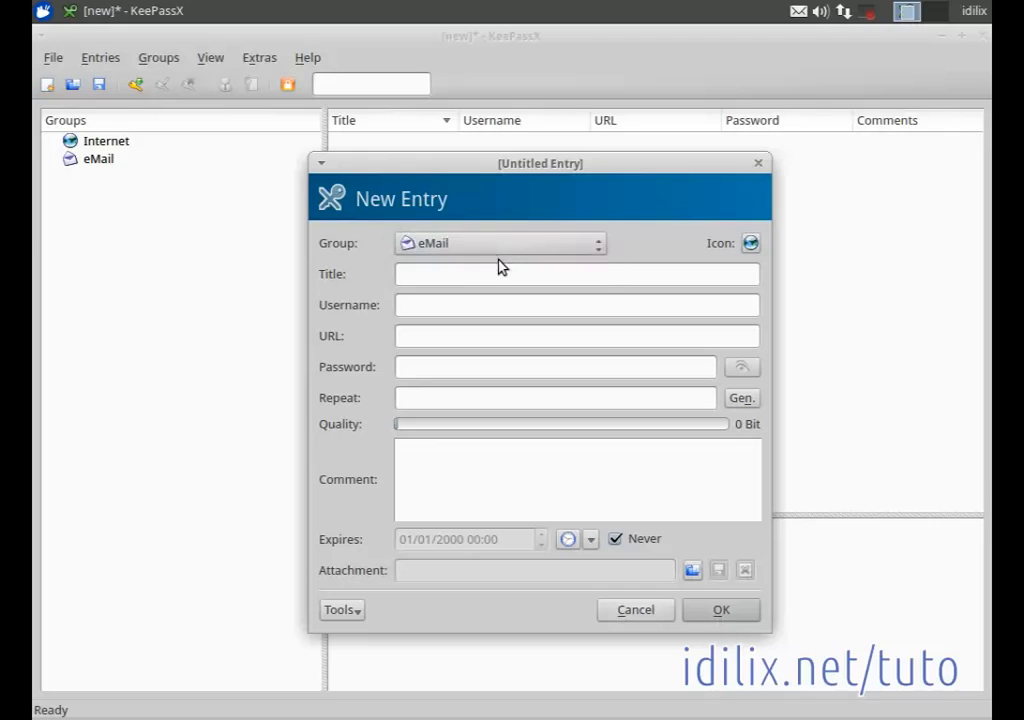
left_click(576, 274)
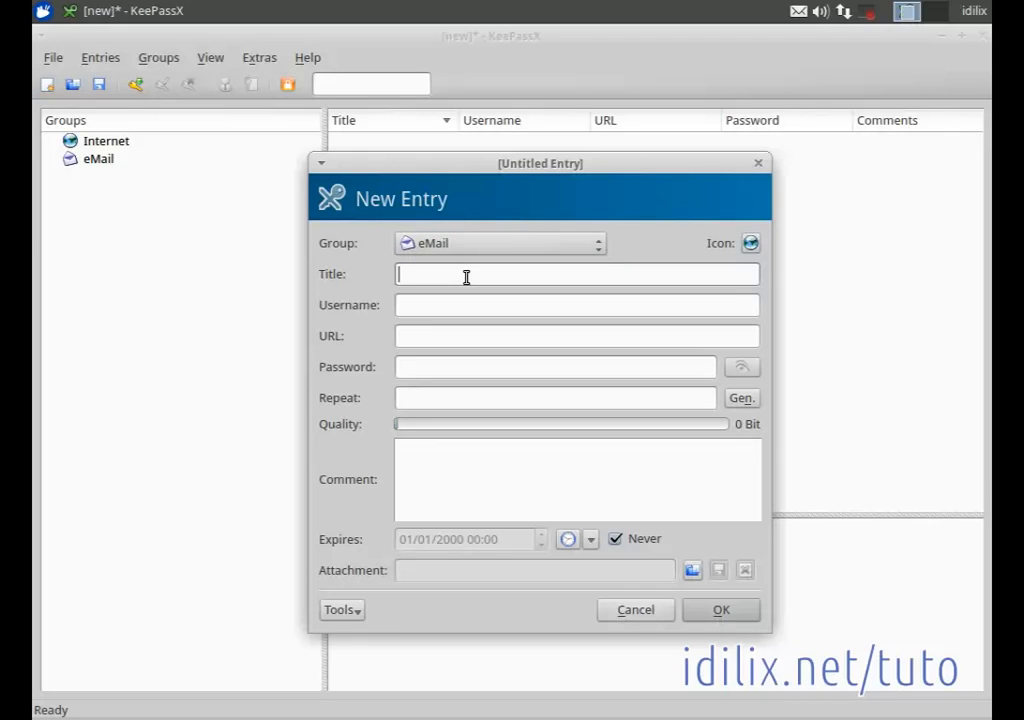
type("e-m")
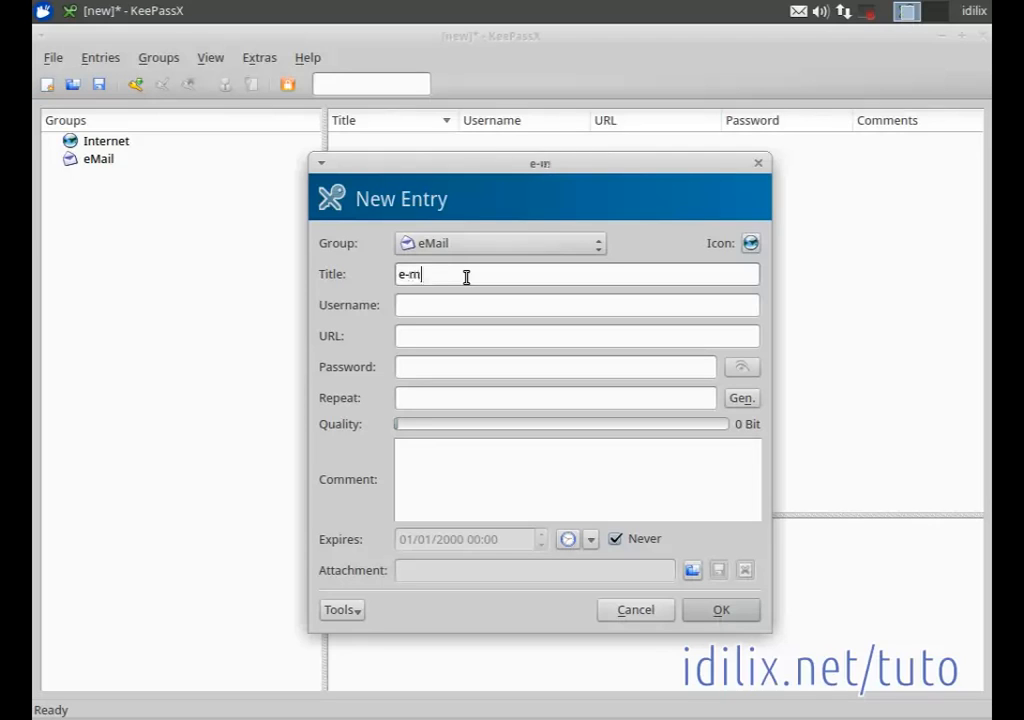
type("ail")
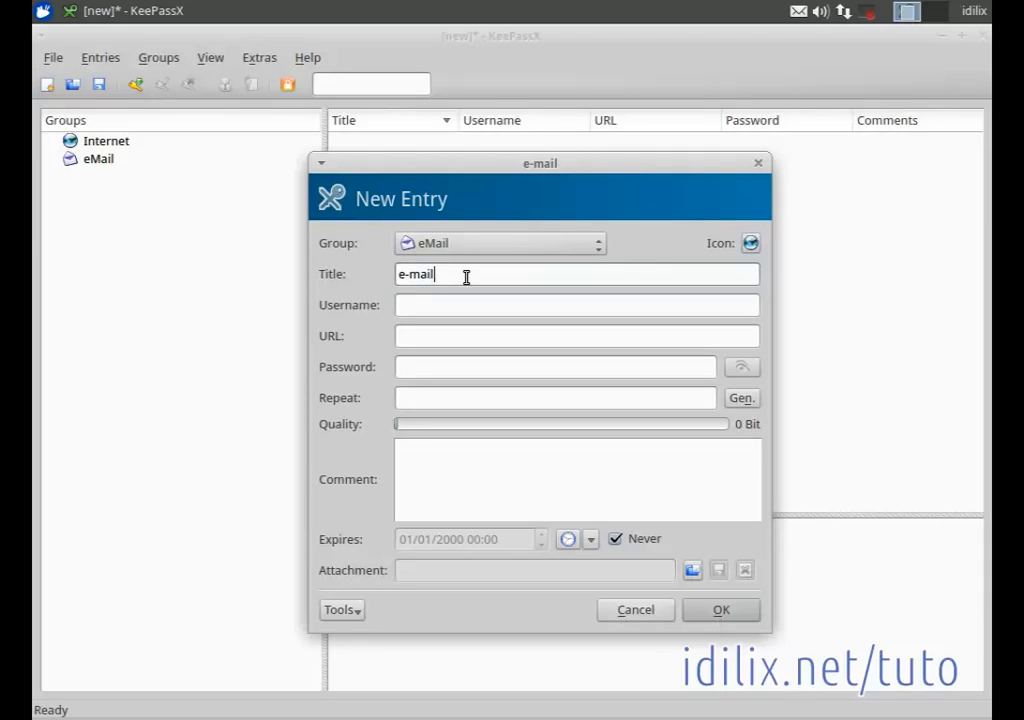
left_click(576, 304)
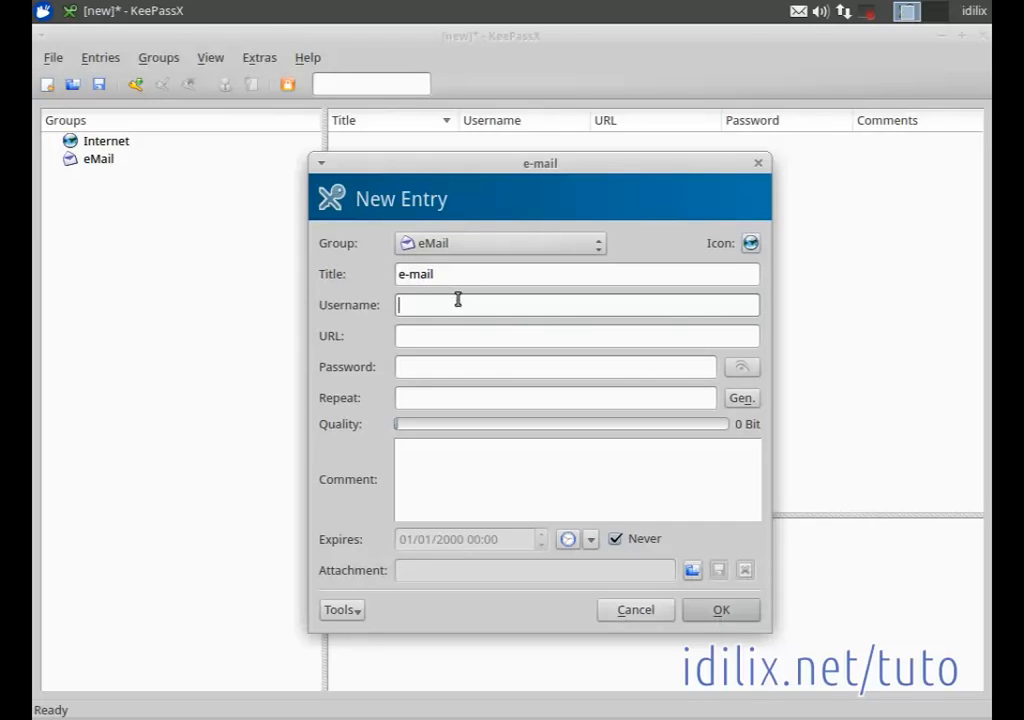
type("idili")
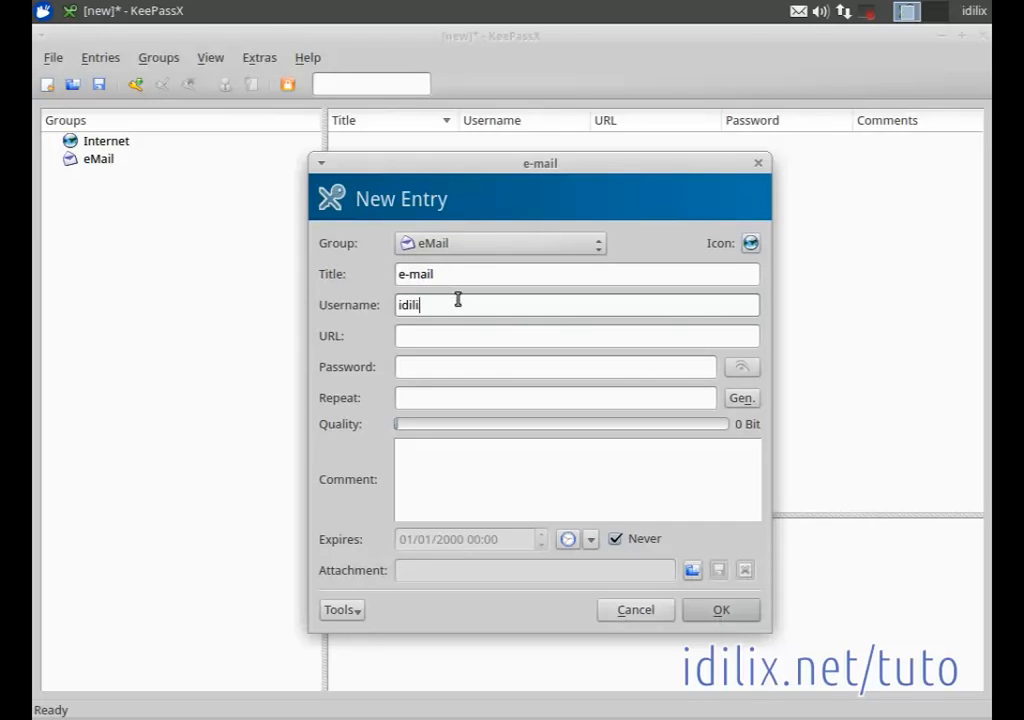
type("x")
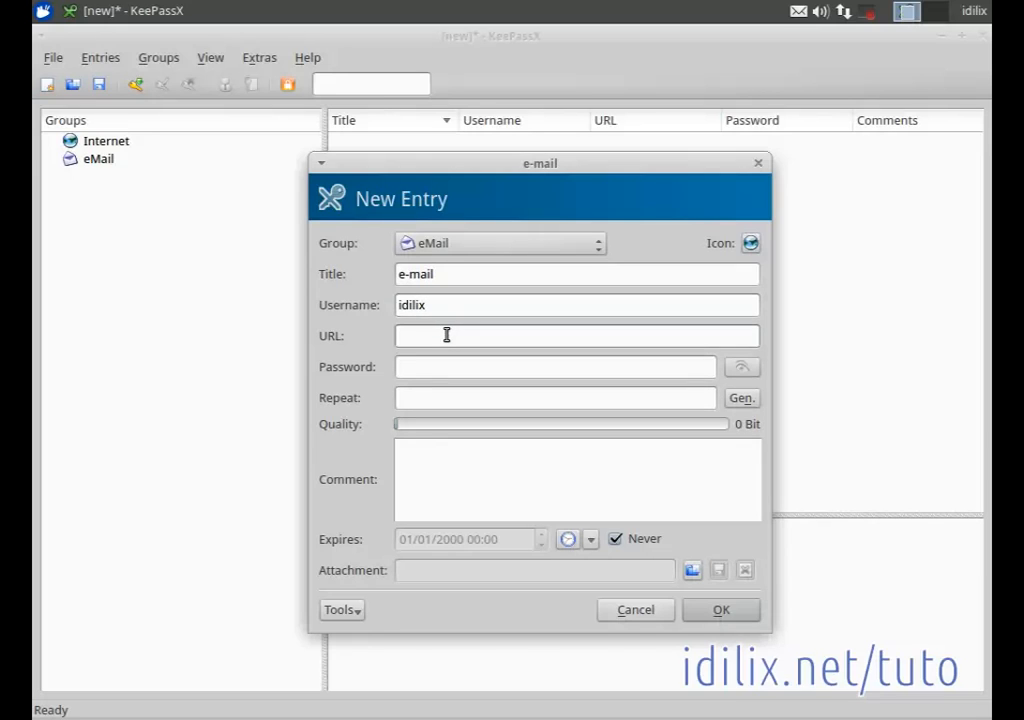
type("www.")
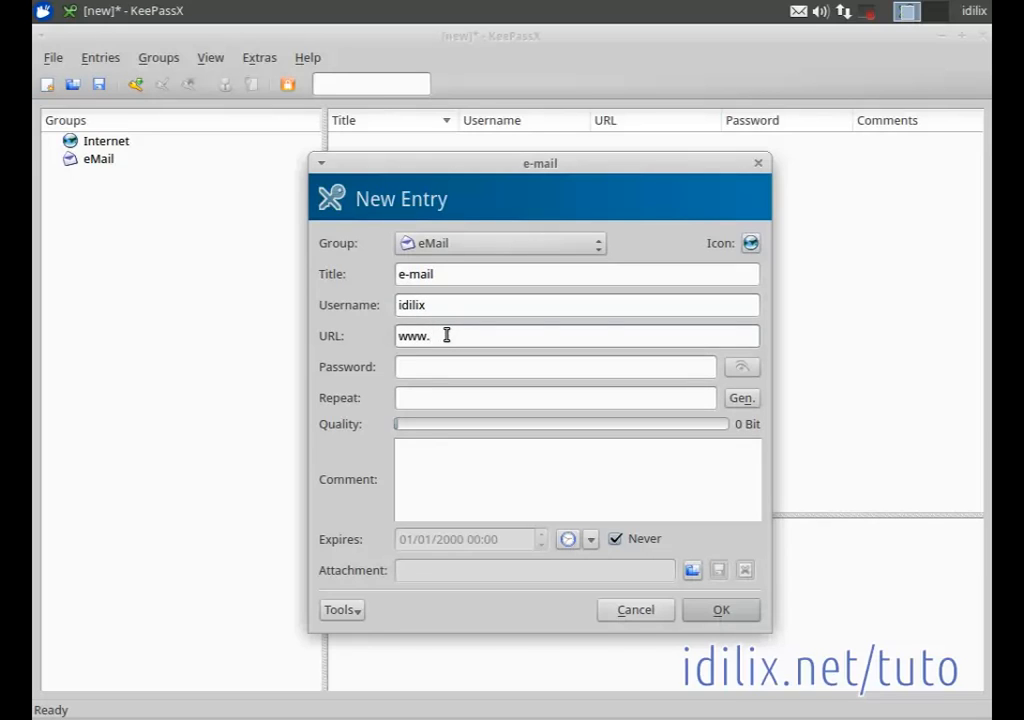
type("something")
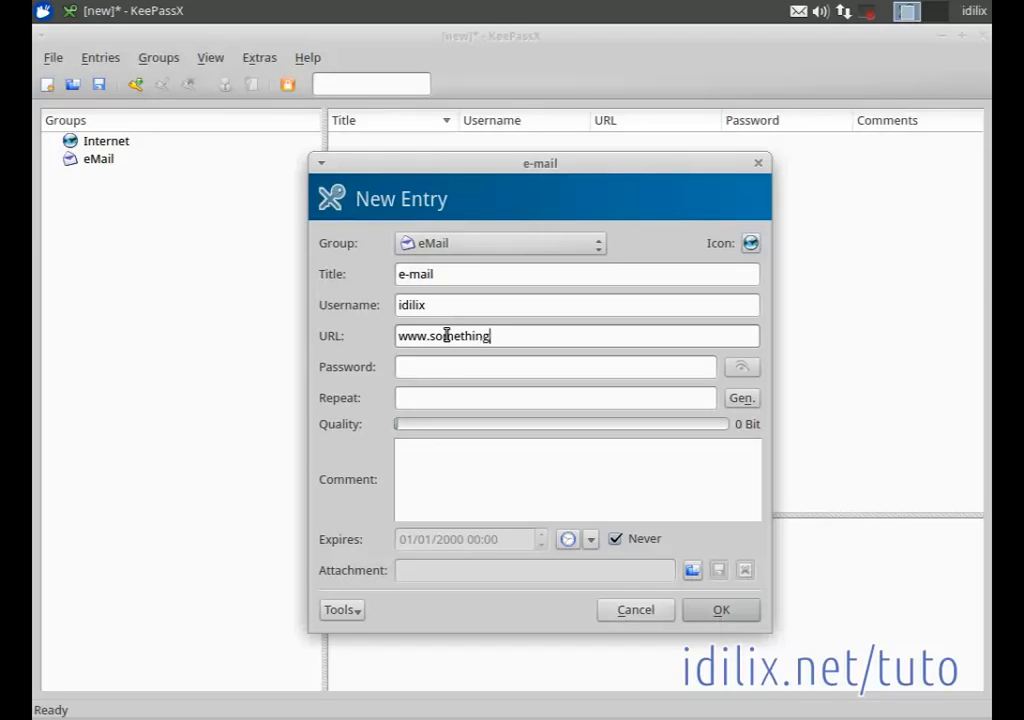
type(".com")
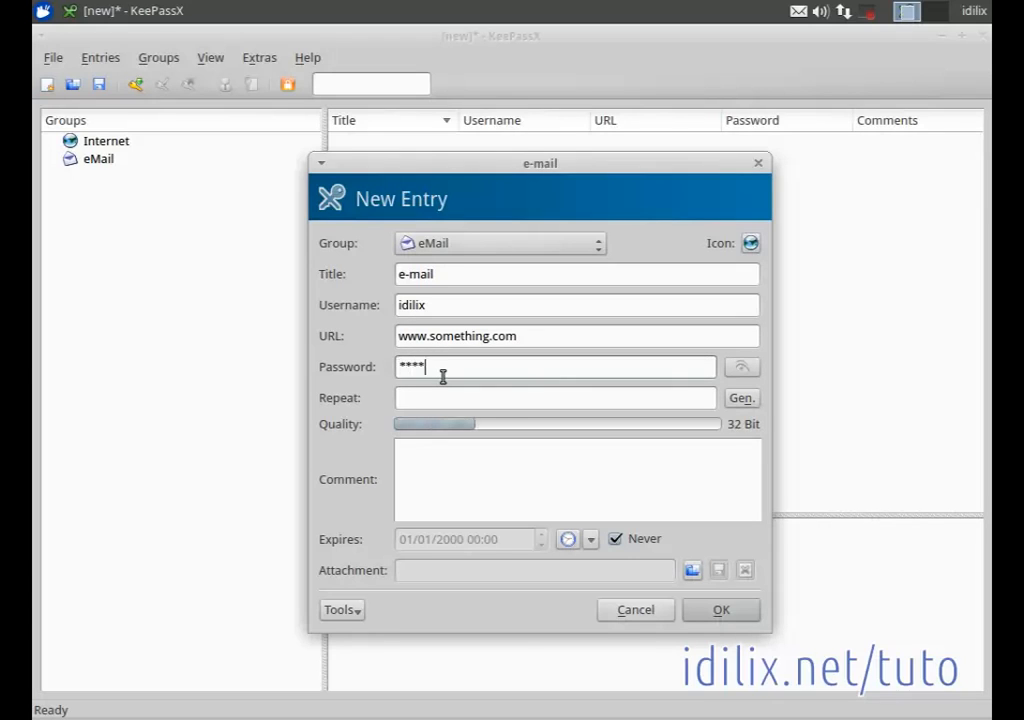
- Enter the entry's password and repeat it in the confirmation field
type("**")
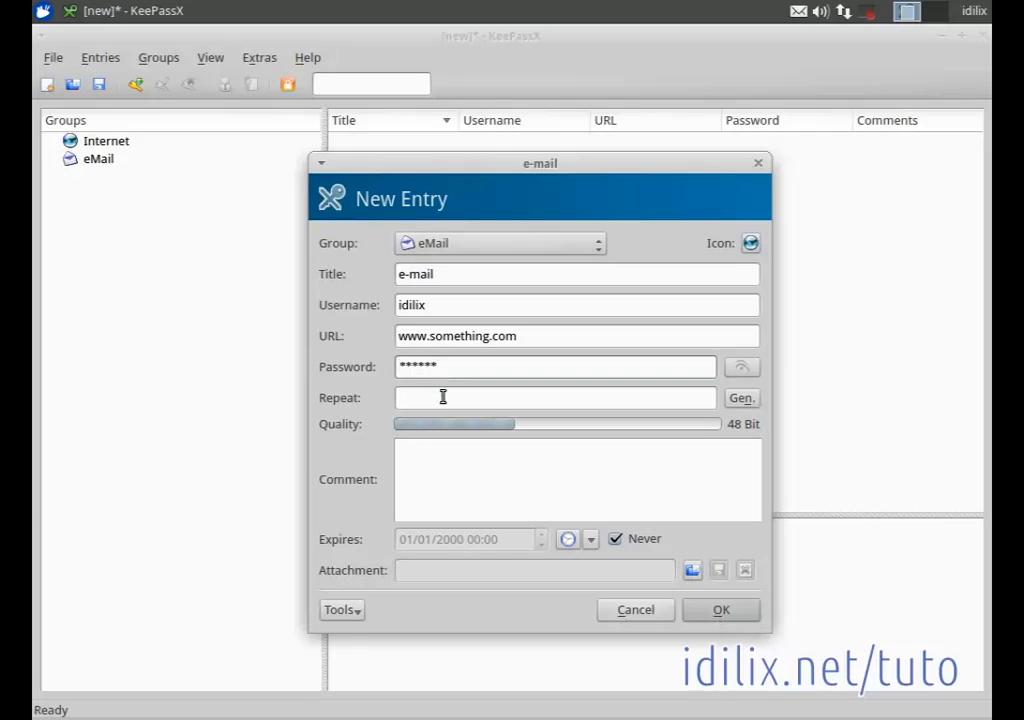
left_click(556, 396)
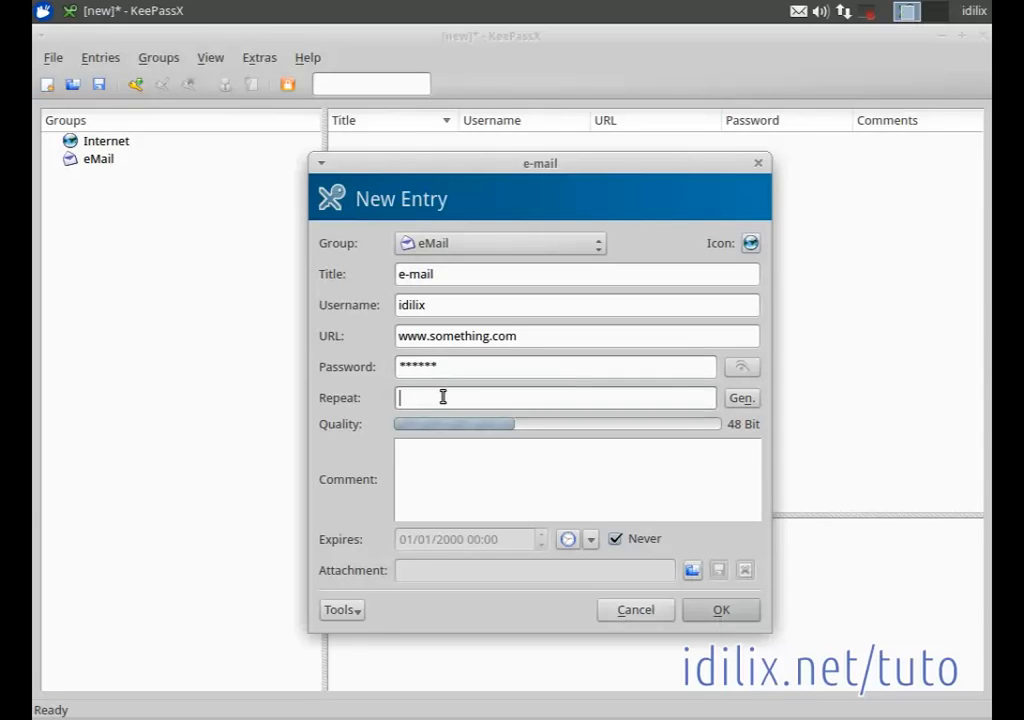
type("****")
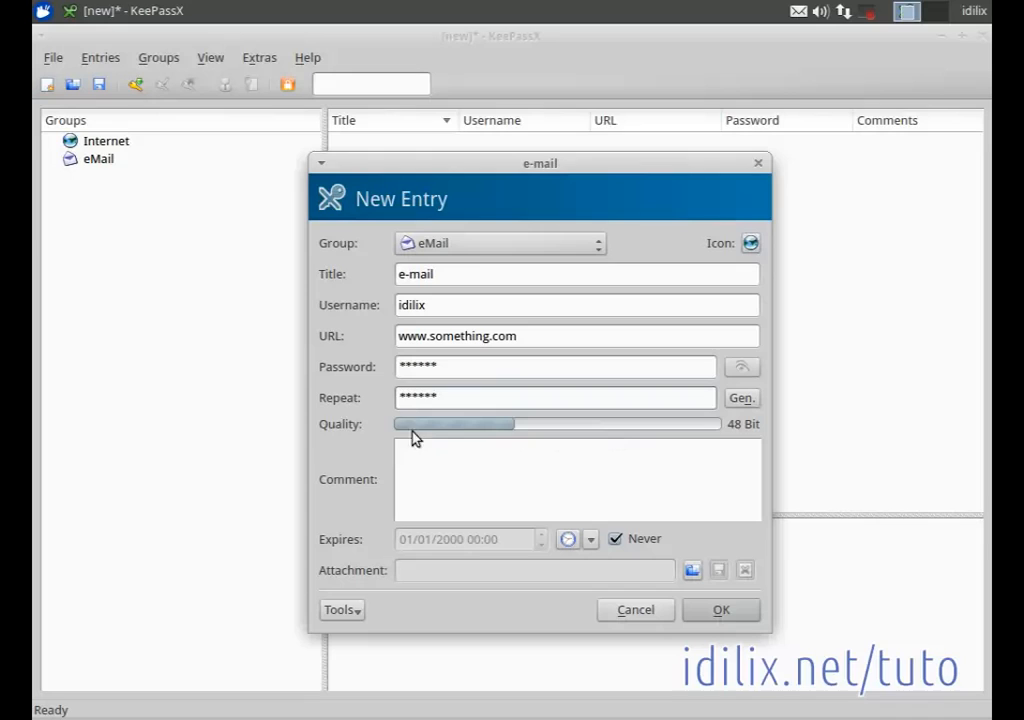
mouse_move(322, 440)
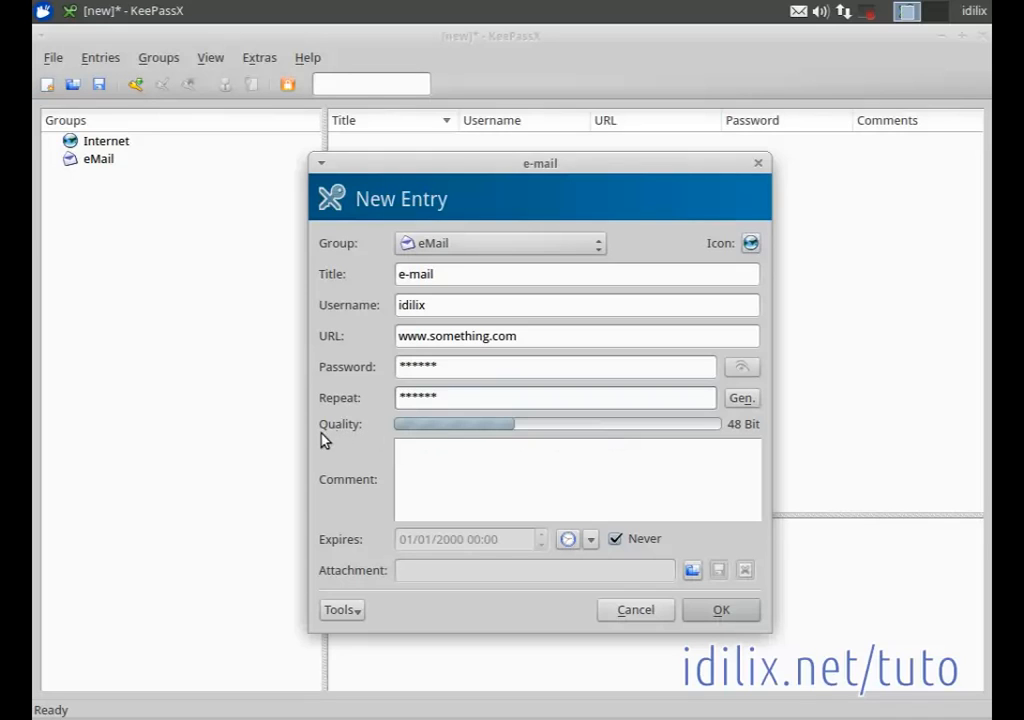
mouse_move(380, 436)
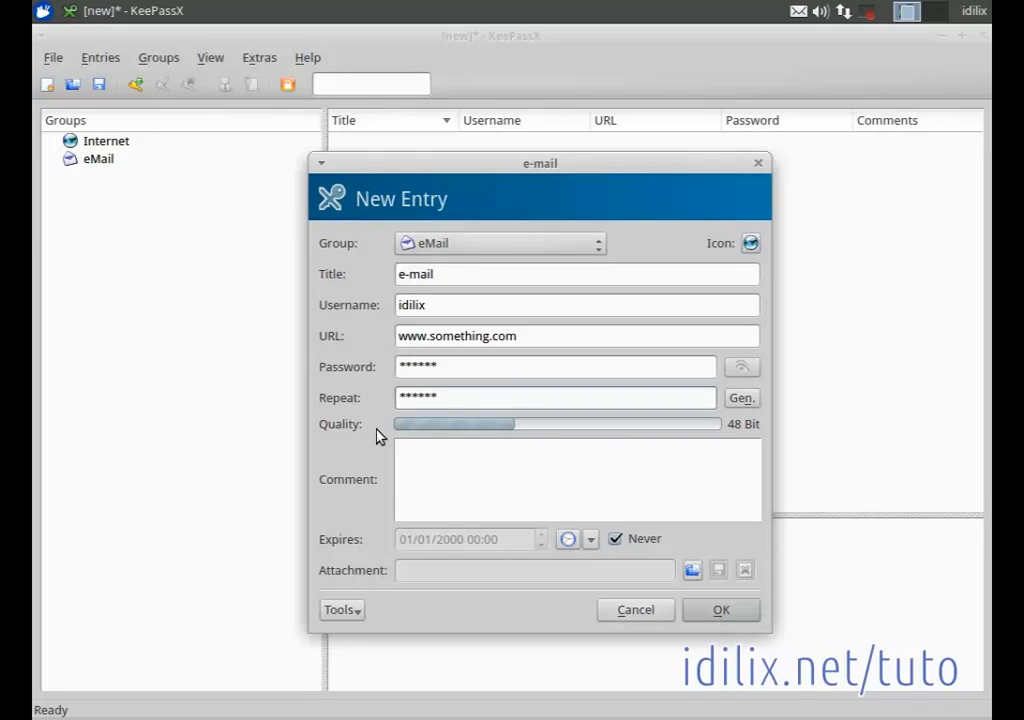
mouse_move(744, 420)
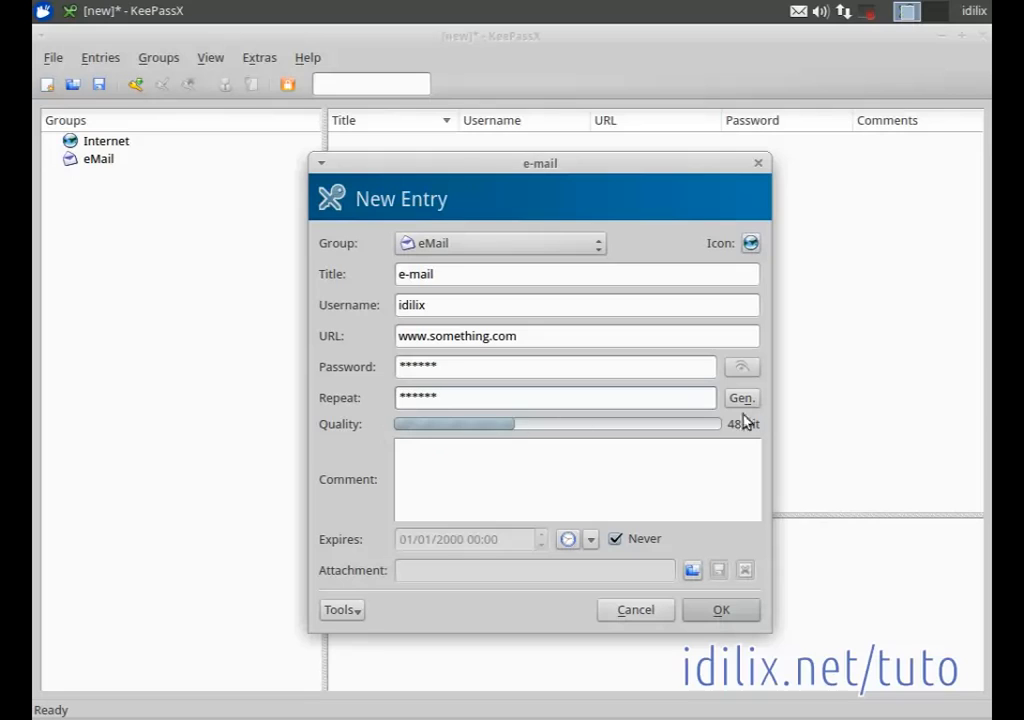
mouse_move(730, 438)
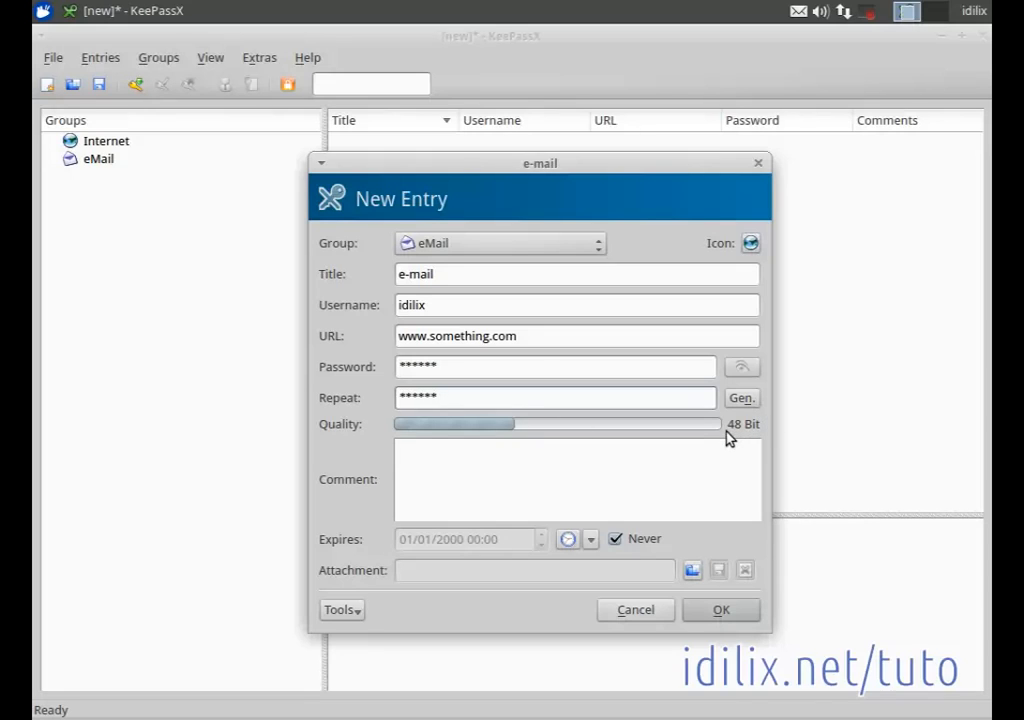
mouse_move(568, 444)
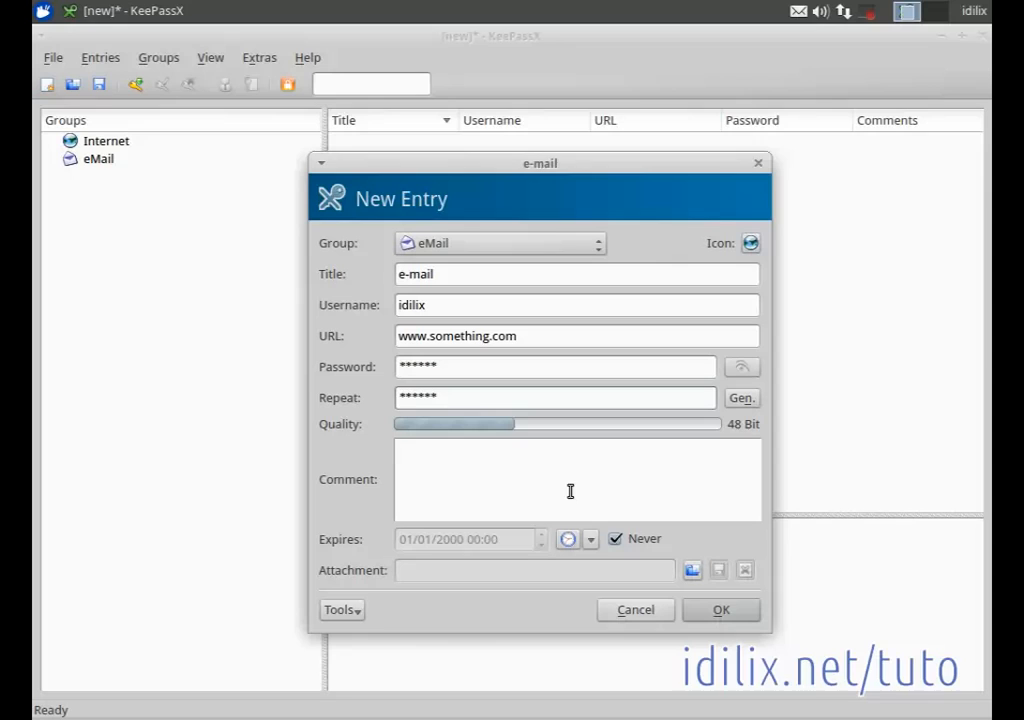
mouse_move(510, 432)
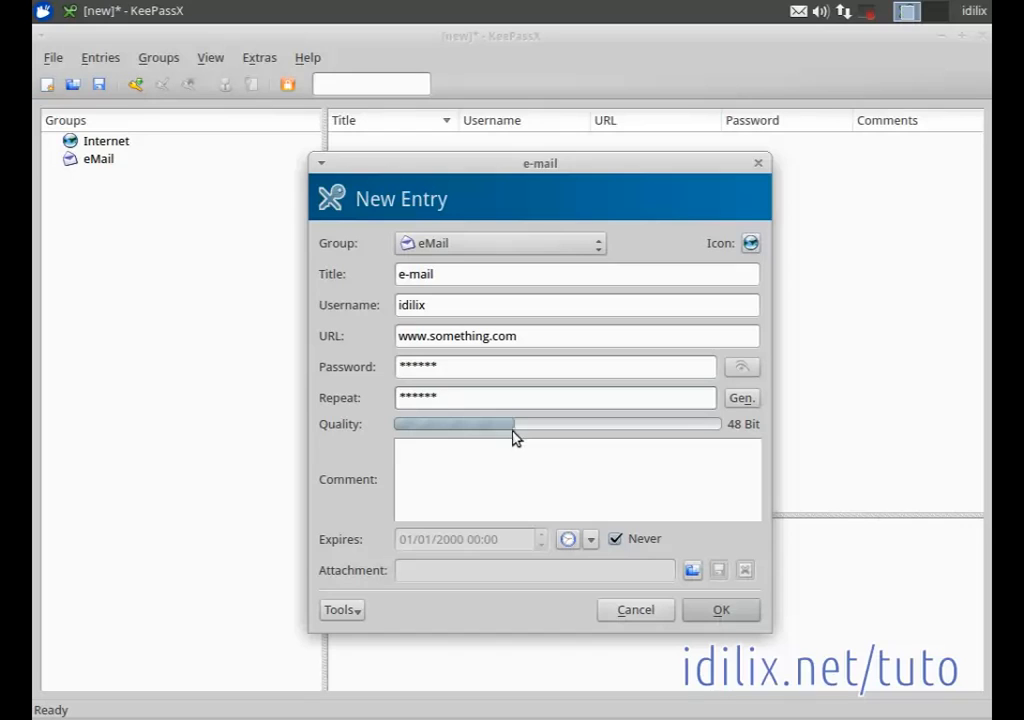
mouse_move(728, 424)
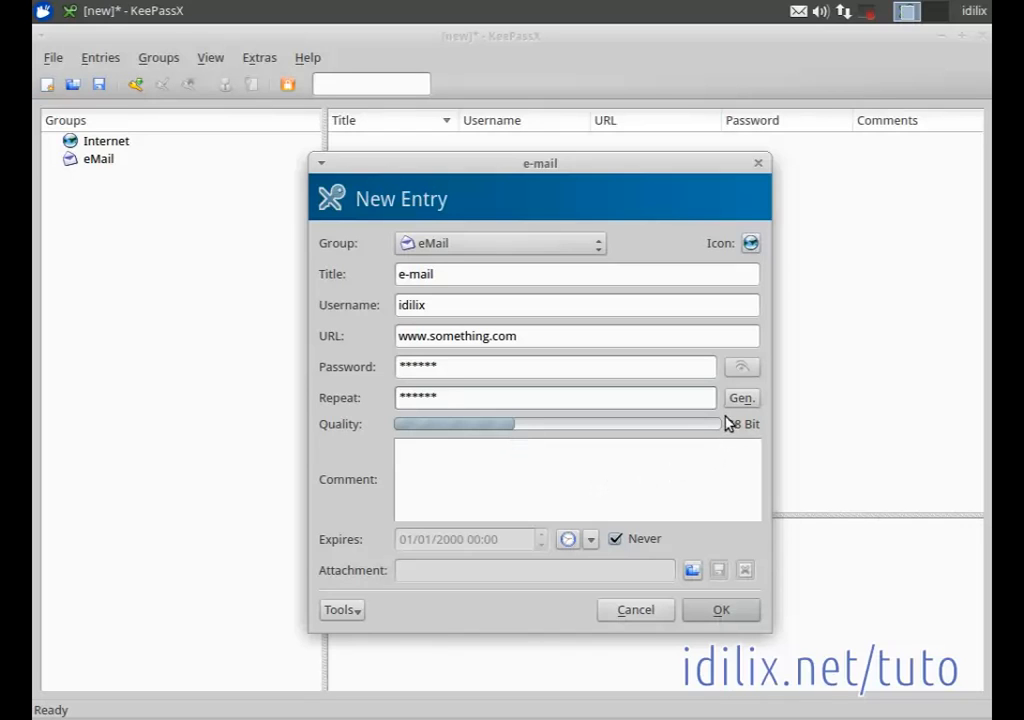
mouse_move(662, 404)
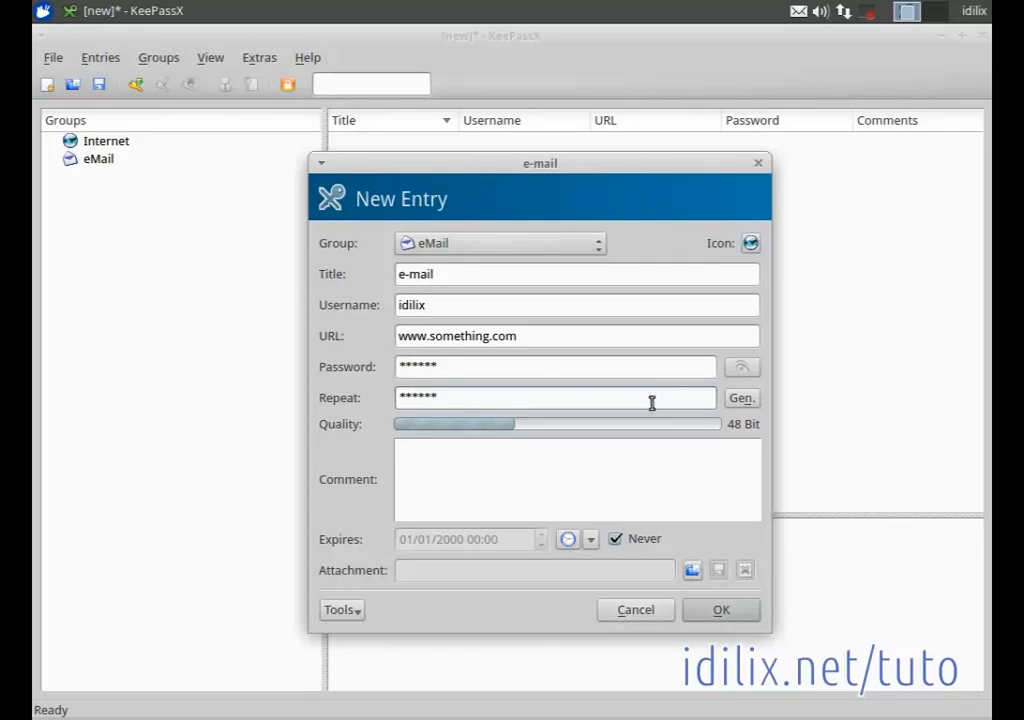
mouse_move(480, 376)
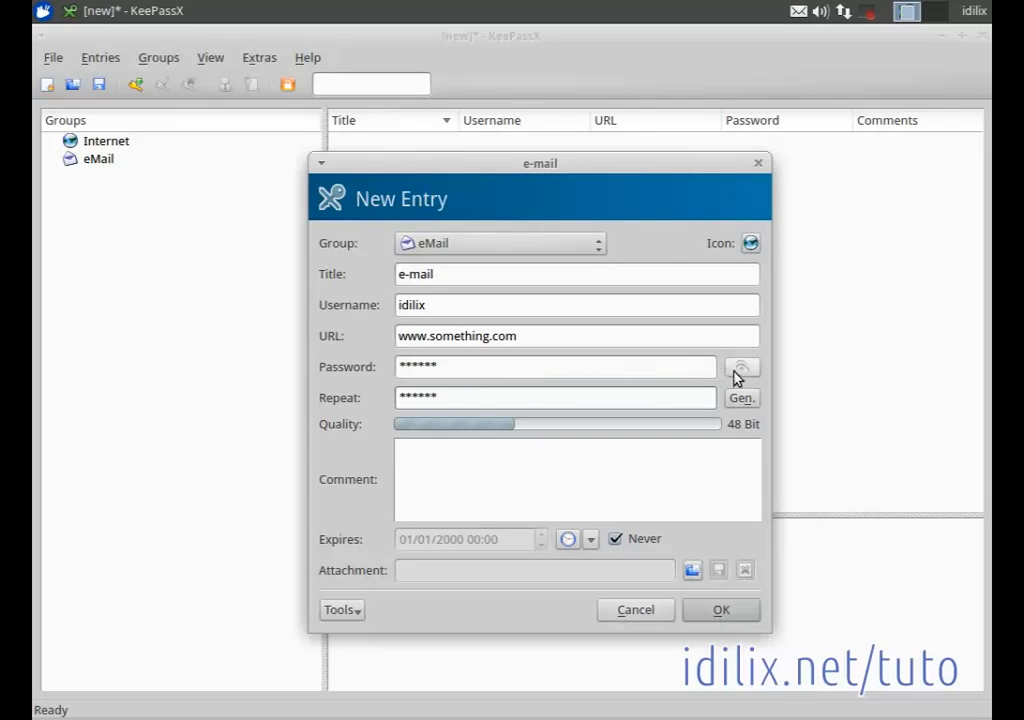
left_click(742, 368)
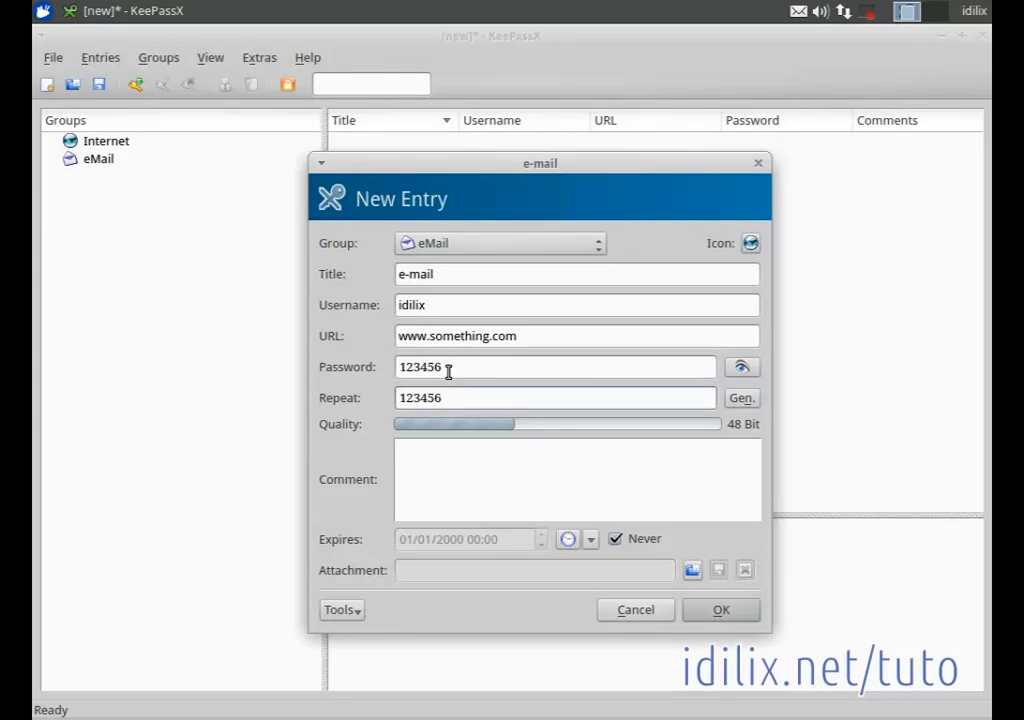
mouse_move(492, 372)
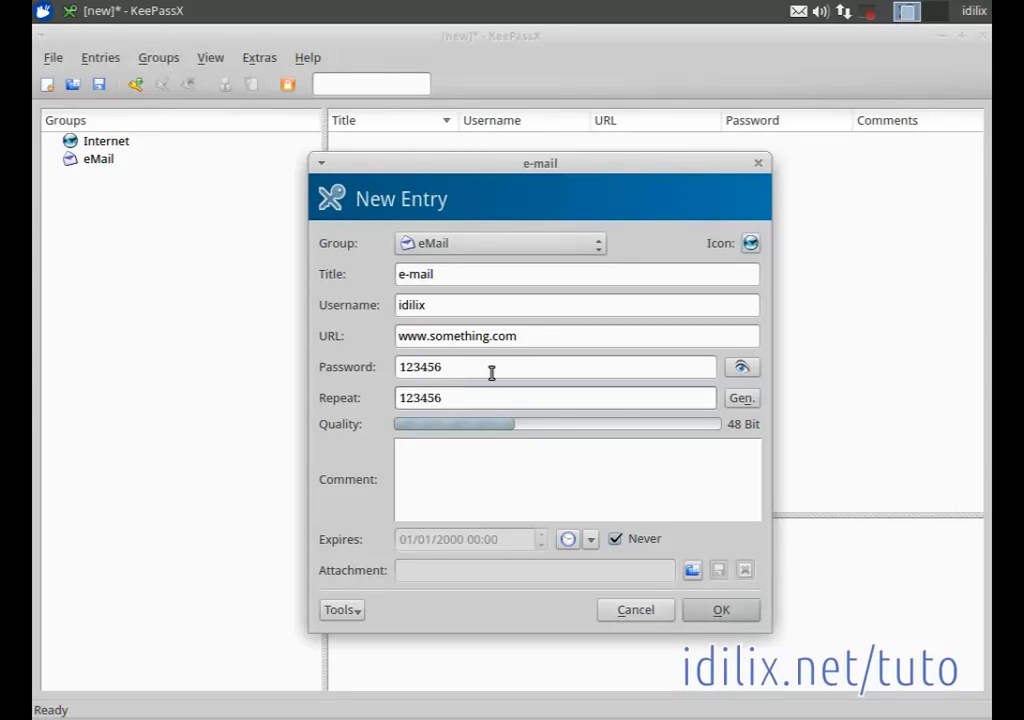
mouse_move(704, 426)
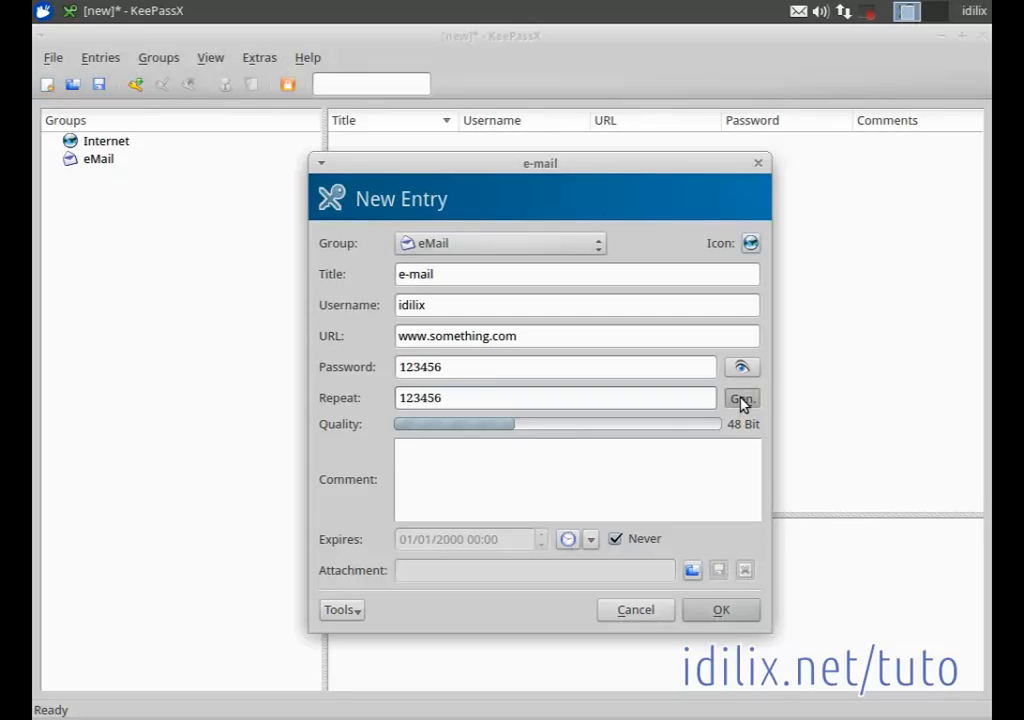
left_click(740, 396)
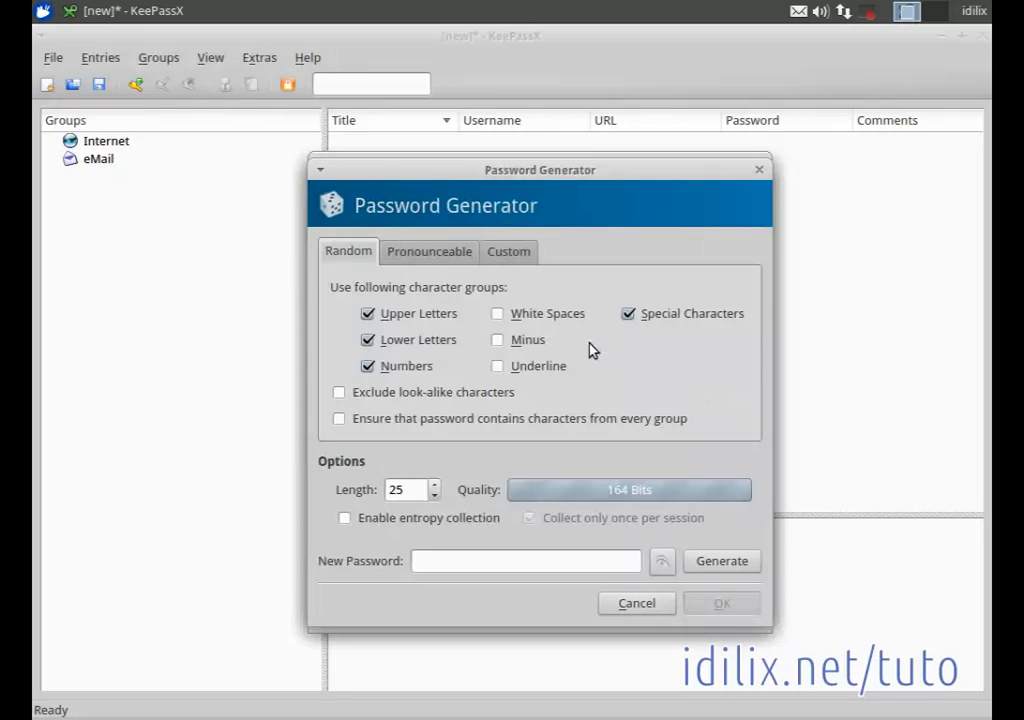
mouse_move(368, 312)
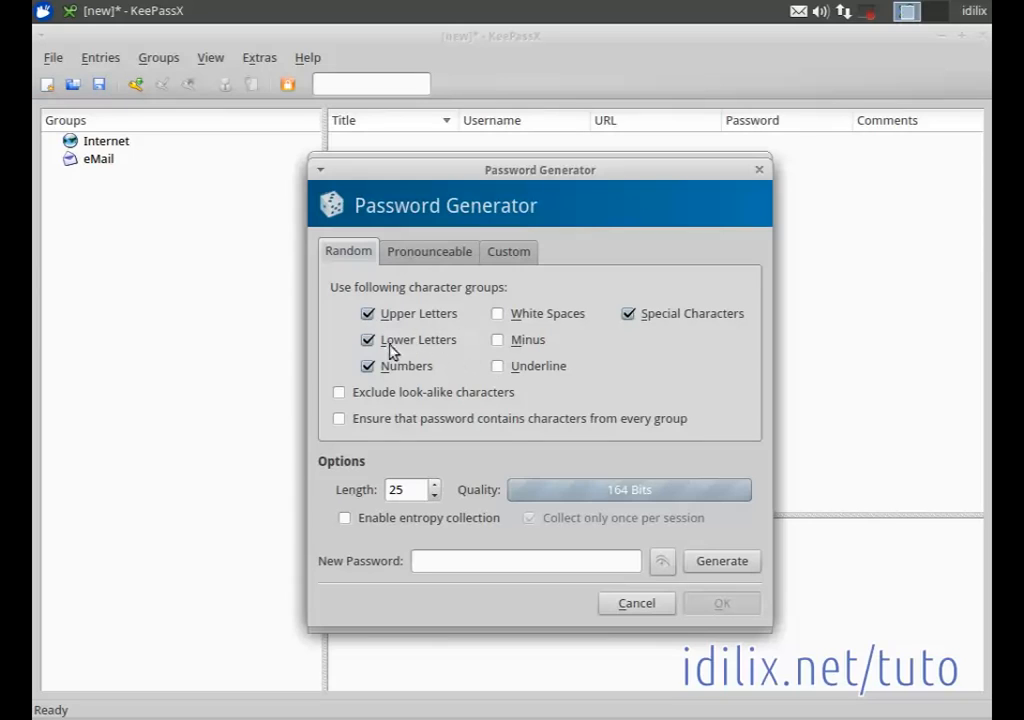
mouse_move(528, 398)
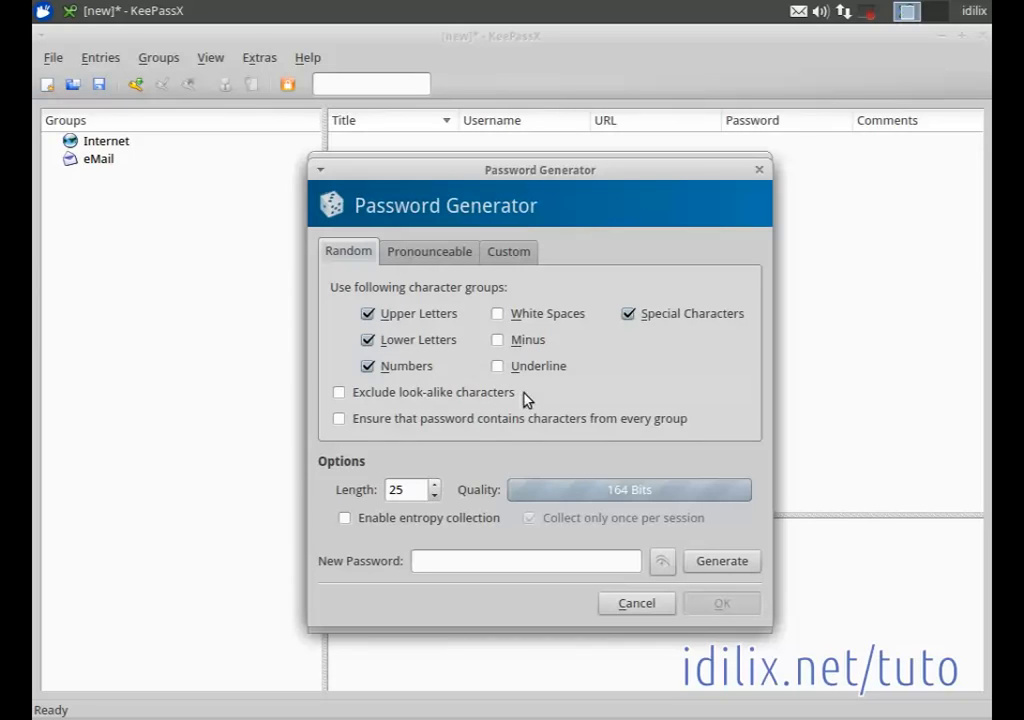
- Include minus and underline, drop special and look-alike characters, set length 15, and generate a password
left_click(498, 364)
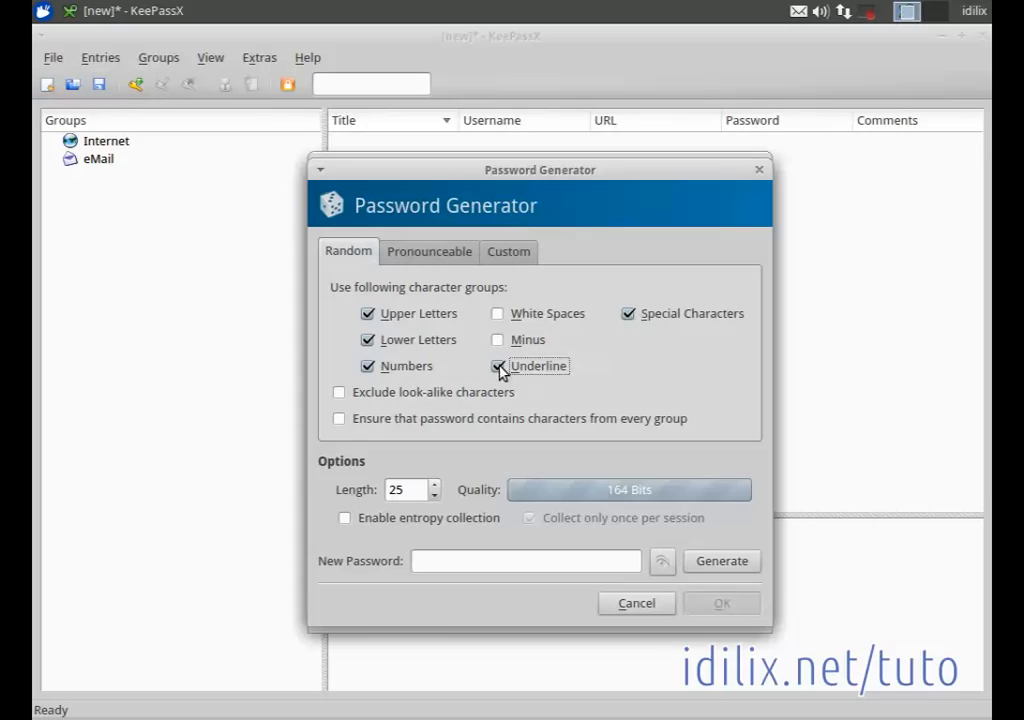
left_click(498, 340)
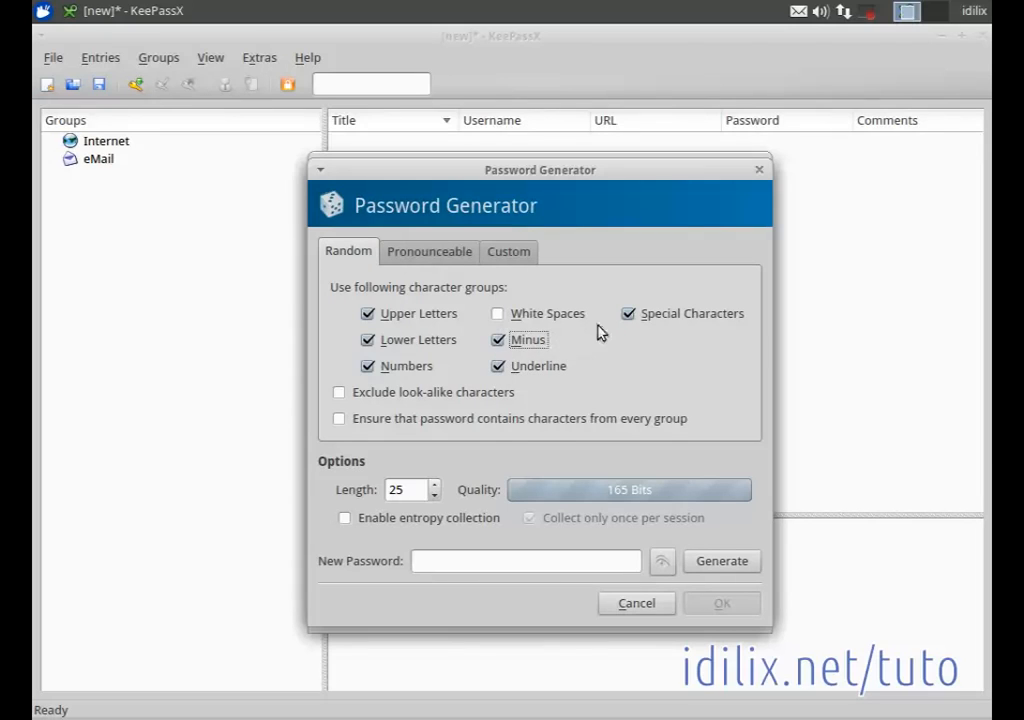
left_click(628, 312)
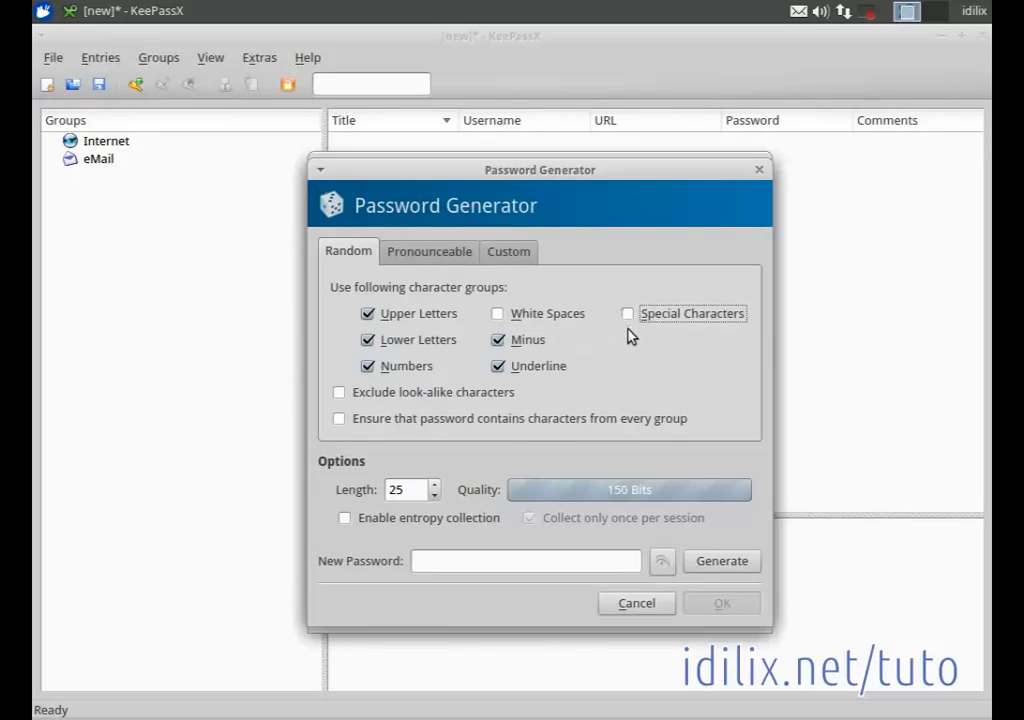
mouse_move(402, 408)
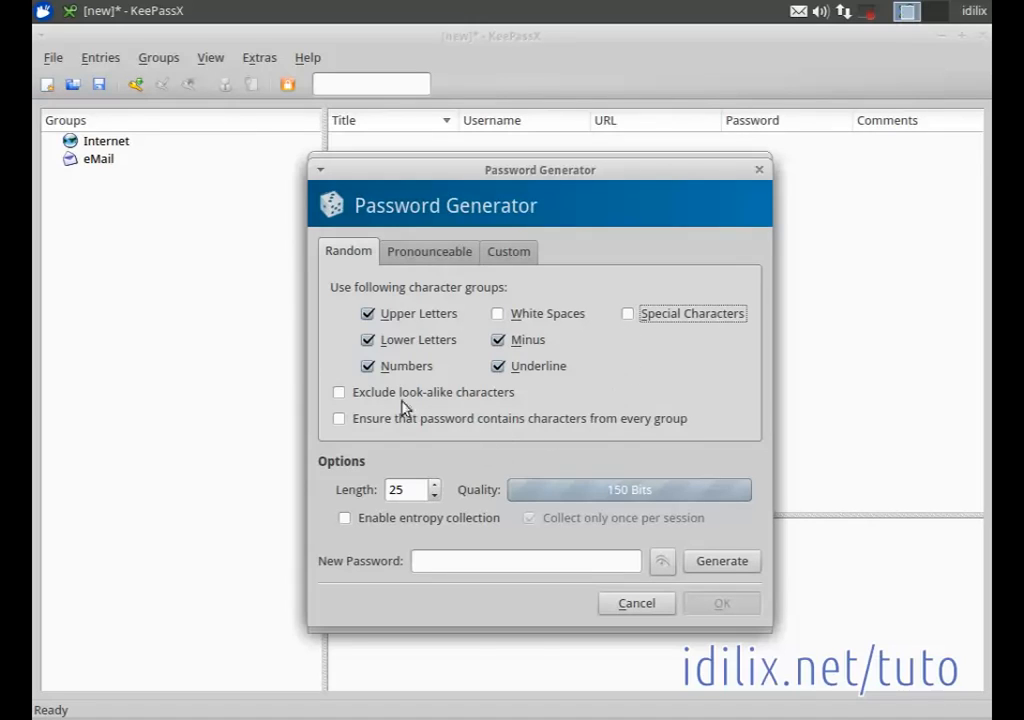
left_click(340, 392)
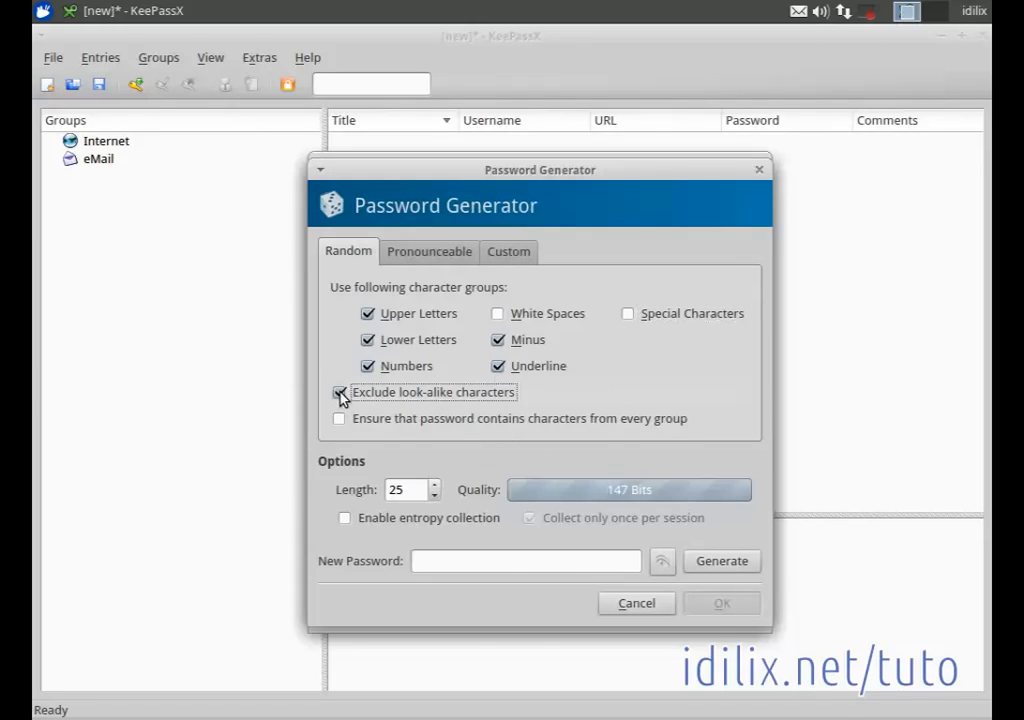
left_click(340, 392)
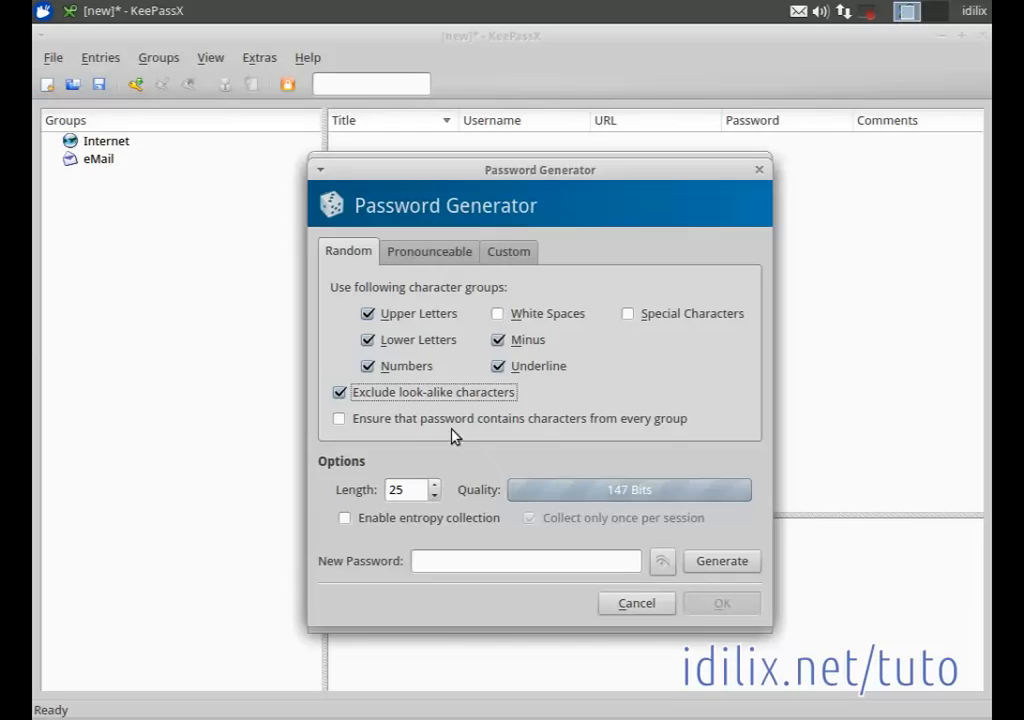
mouse_move(428, 480)
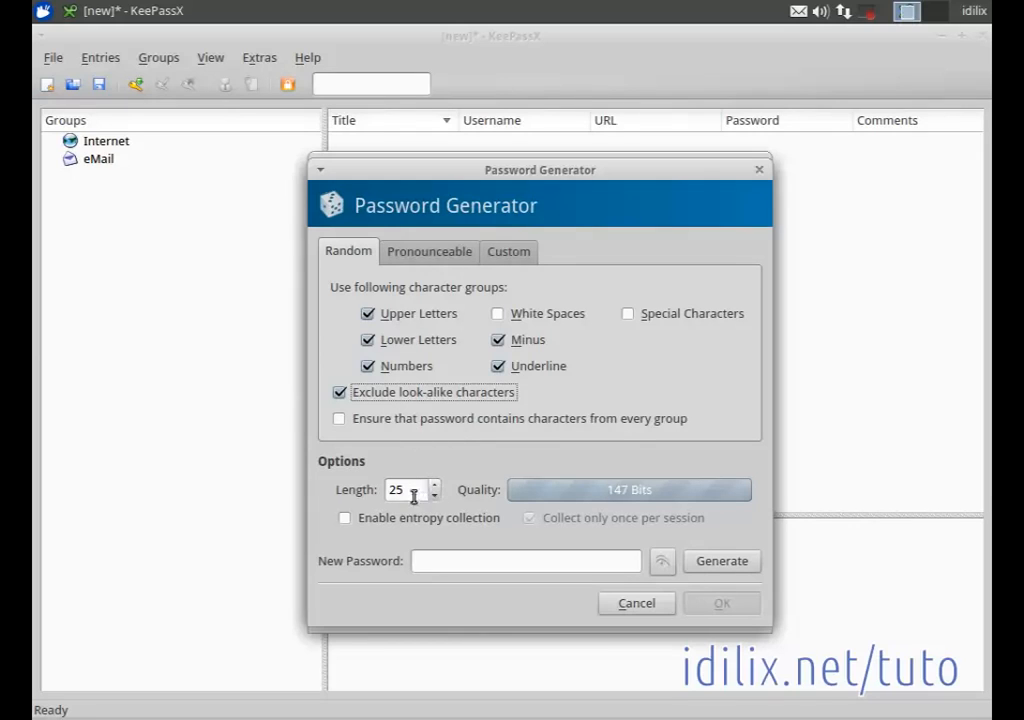
mouse_move(436, 500)
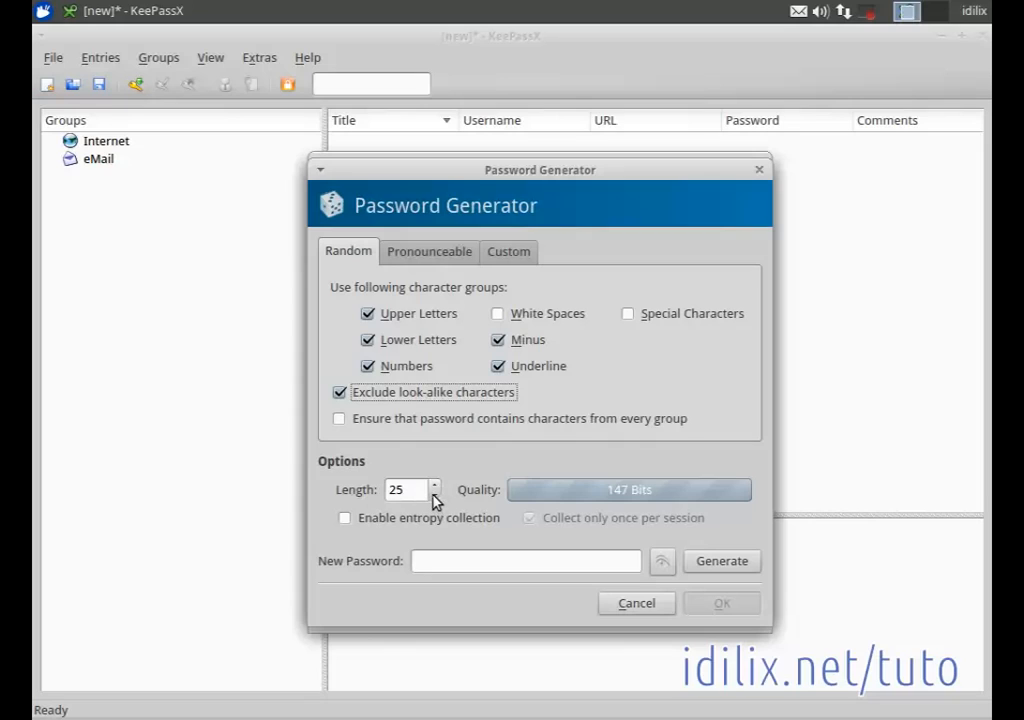
left_click(436, 494)
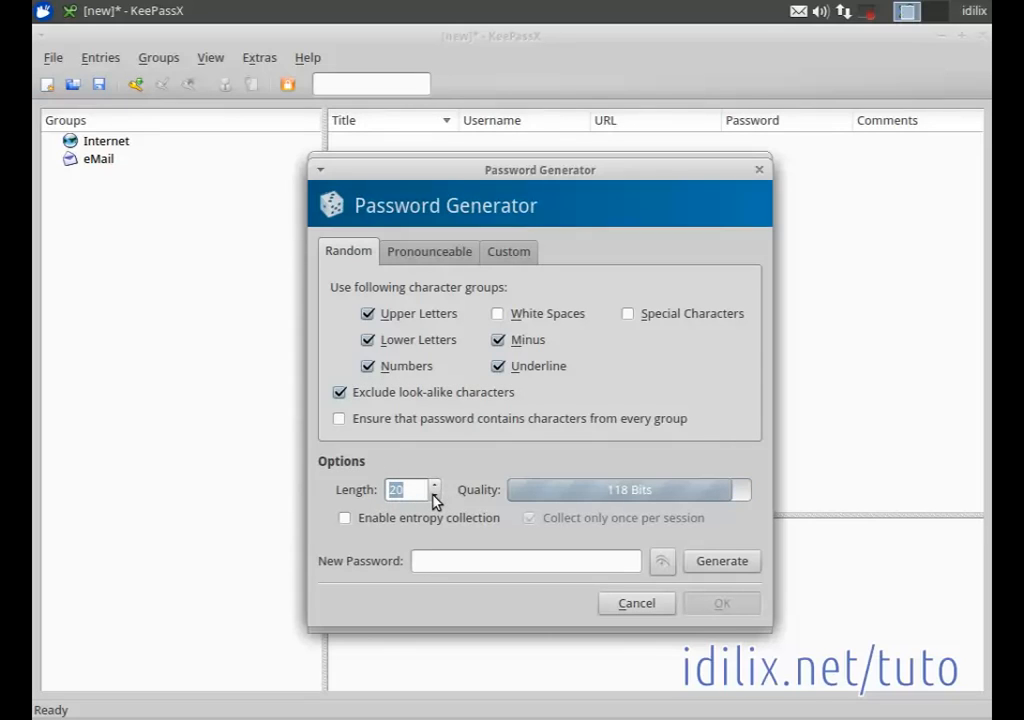
left_click(434, 494)
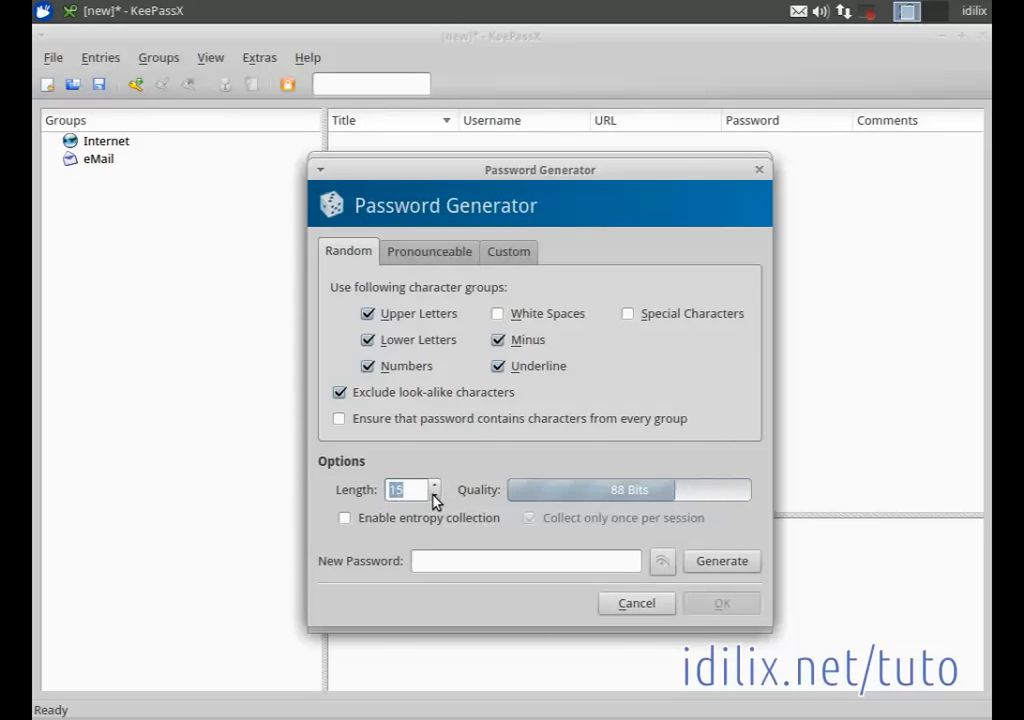
mouse_move(458, 548)
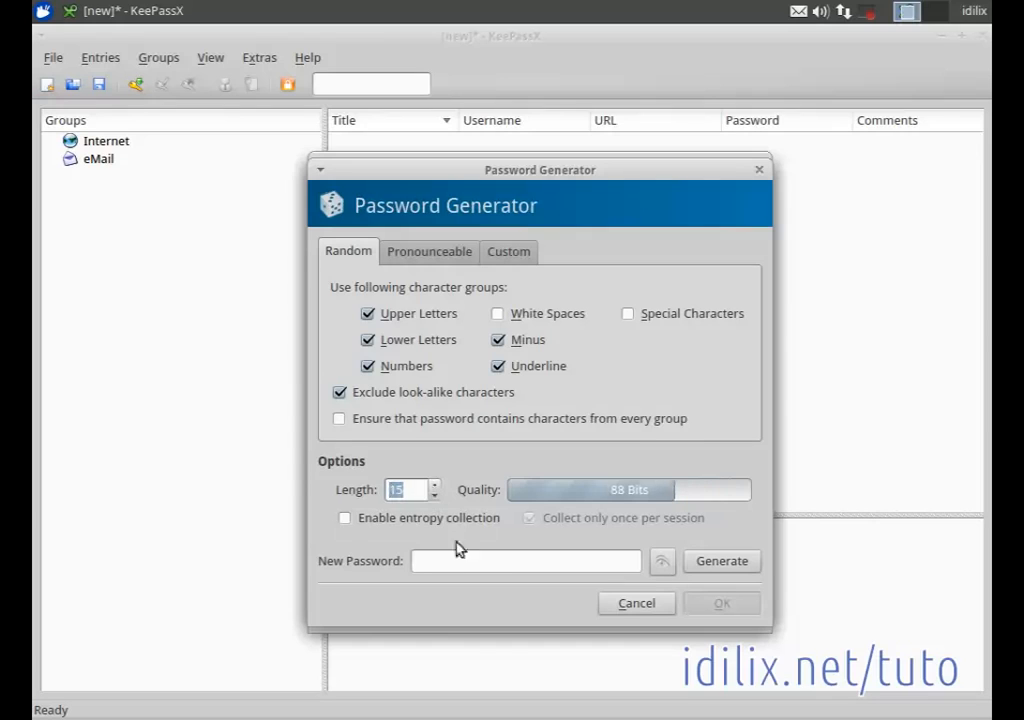
mouse_move(650, 504)
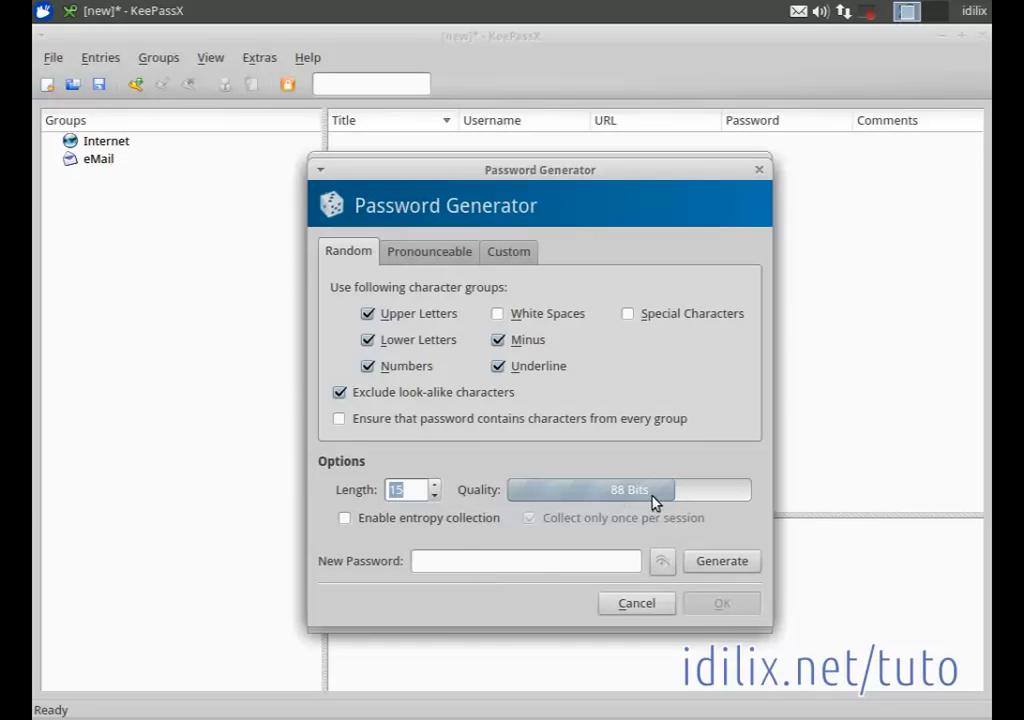
mouse_move(614, 516)
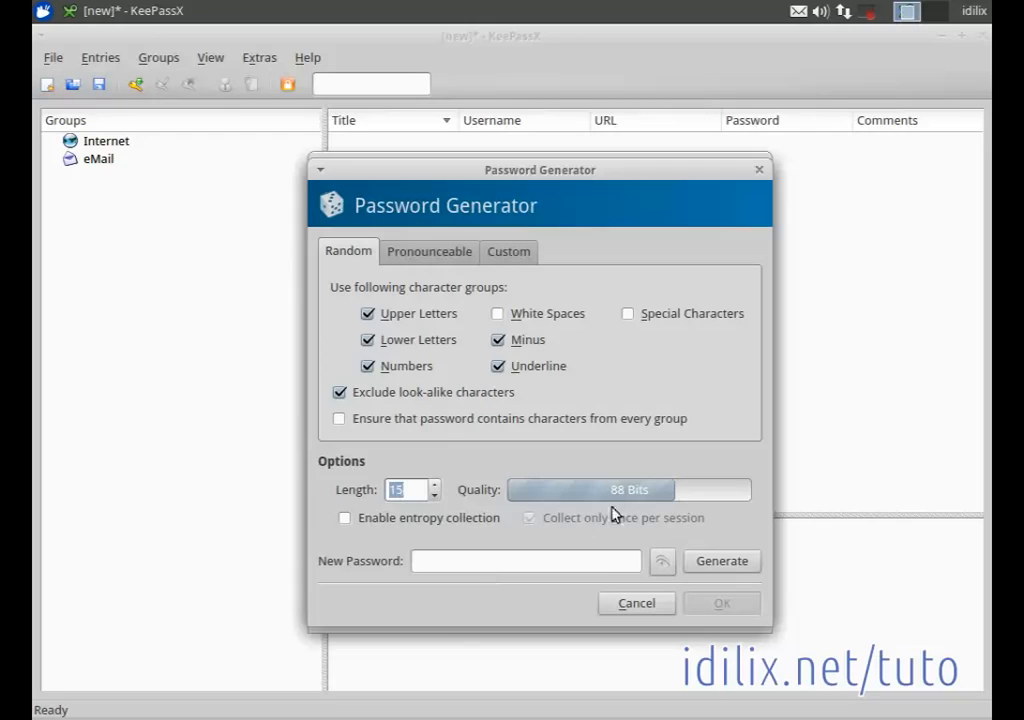
mouse_move(678, 502)
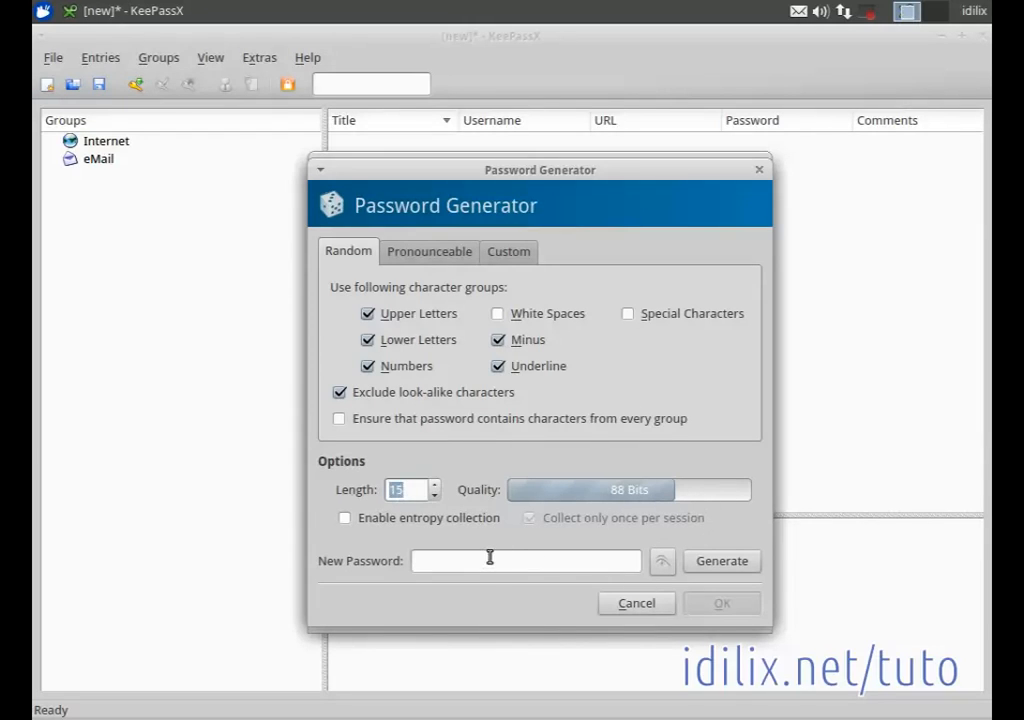
mouse_move(692, 528)
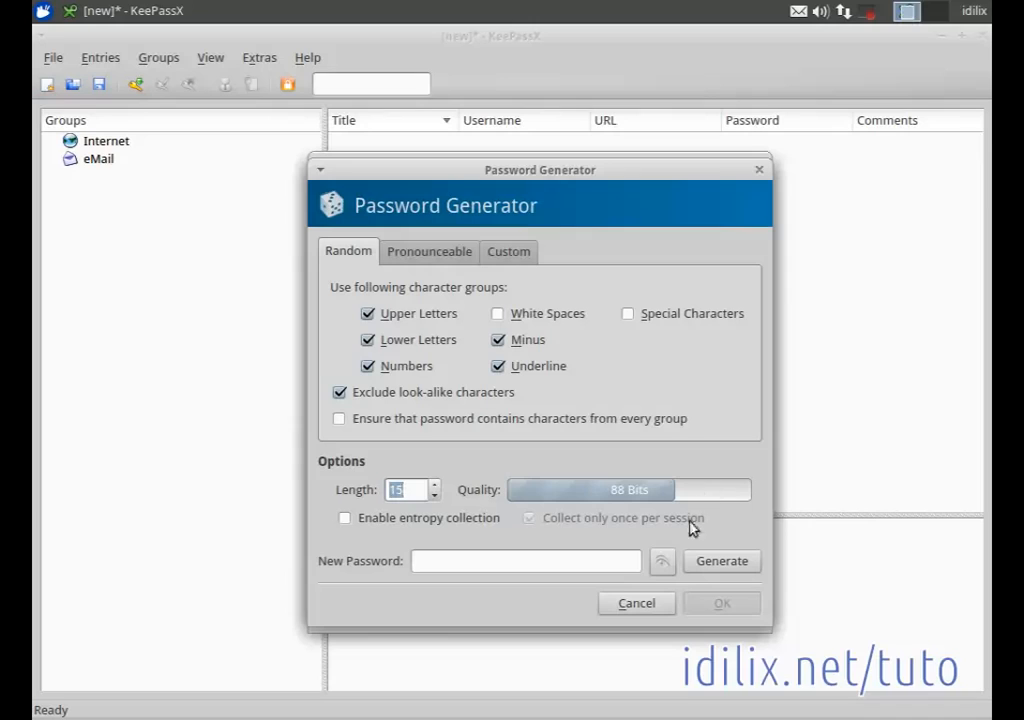
mouse_move(720, 560)
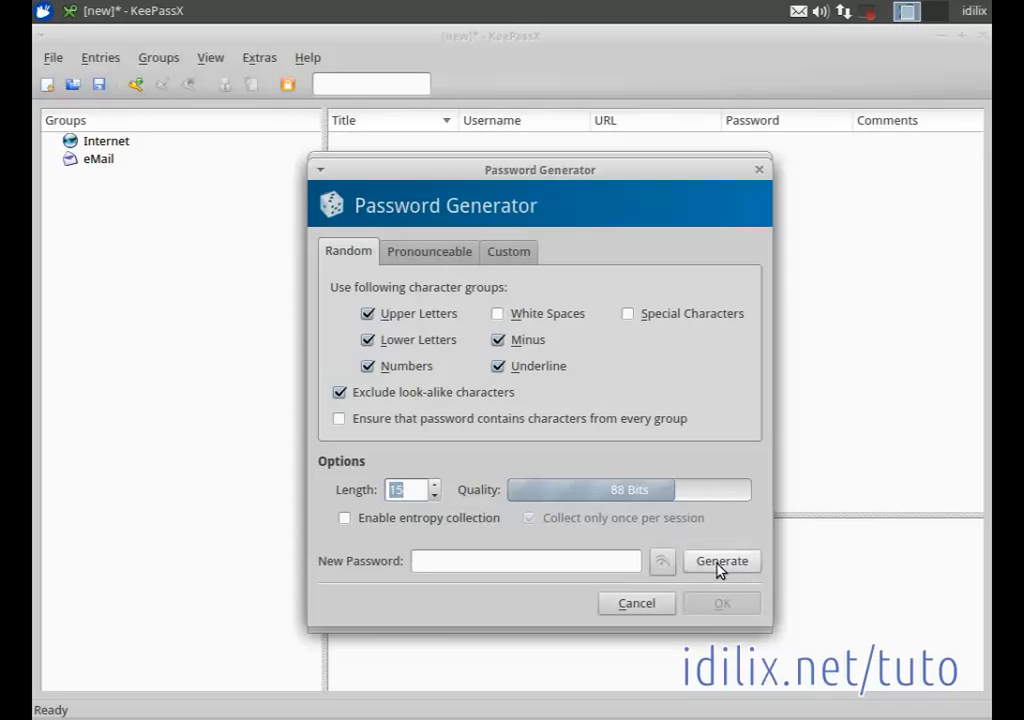
left_click(720, 560)
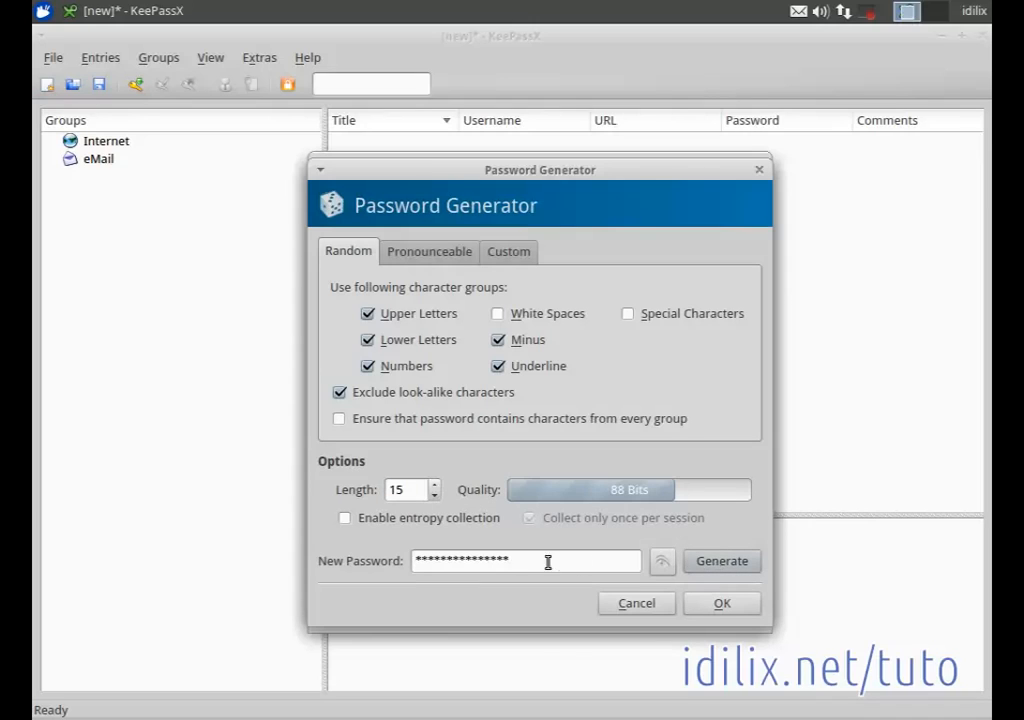
- Accept the generated password, mask it again, and save the e-mail entry
left_click(662, 560)
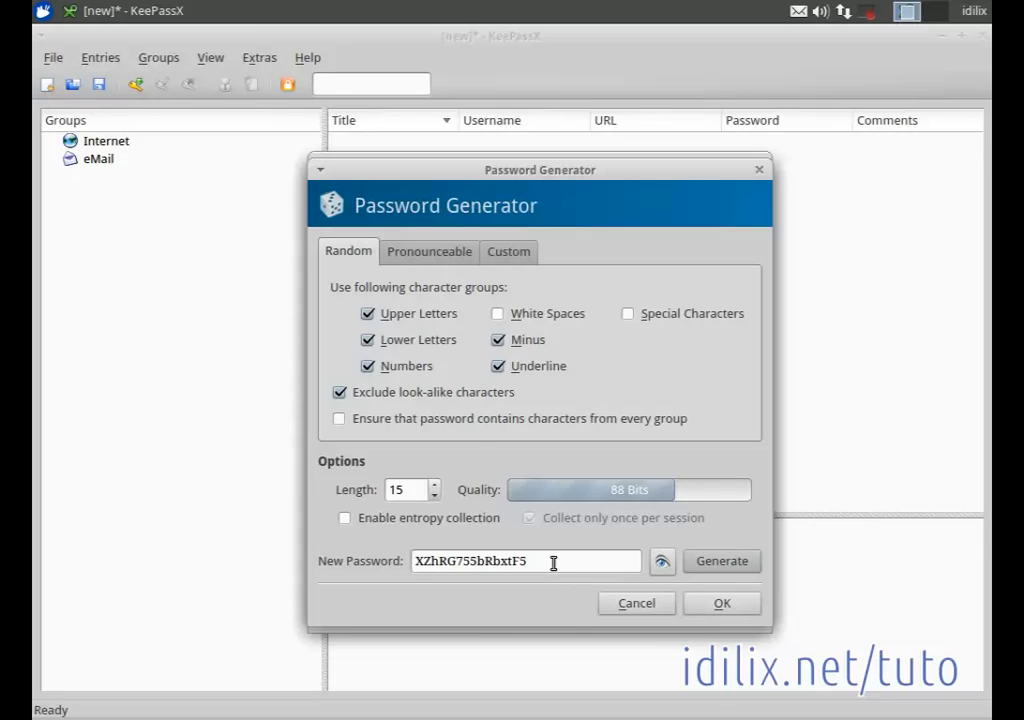
left_click(722, 602)
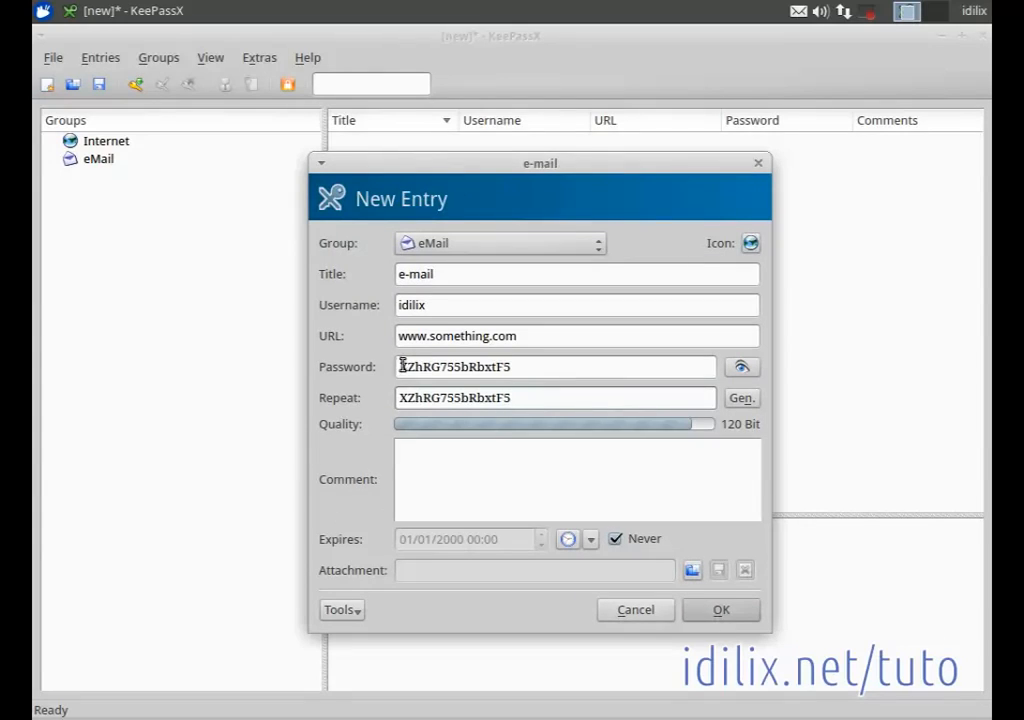
left_click(742, 368)
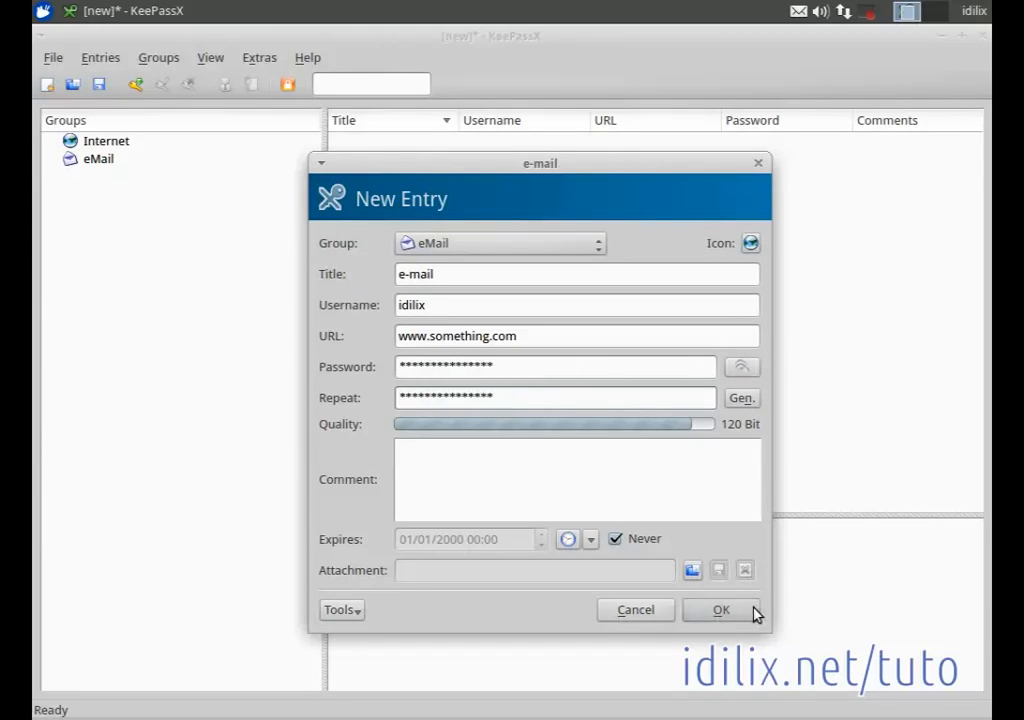
left_click(720, 610)
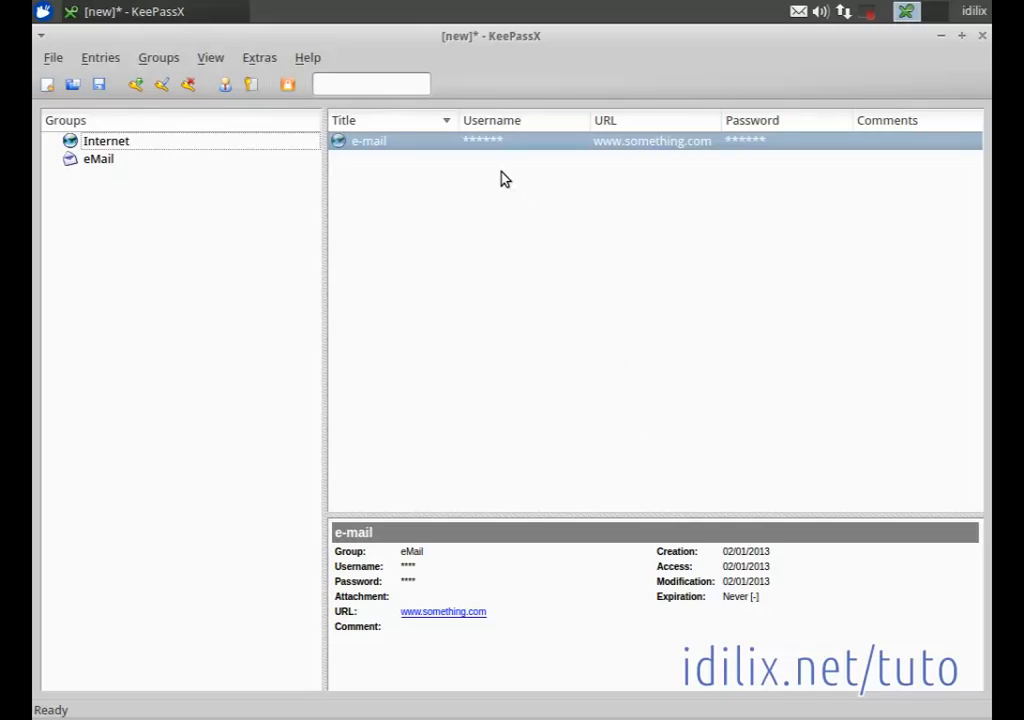
mouse_move(484, 152)
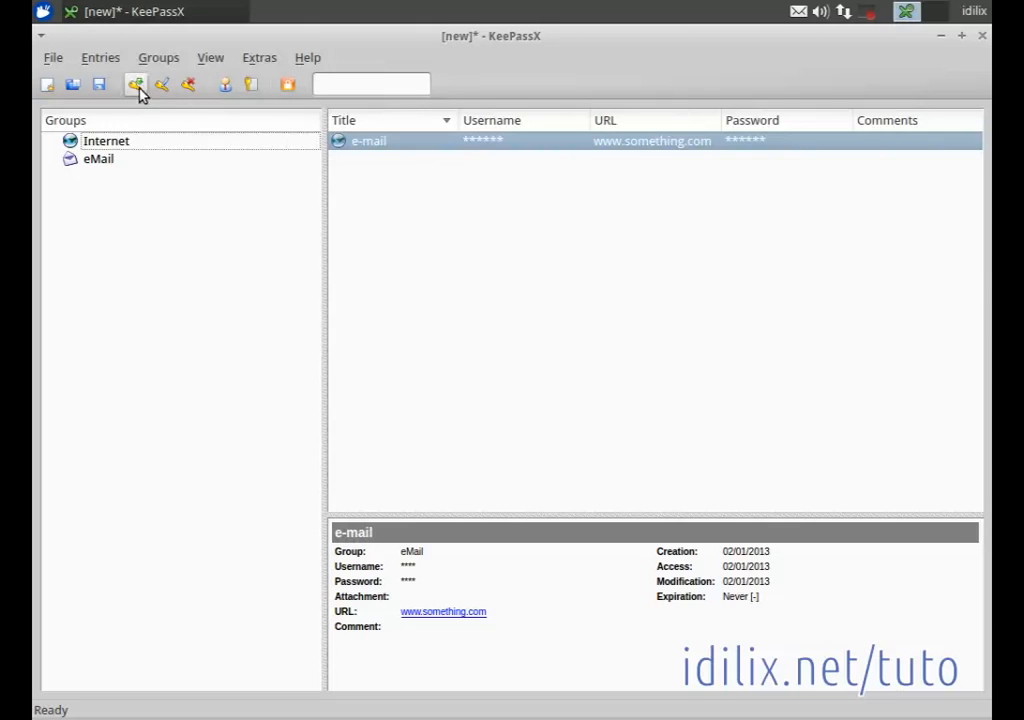
mouse_move(136, 84)
type("asdf")
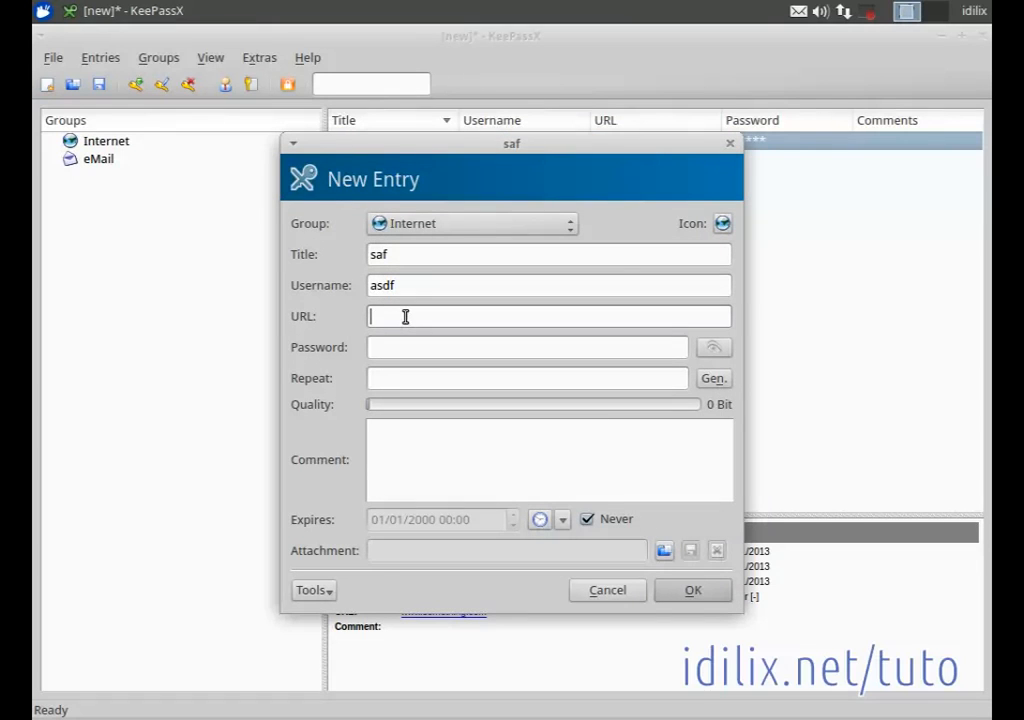
- Generate a random password for the 'saf' entry and save it in the Internet group
left_click(712, 376)
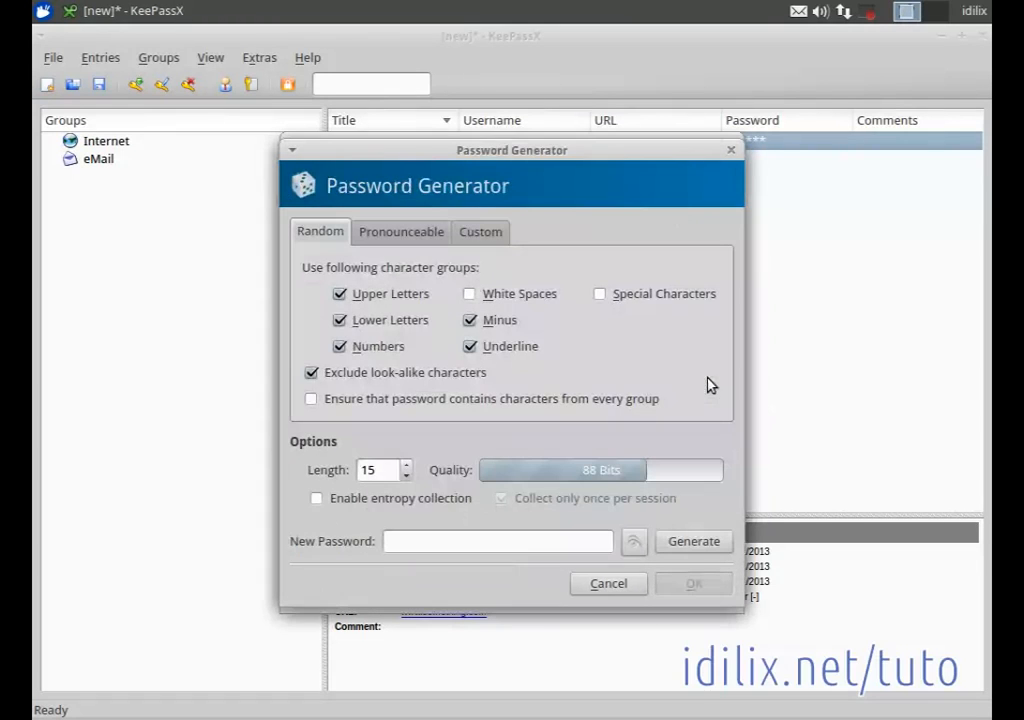
left_click(692, 540)
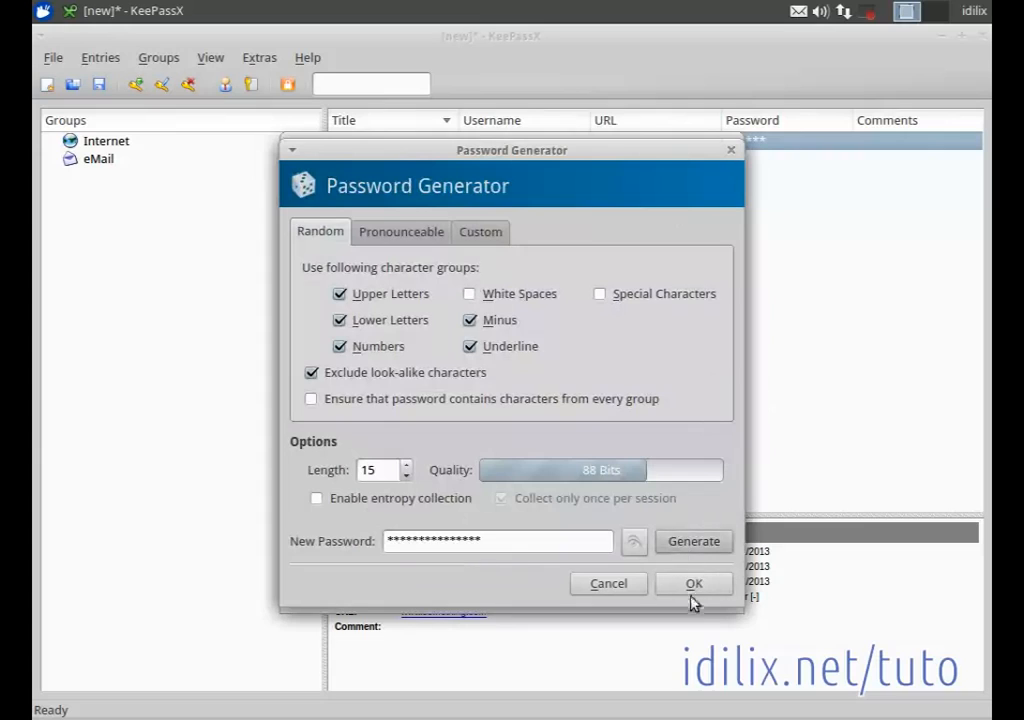
left_click(692, 584)
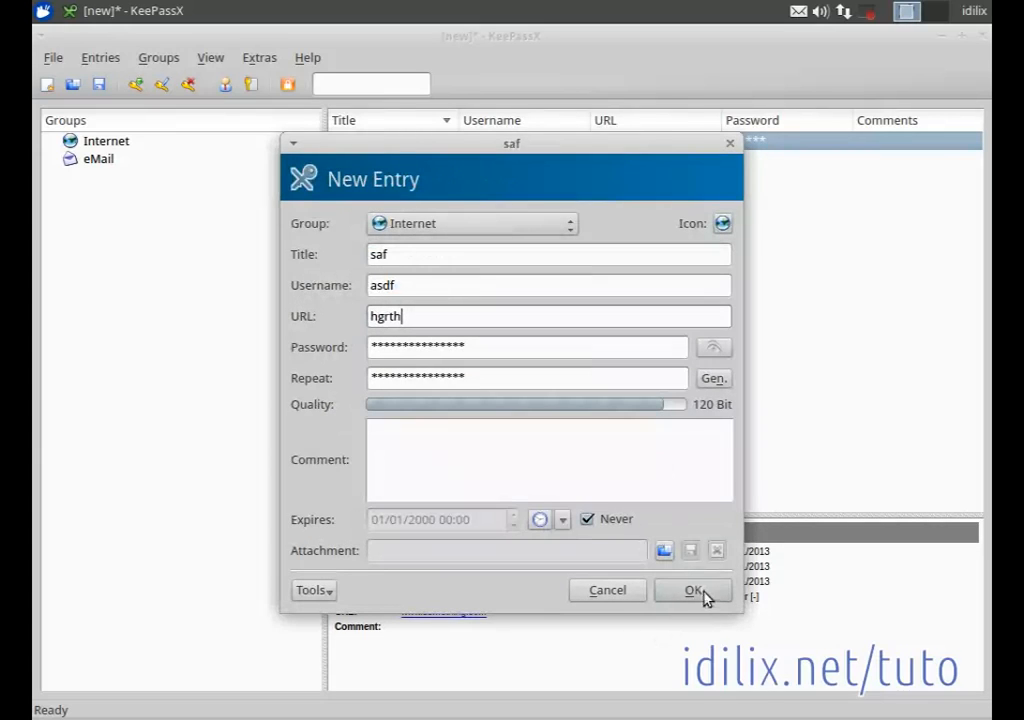
left_click(692, 590)
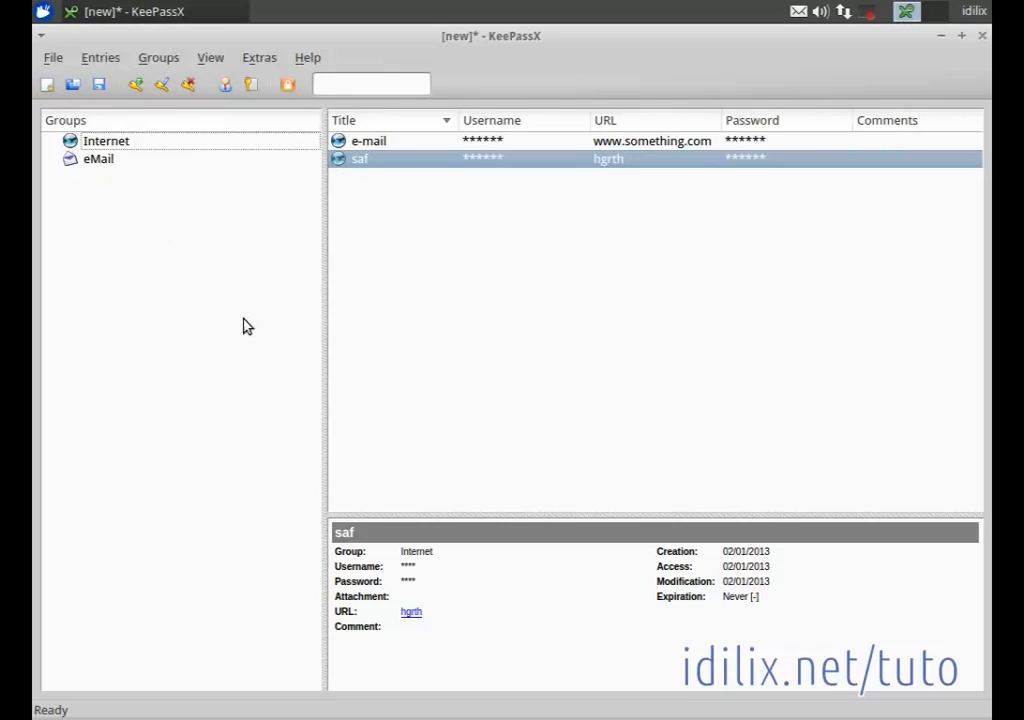
mouse_move(128, 160)
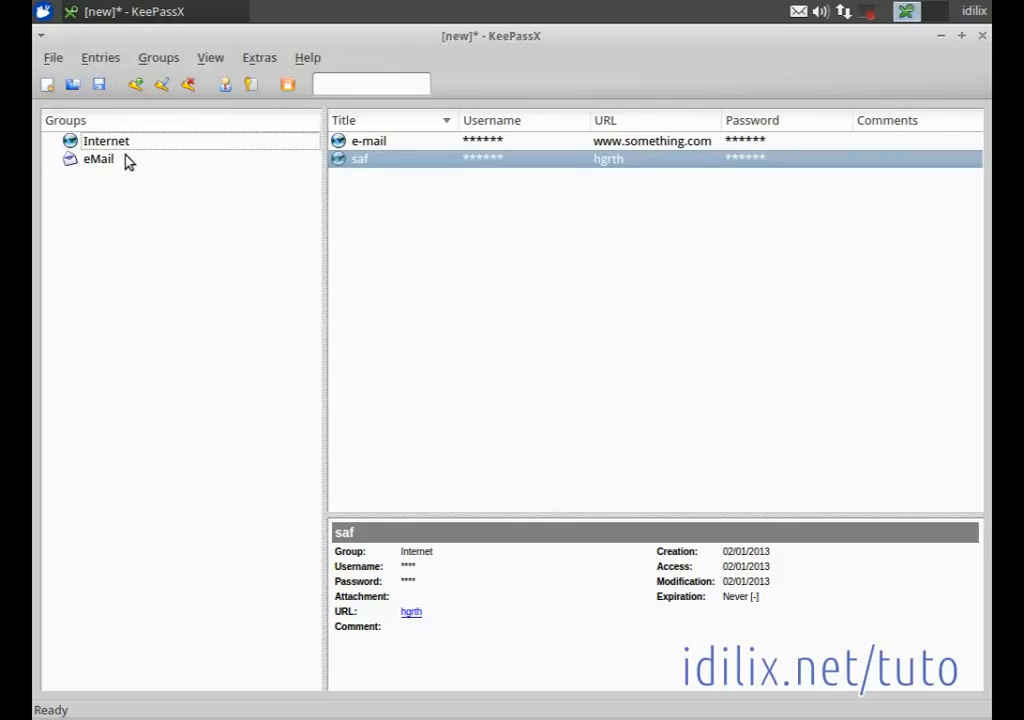
- Switch between the eMail and Internet groups to compare their e-mail and saf entries
left_click(100, 158)
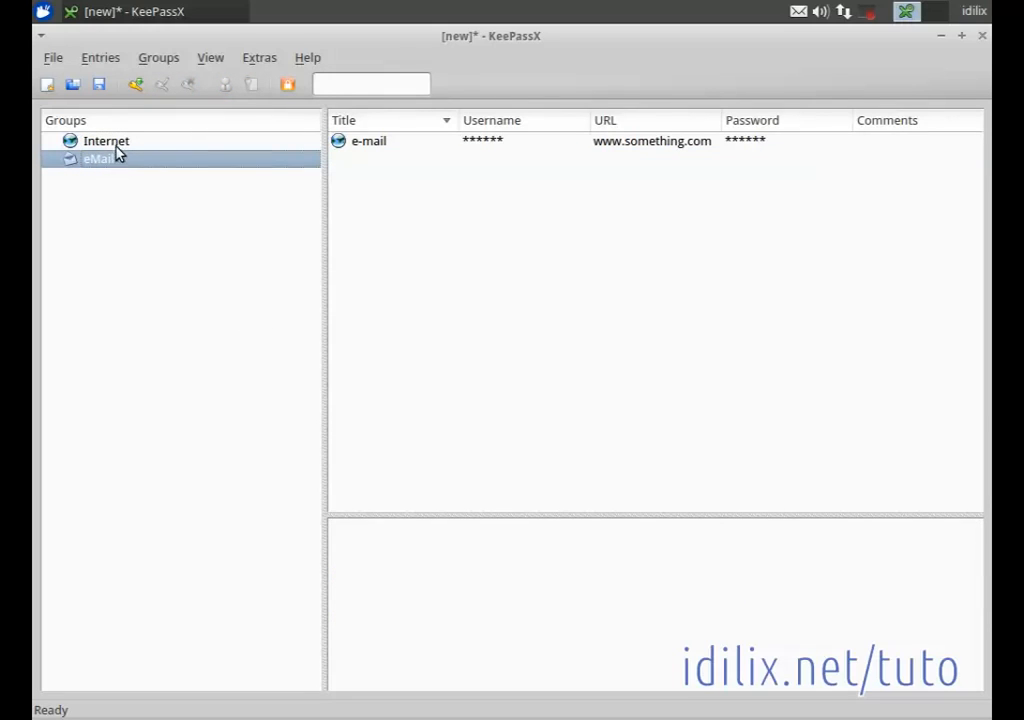
left_click(106, 140)
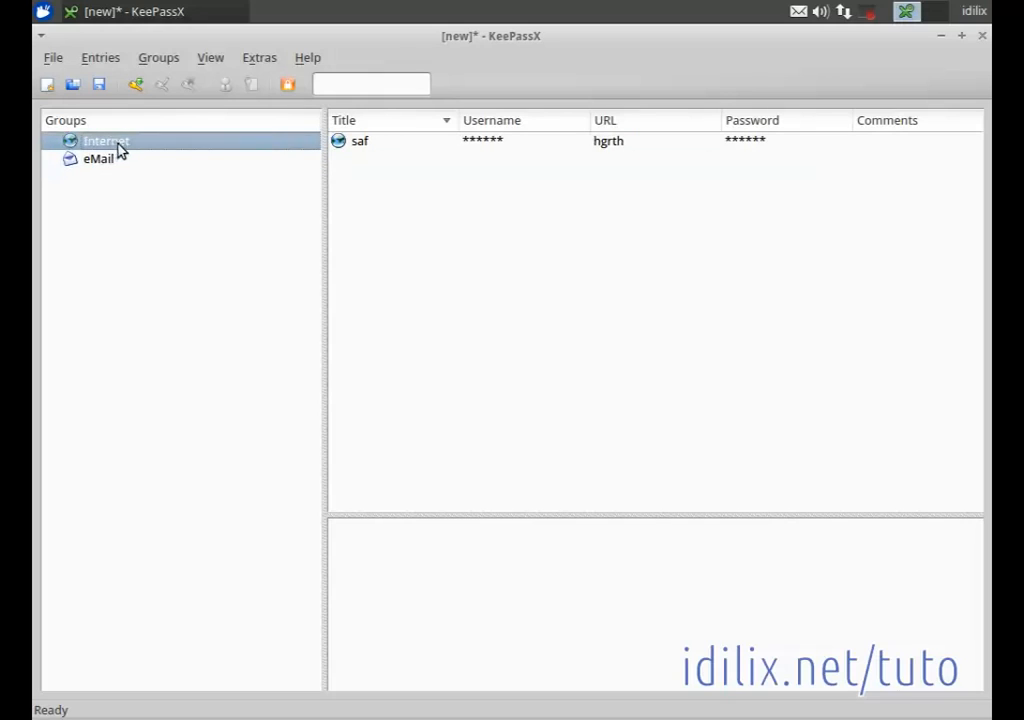
mouse_move(92, 166)
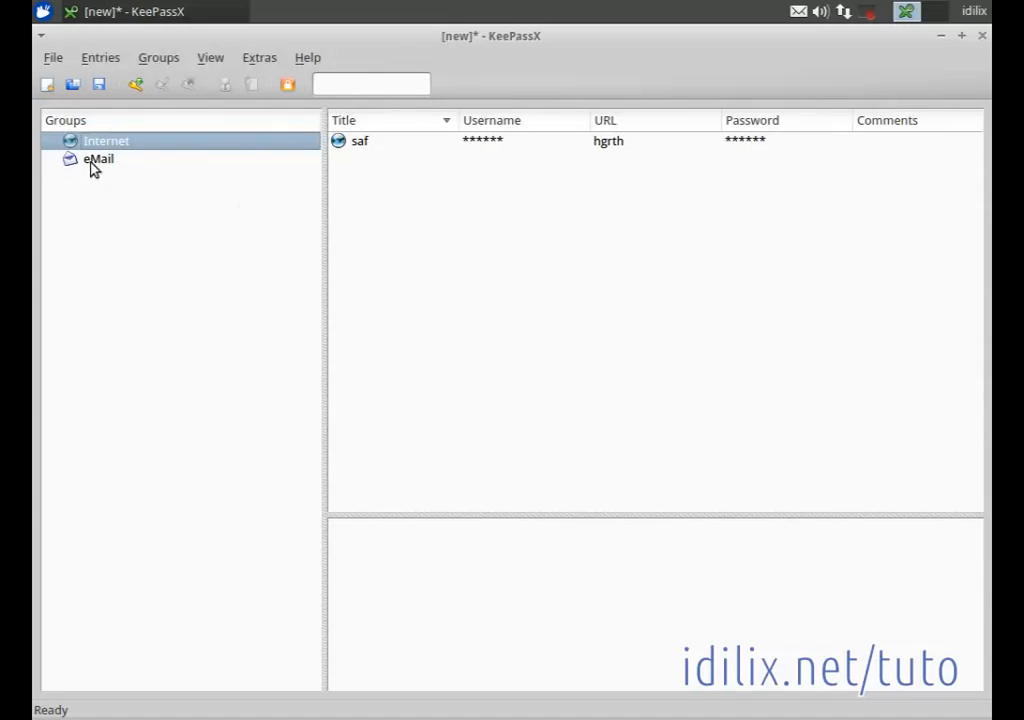
left_click(98, 158)
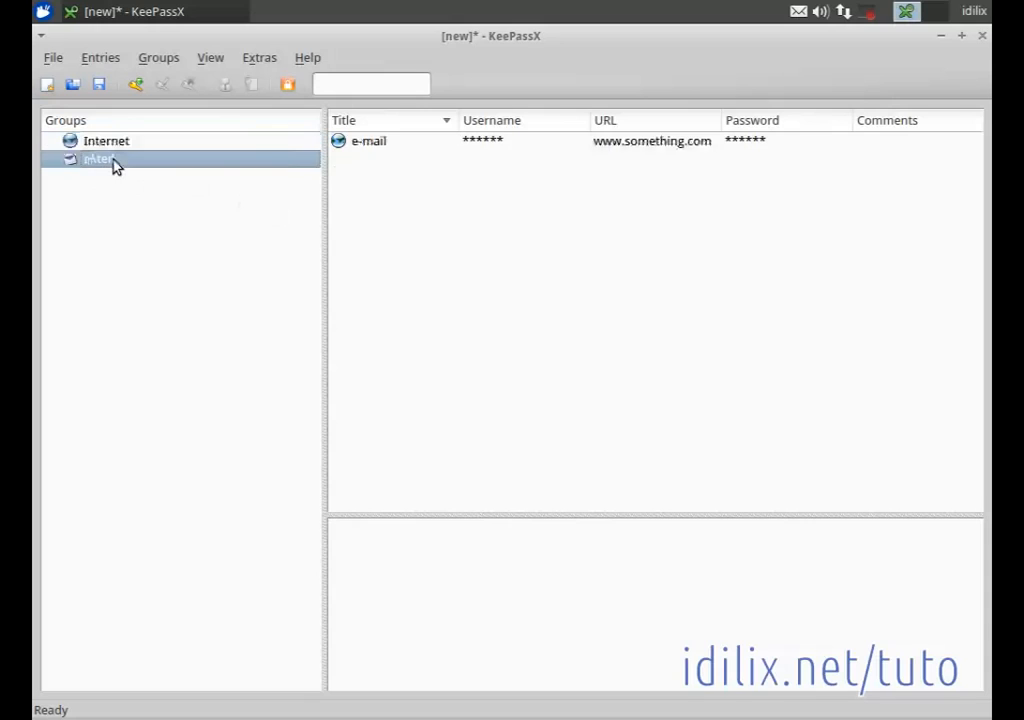
left_click(106, 140)
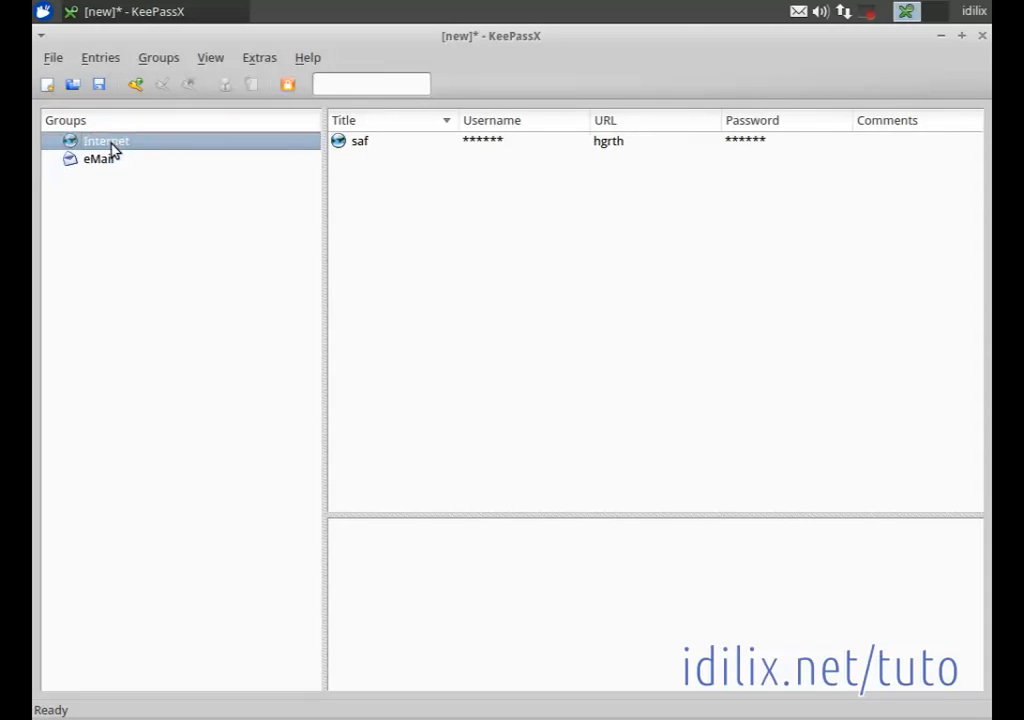
- Add a subgroup titled 'mysites' under the Internet group
right_click(106, 140)
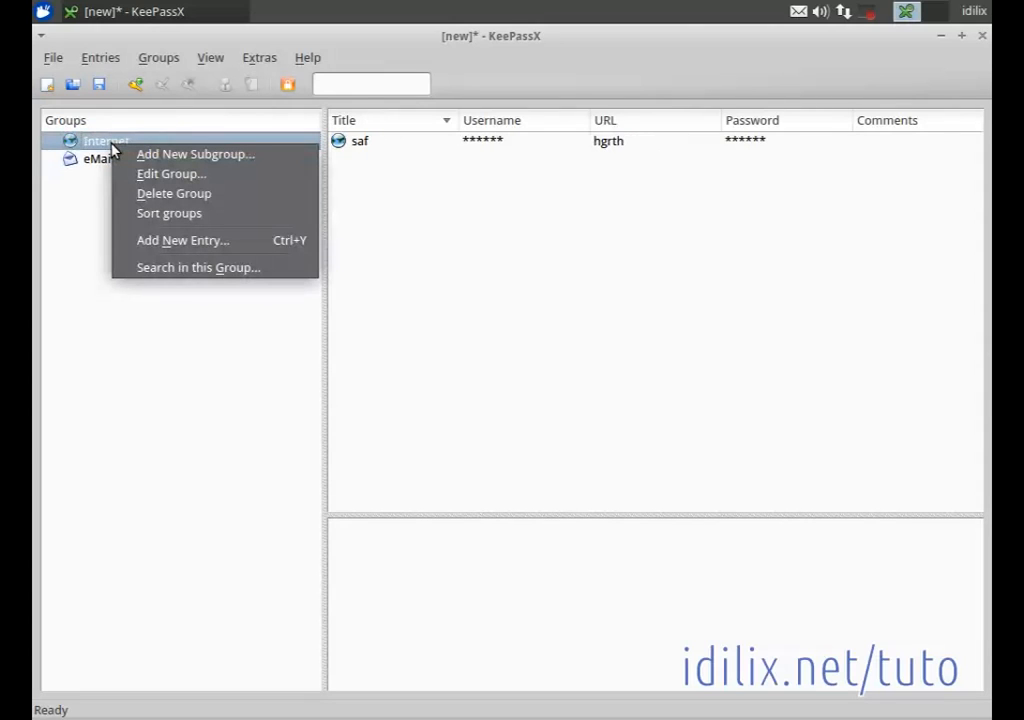
mouse_move(196, 154)
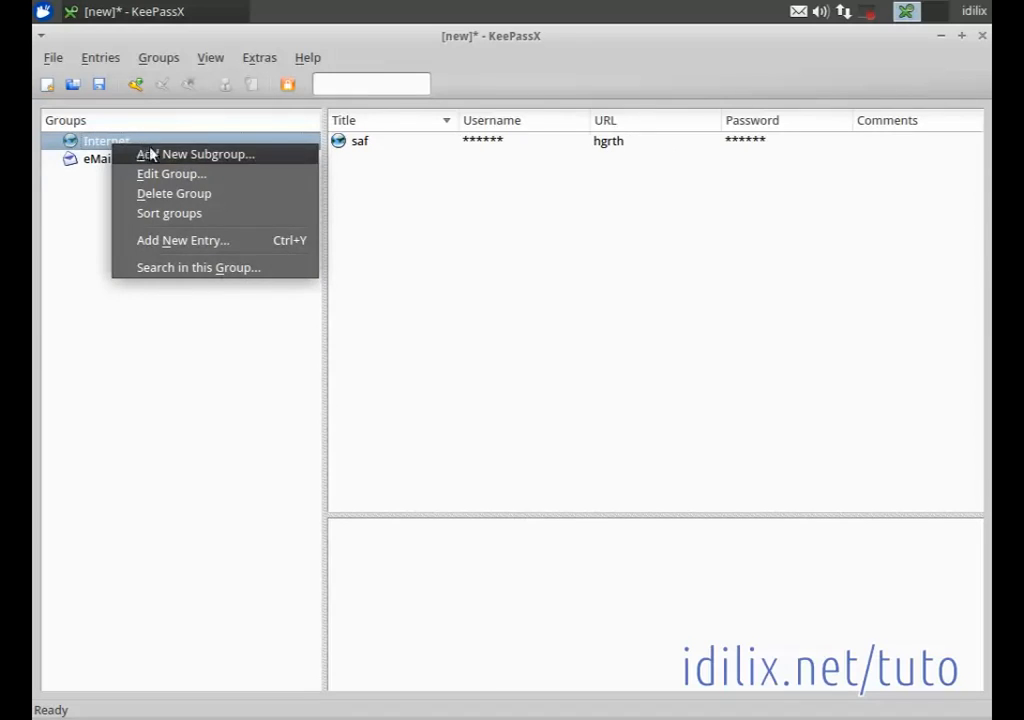
left_click(196, 154)
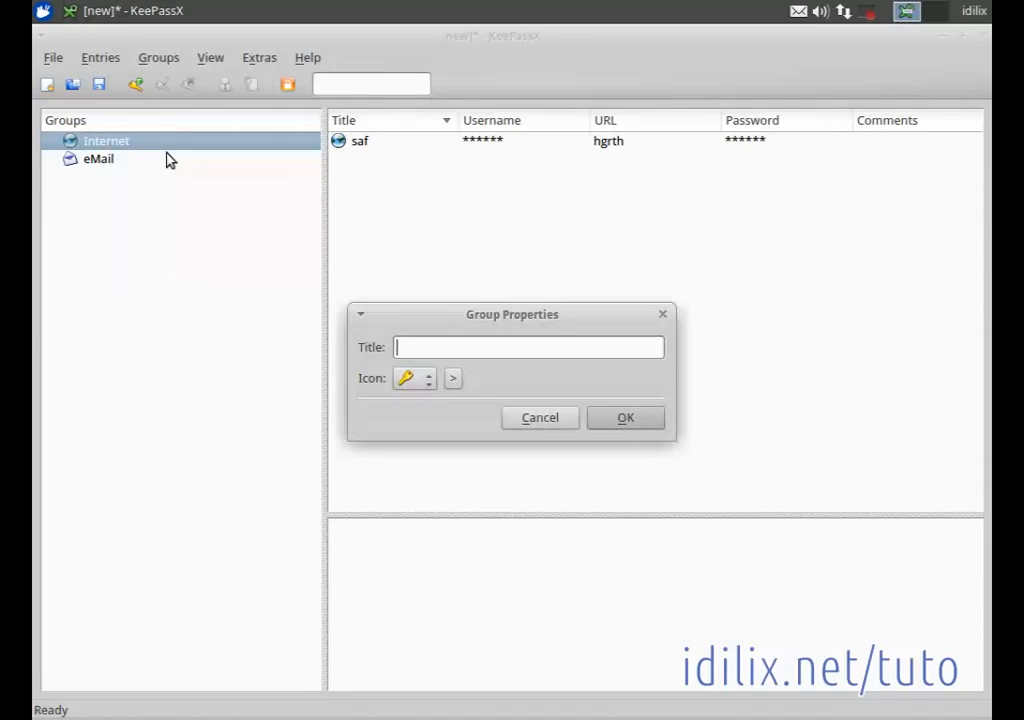
mouse_move(204, 224)
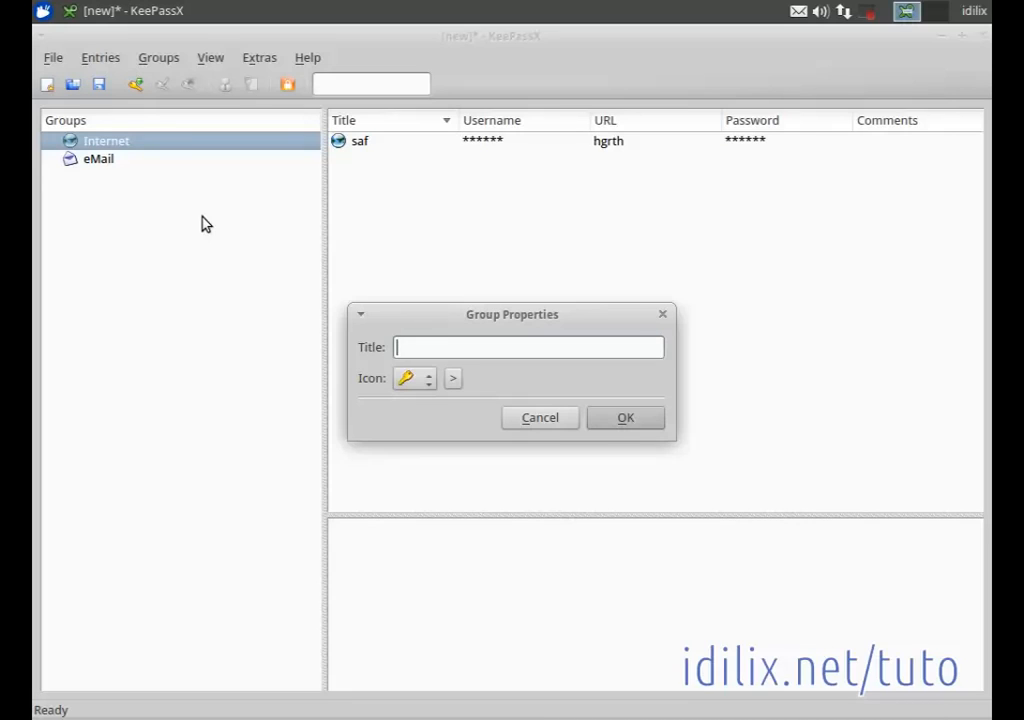
type("mysite")
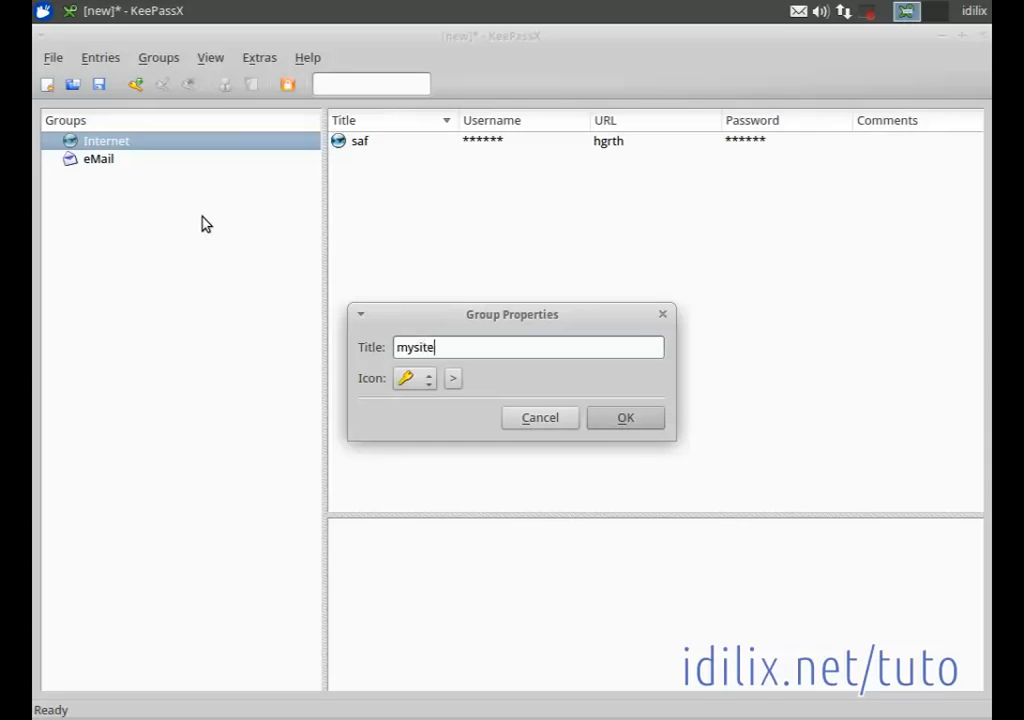
type("s")
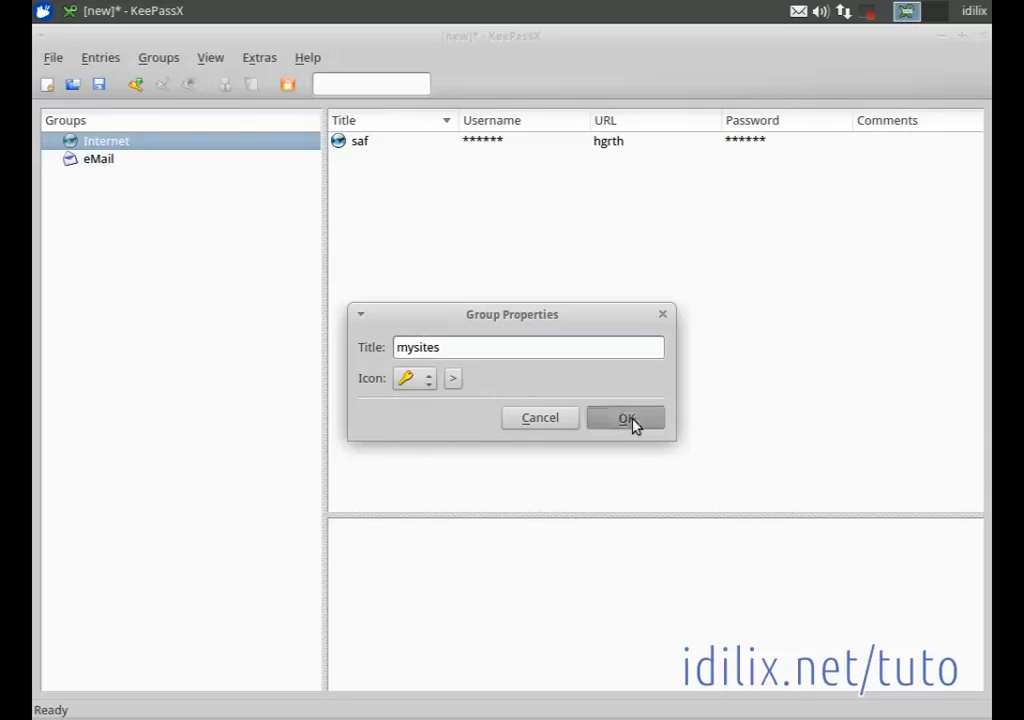
left_click(626, 418)
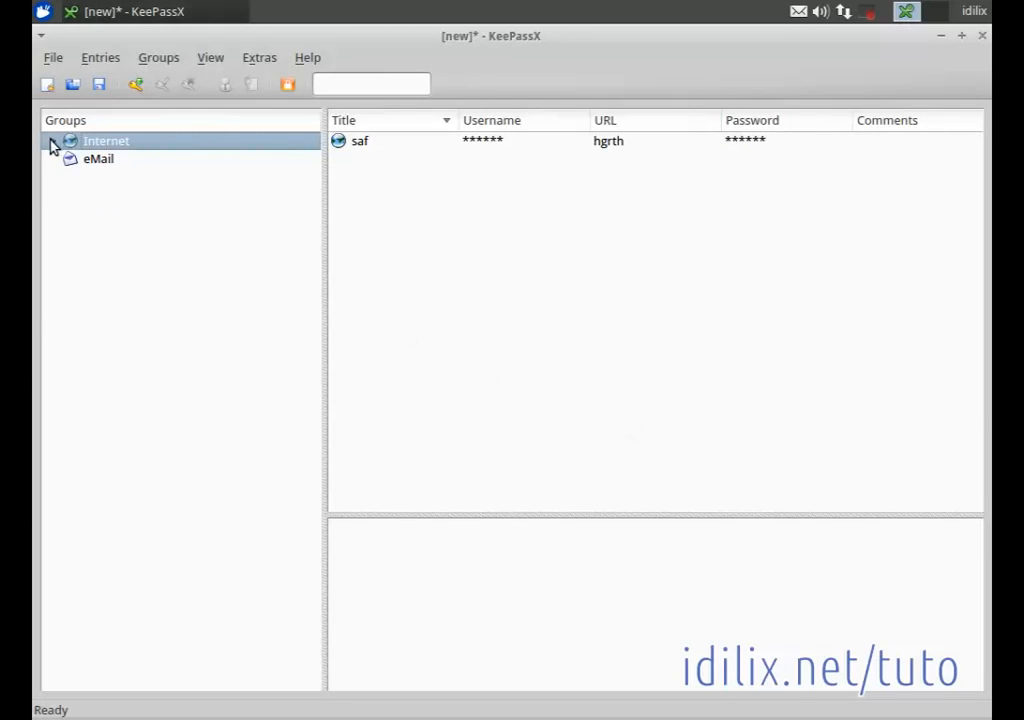
left_click(52, 140)
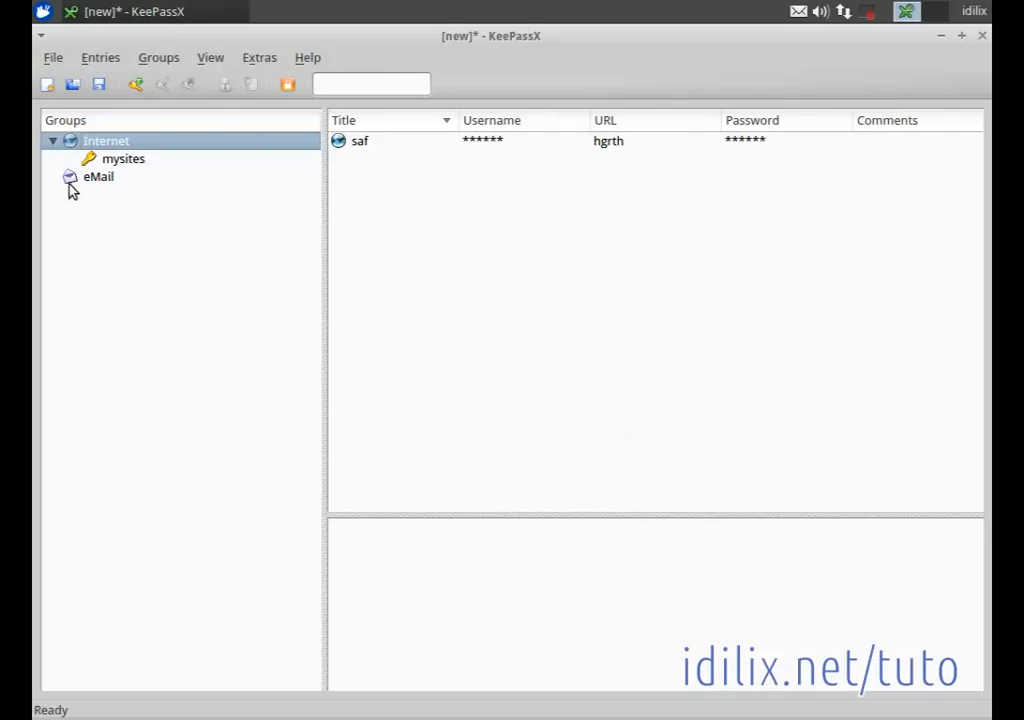
left_click(98, 176)
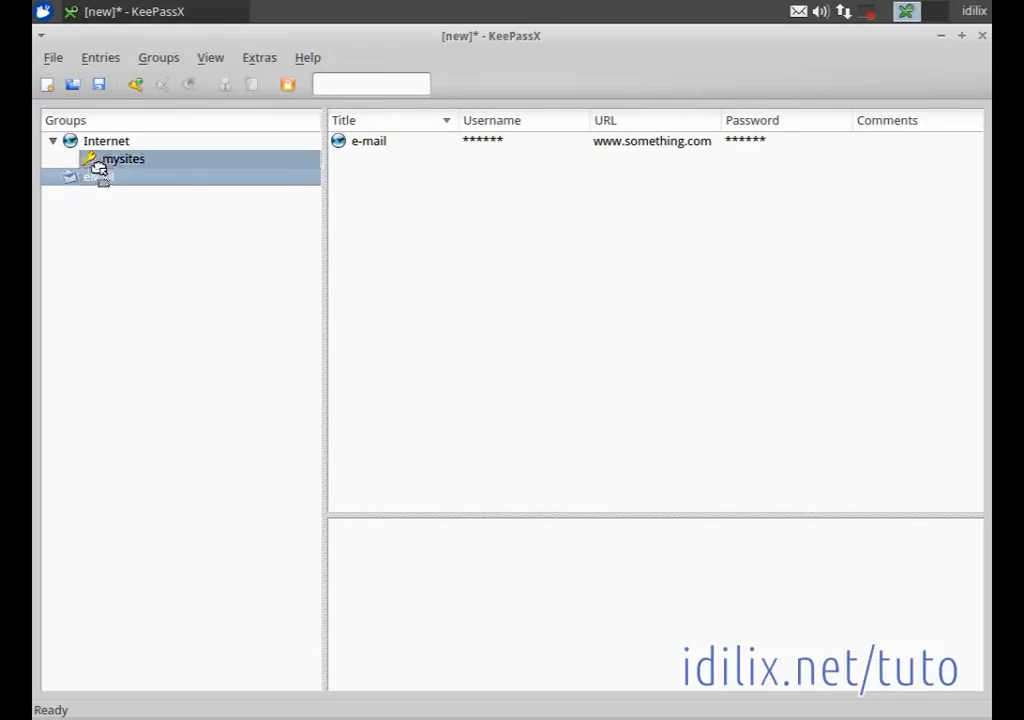
left_click(106, 140)
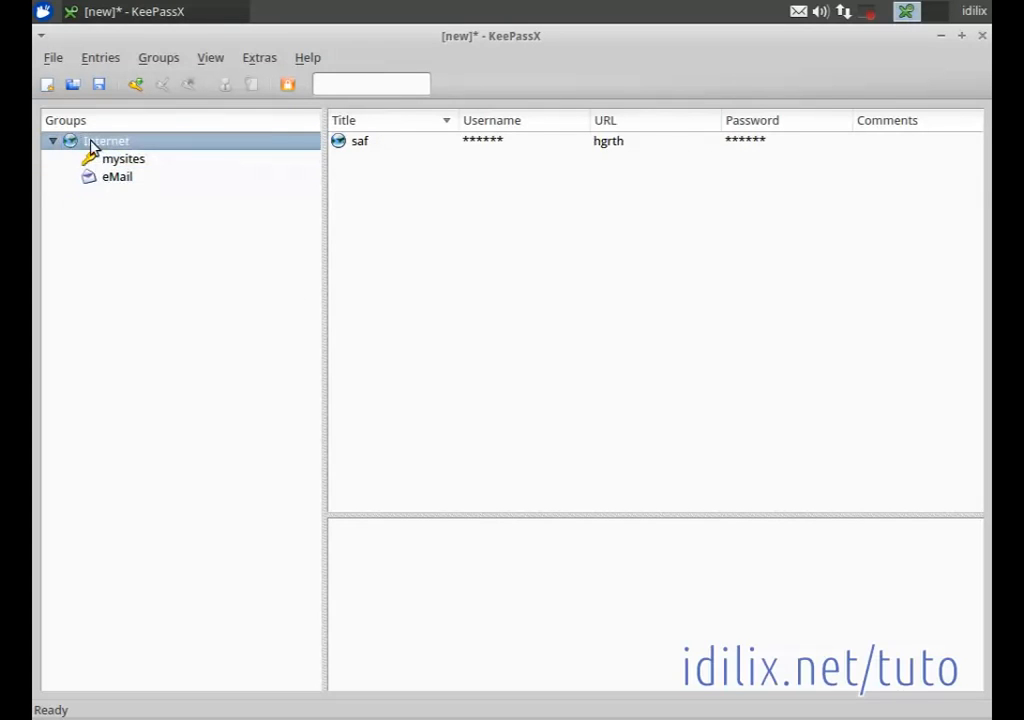
mouse_move(424, 332)
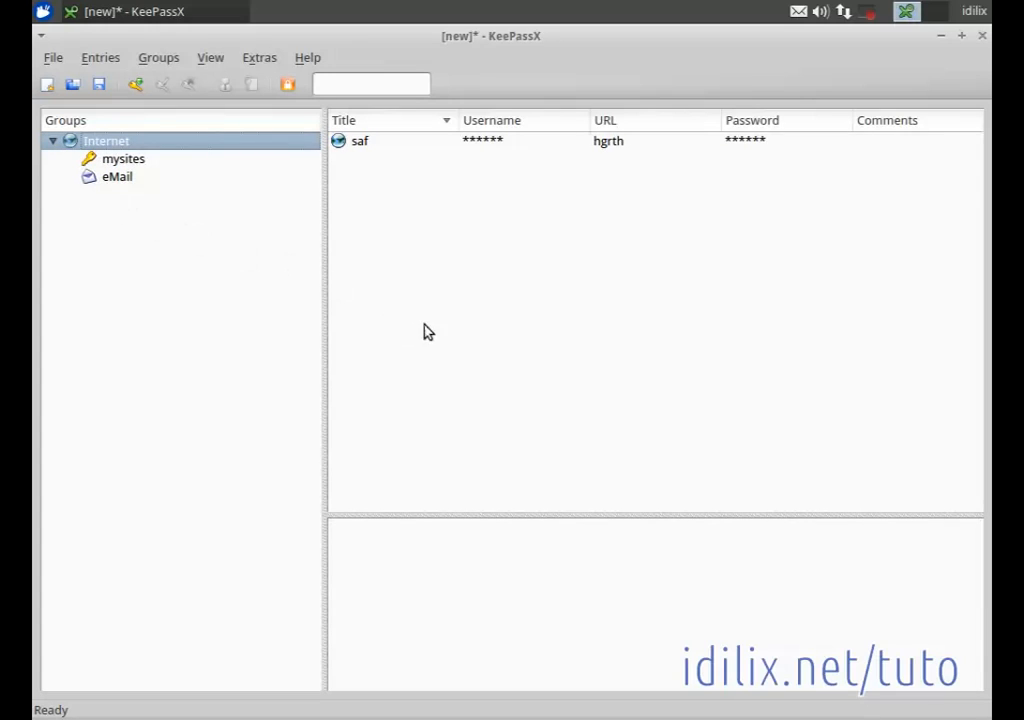
mouse_move(242, 326)
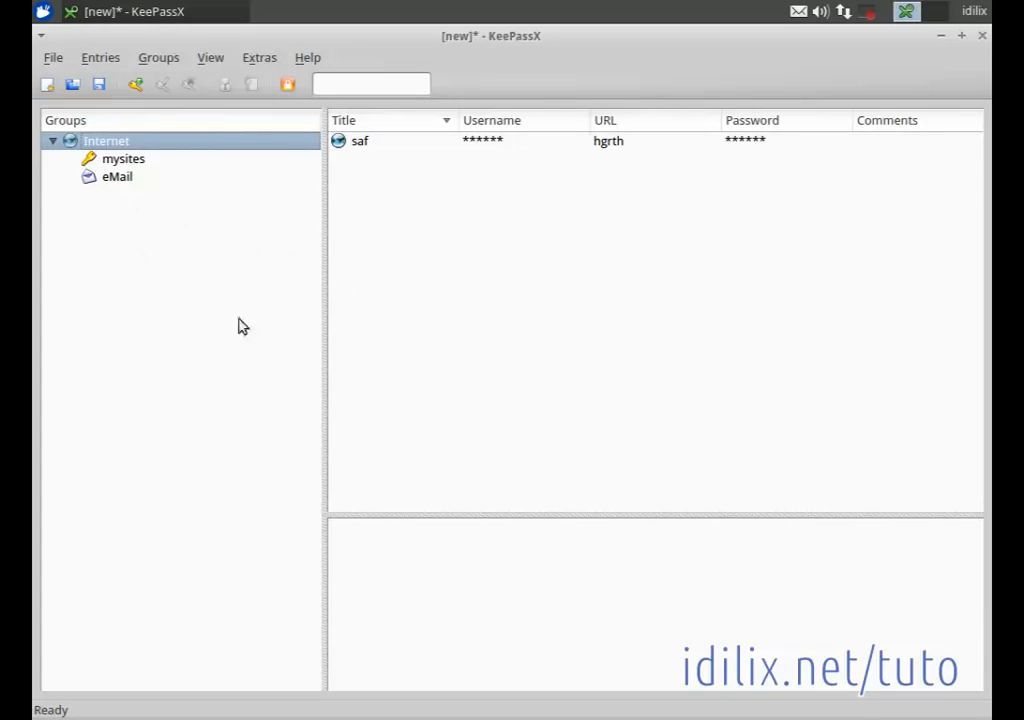
mouse_move(416, 360)
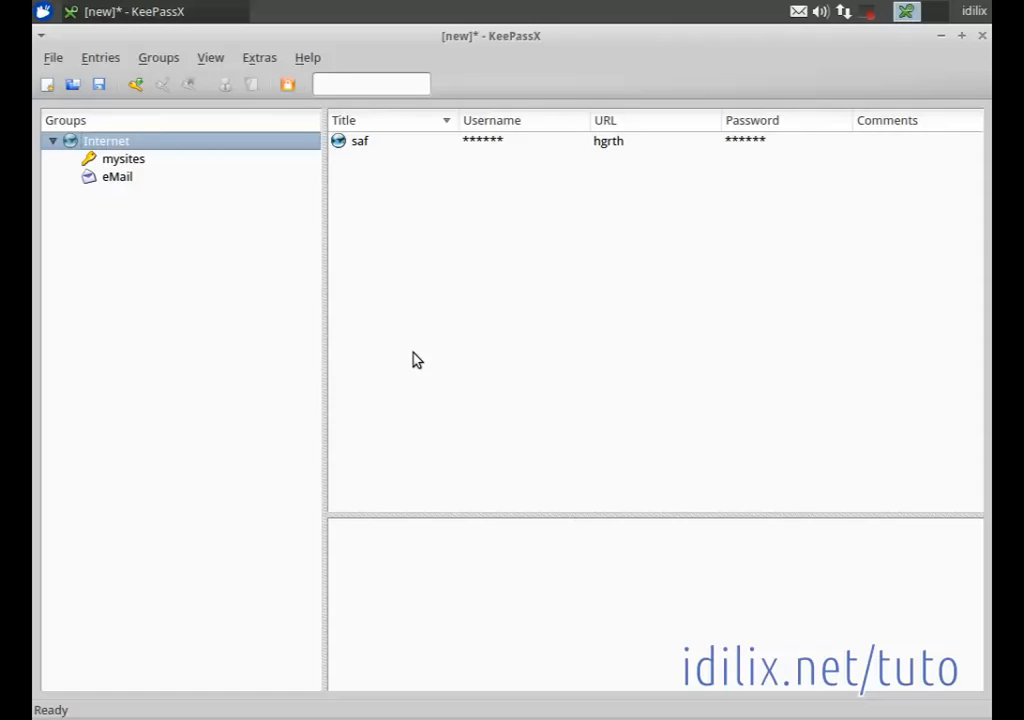
mouse_move(508, 48)
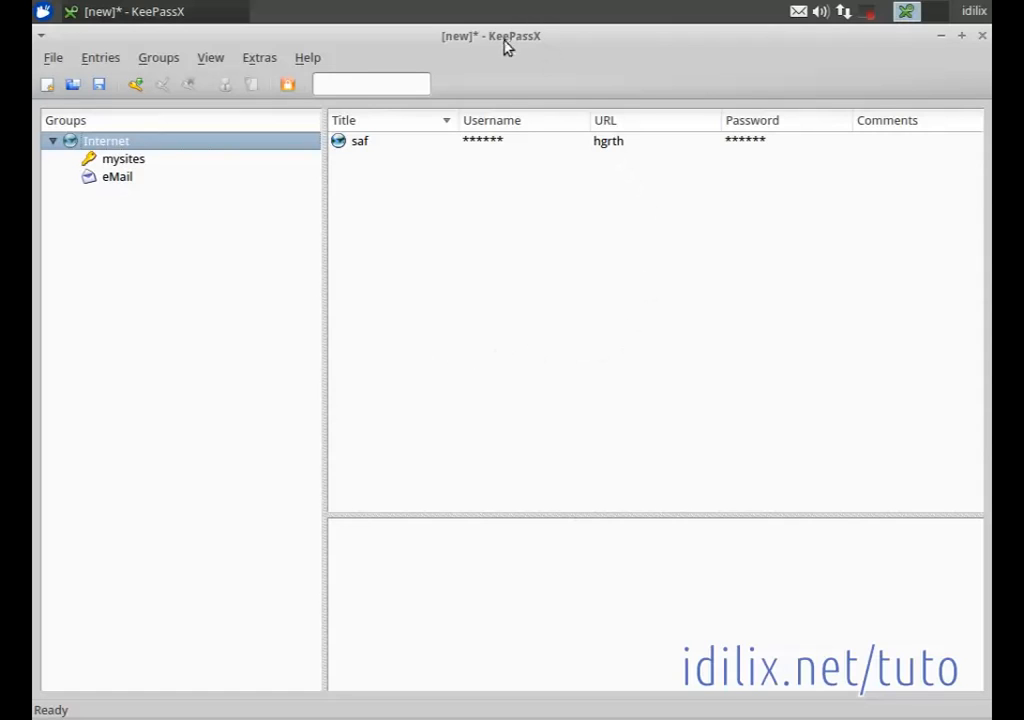
mouse_move(670, 388)
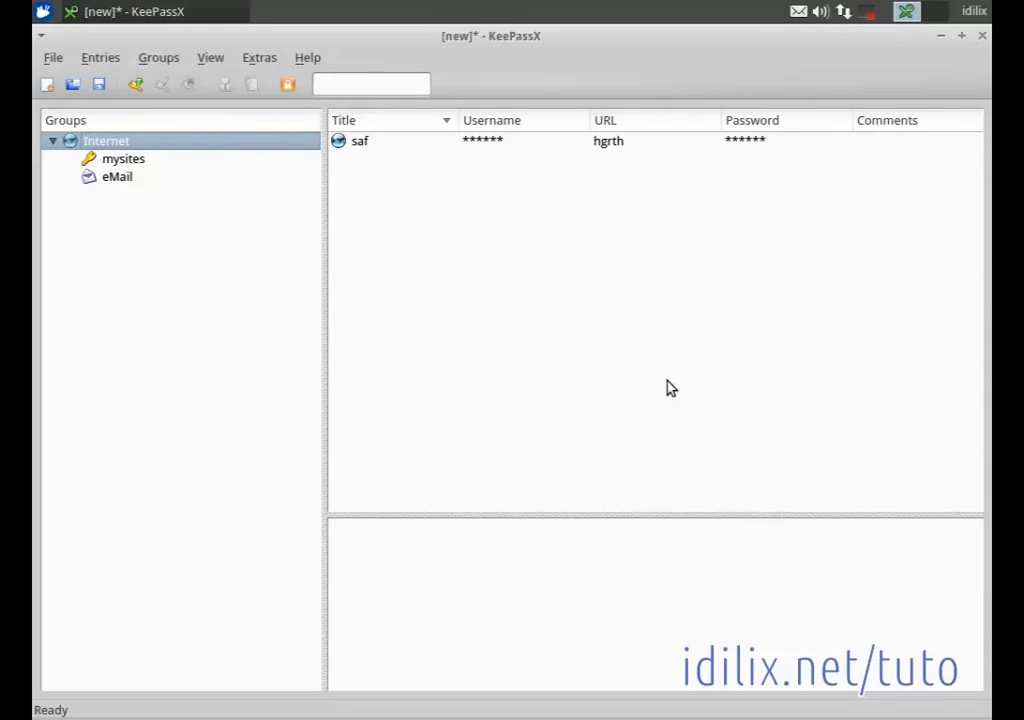
mouse_move(548, 316)
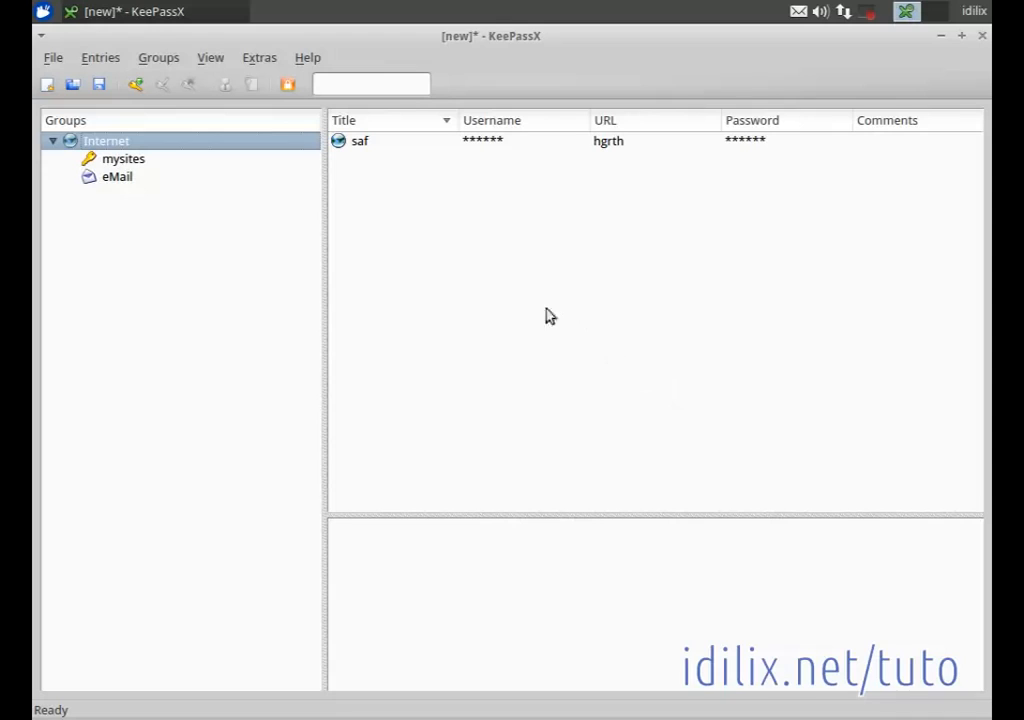
mouse_move(196, 268)
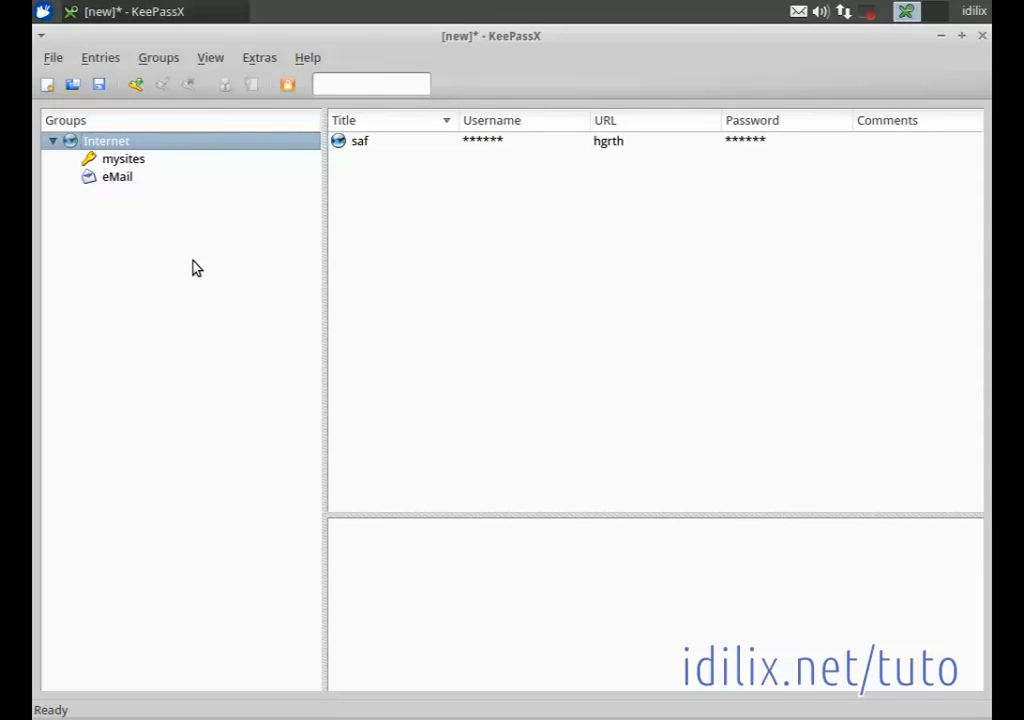
mouse_move(504, 182)
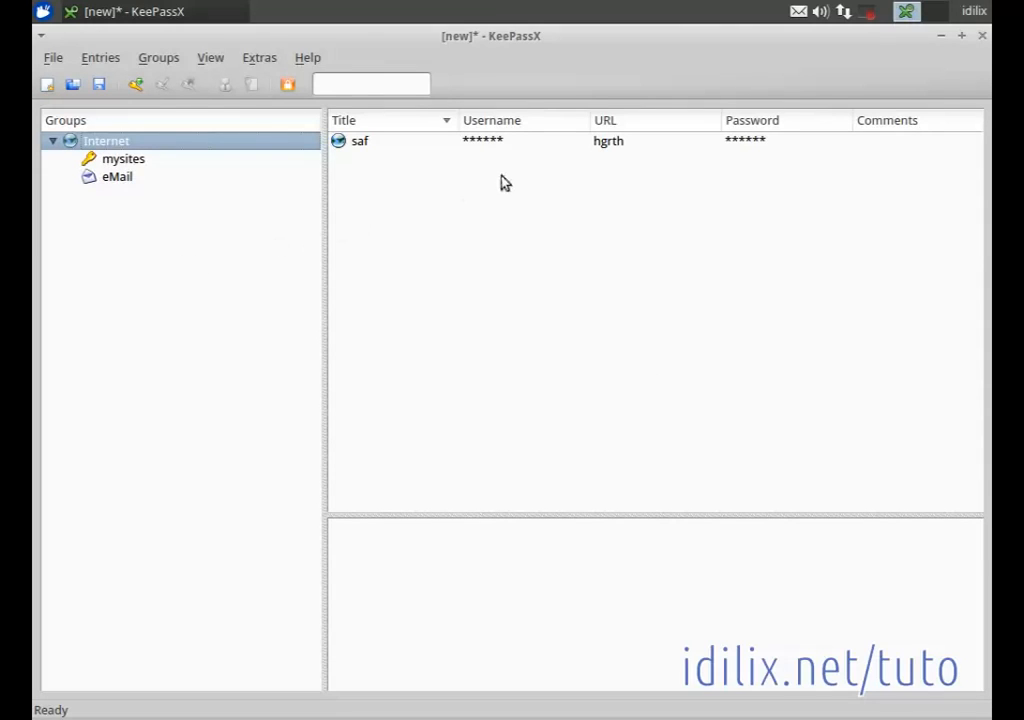
mouse_move(100, 118)
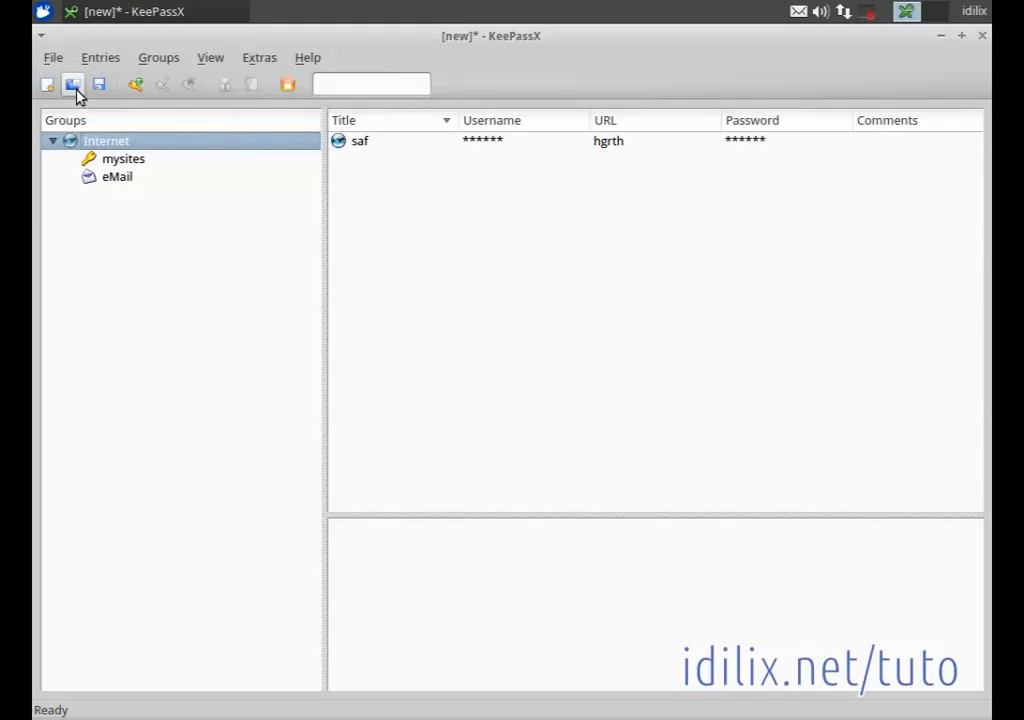
mouse_move(100, 84)
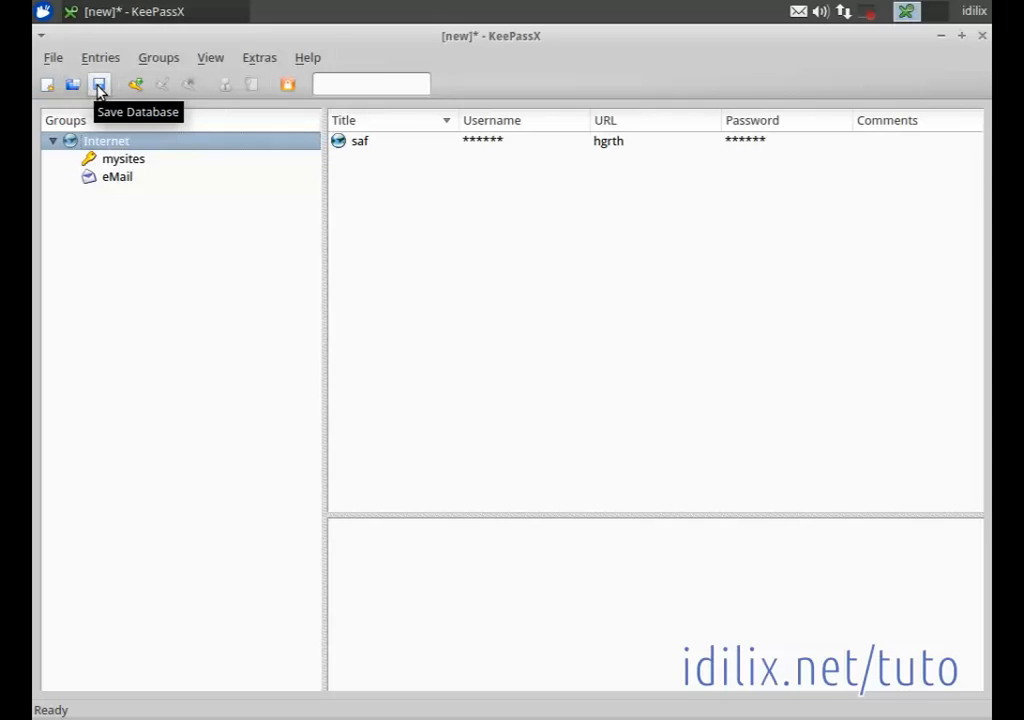
- Save the database as keepassdb in the Documents folder
left_click(100, 84)
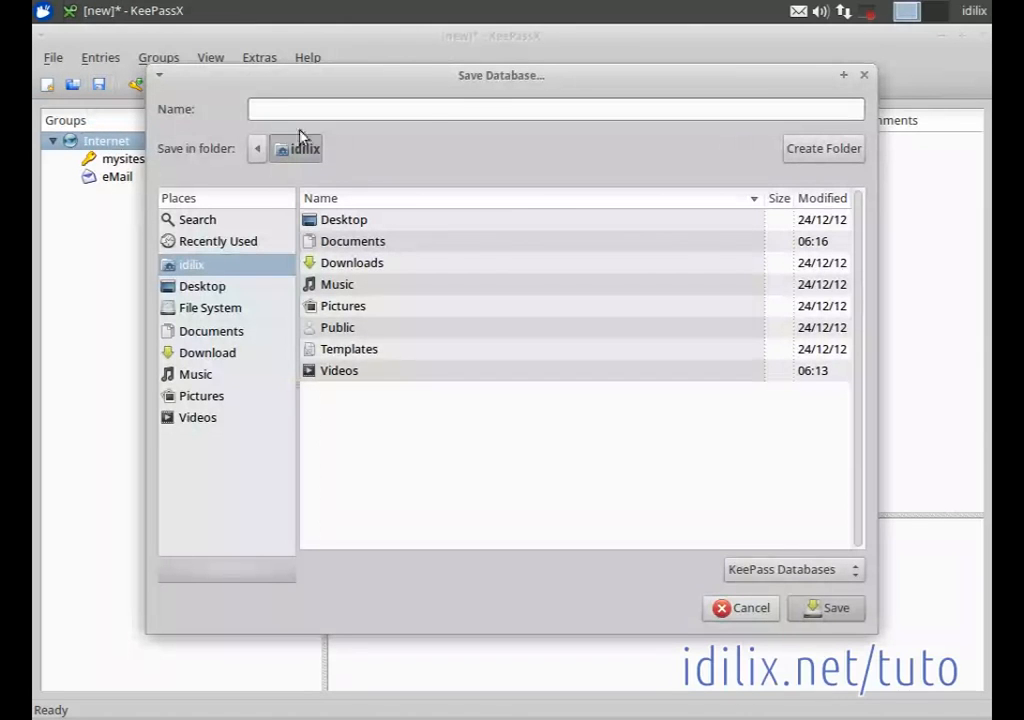
left_click_drag(500, 76, 528, 90)
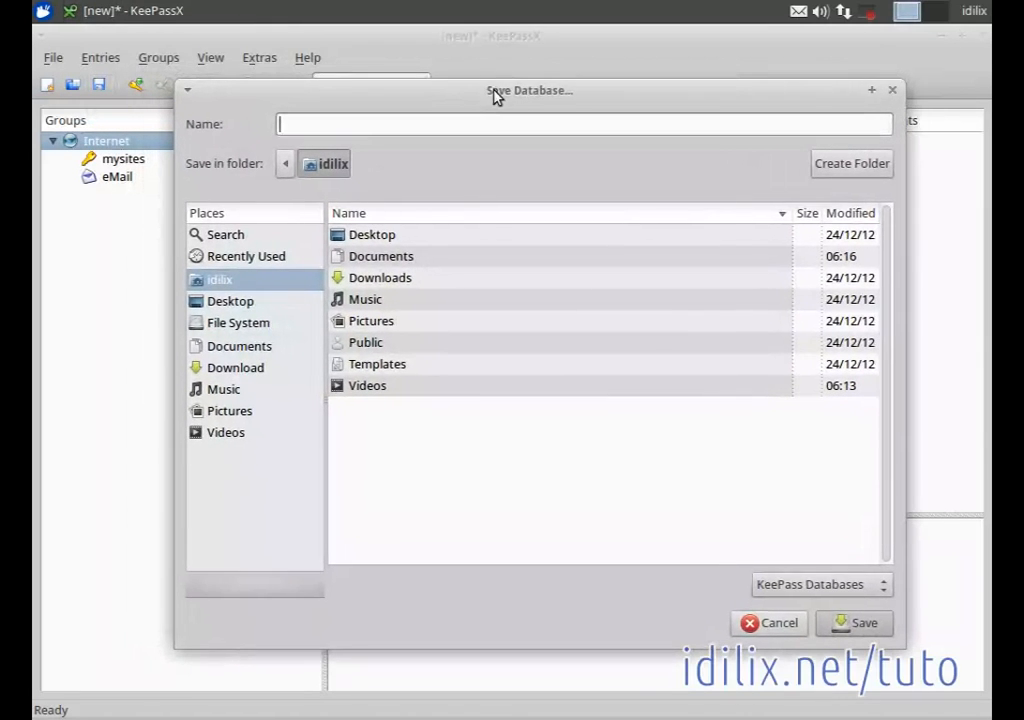
mouse_move(500, 170)
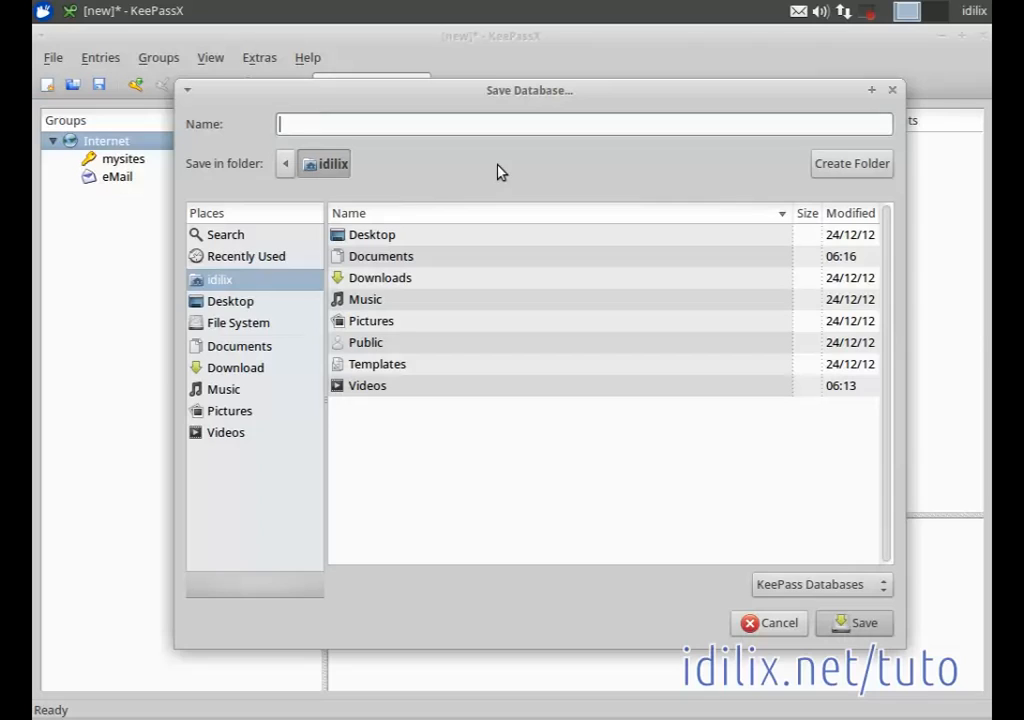
type("k")
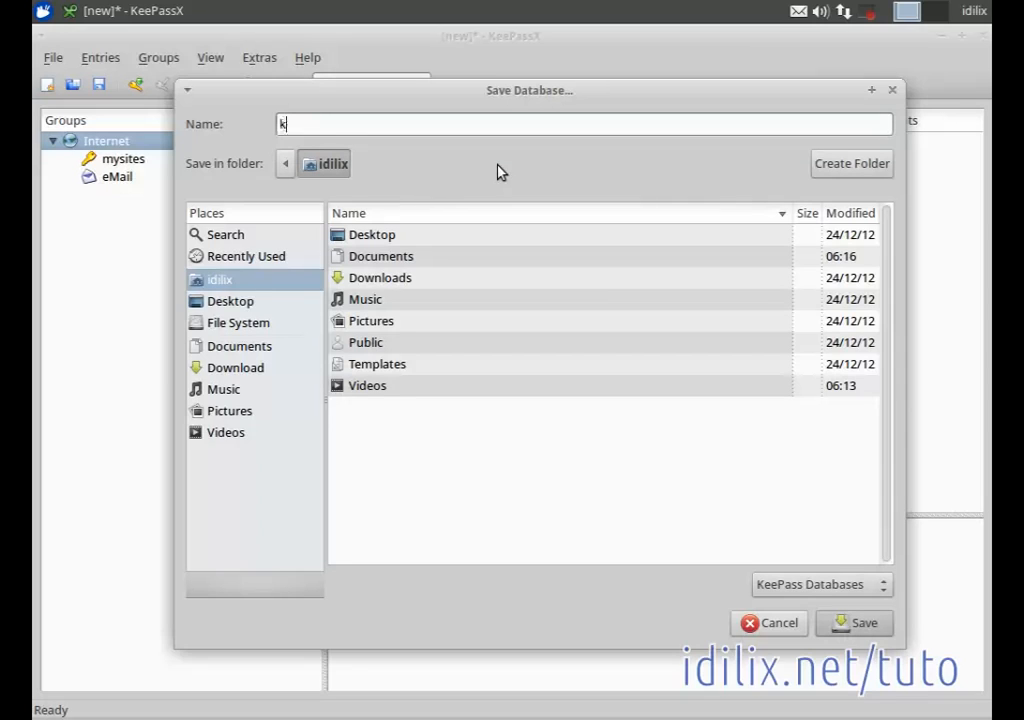
type("eepass")
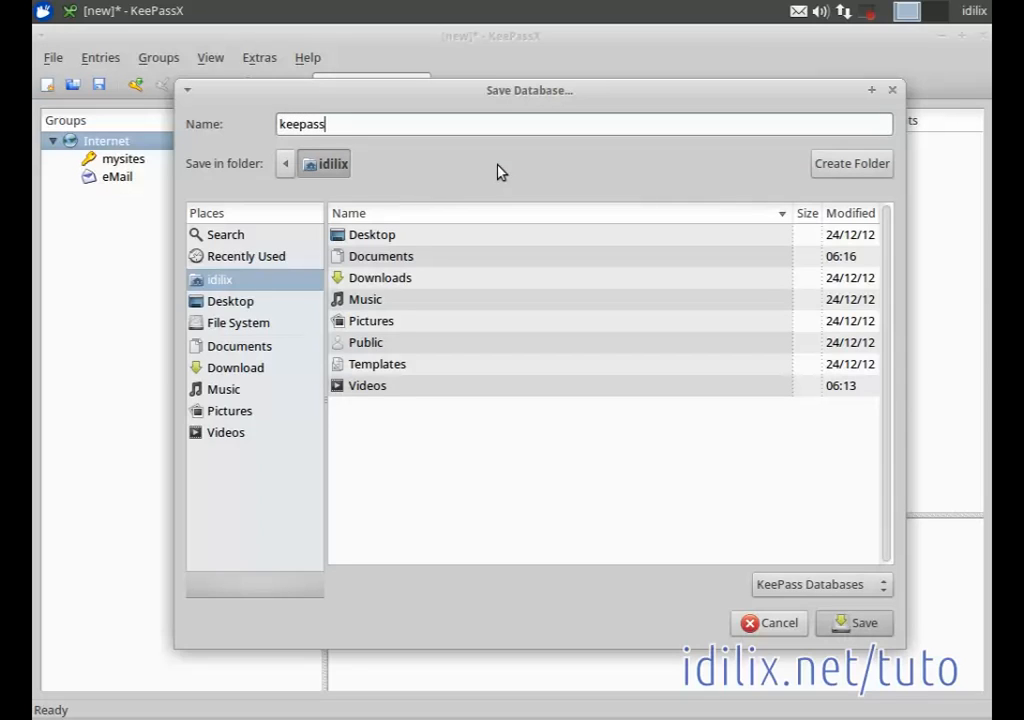
type("db")
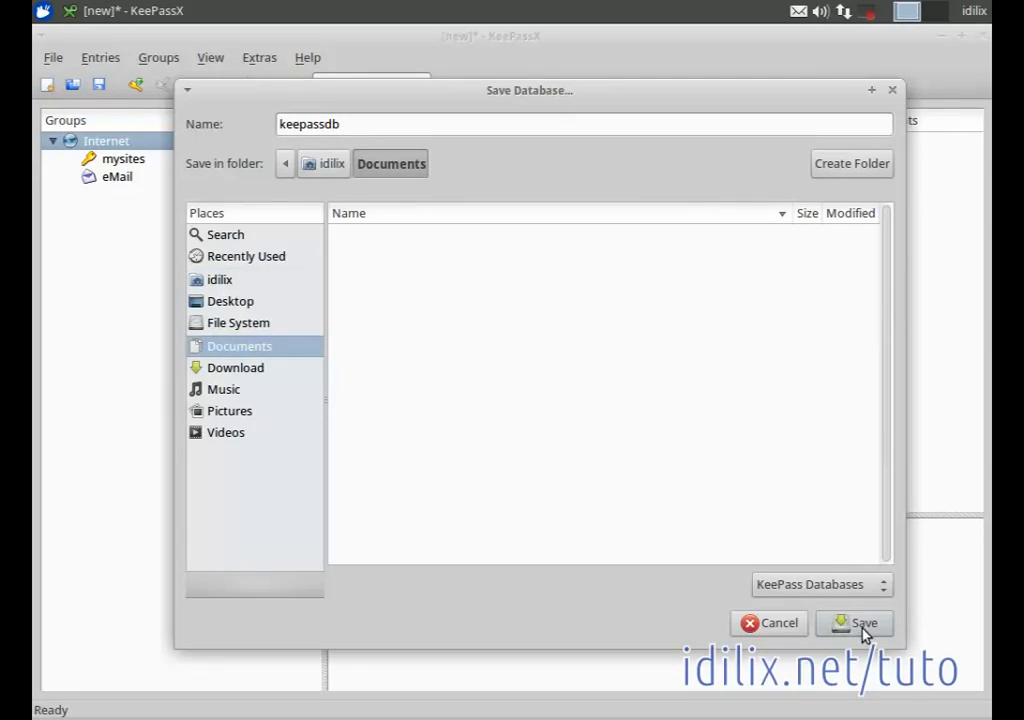
left_click(856, 622)
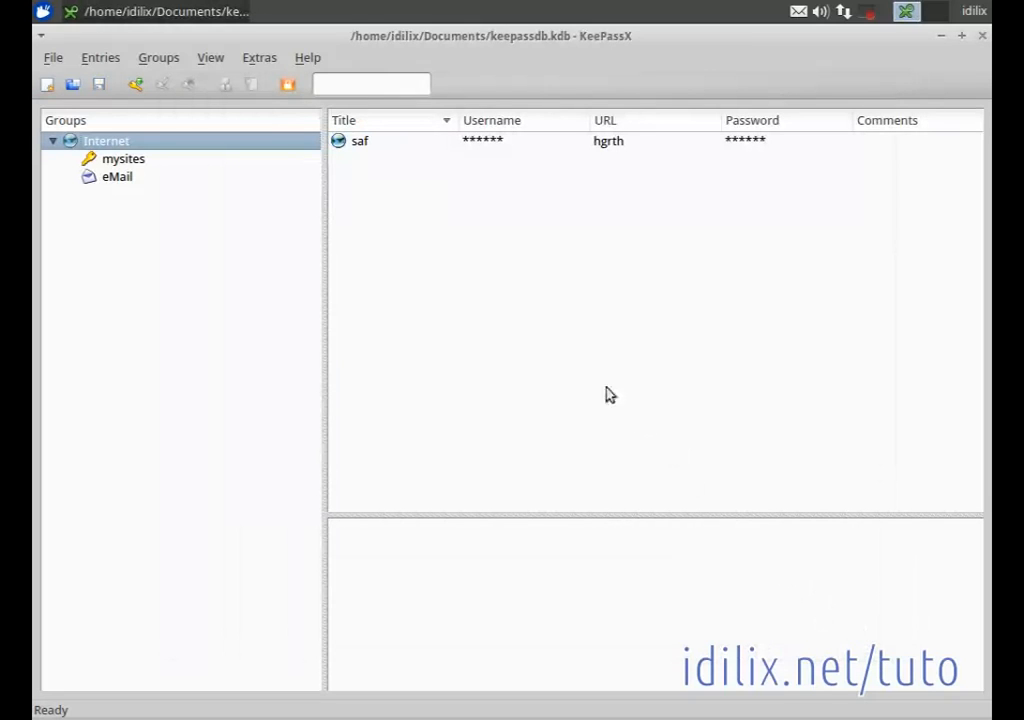
mouse_move(308, 224)
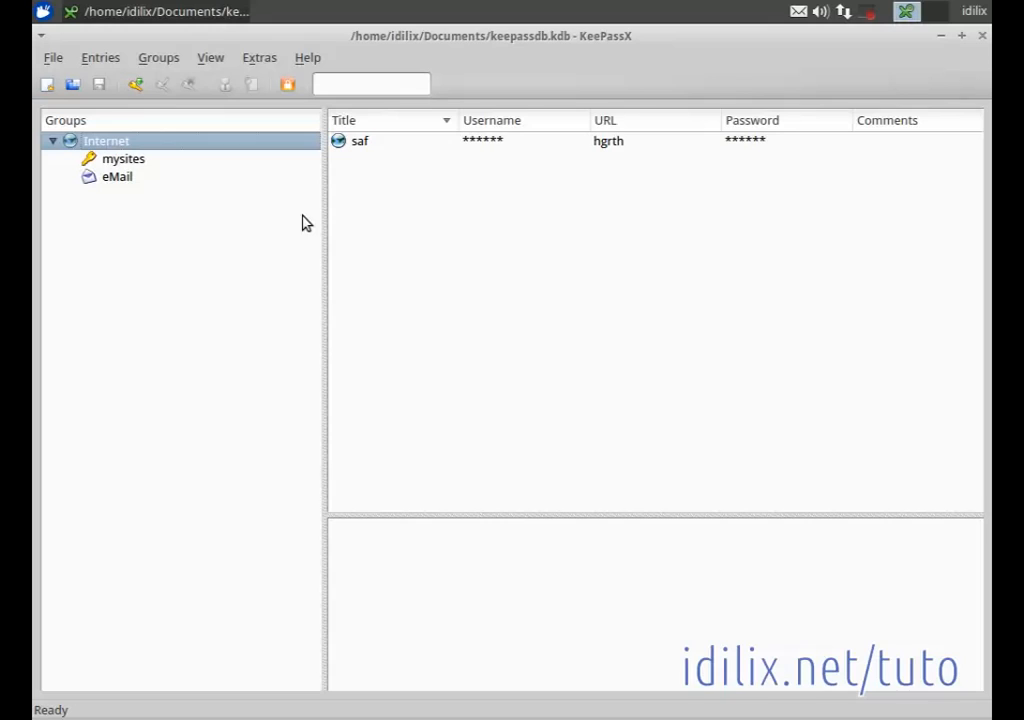
mouse_move(528, 330)
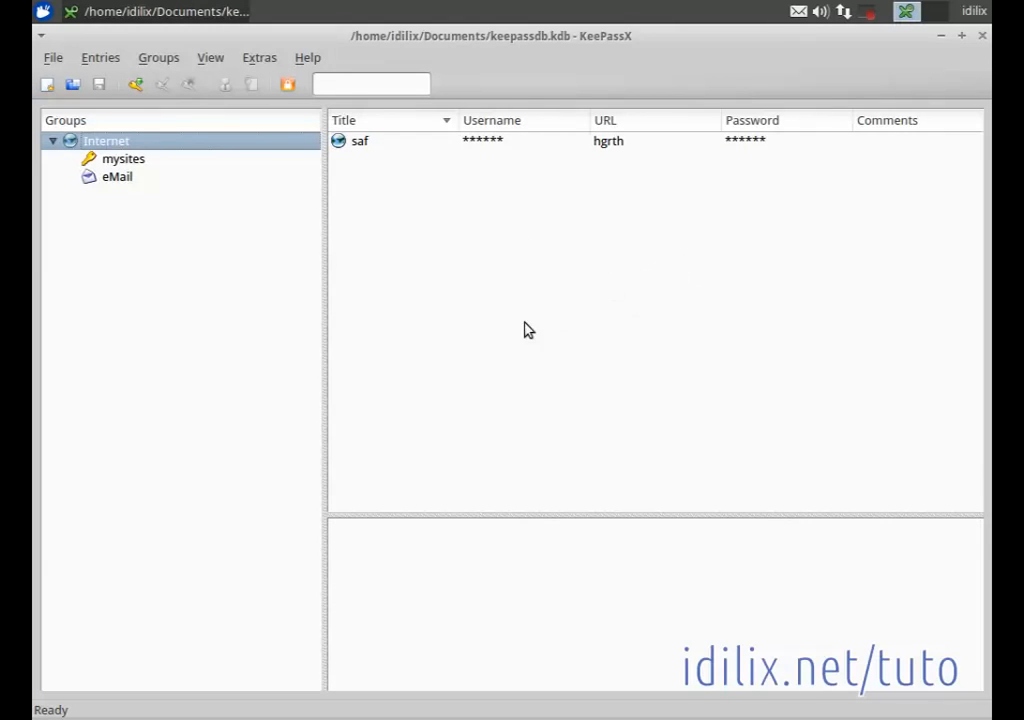
mouse_move(530, 352)
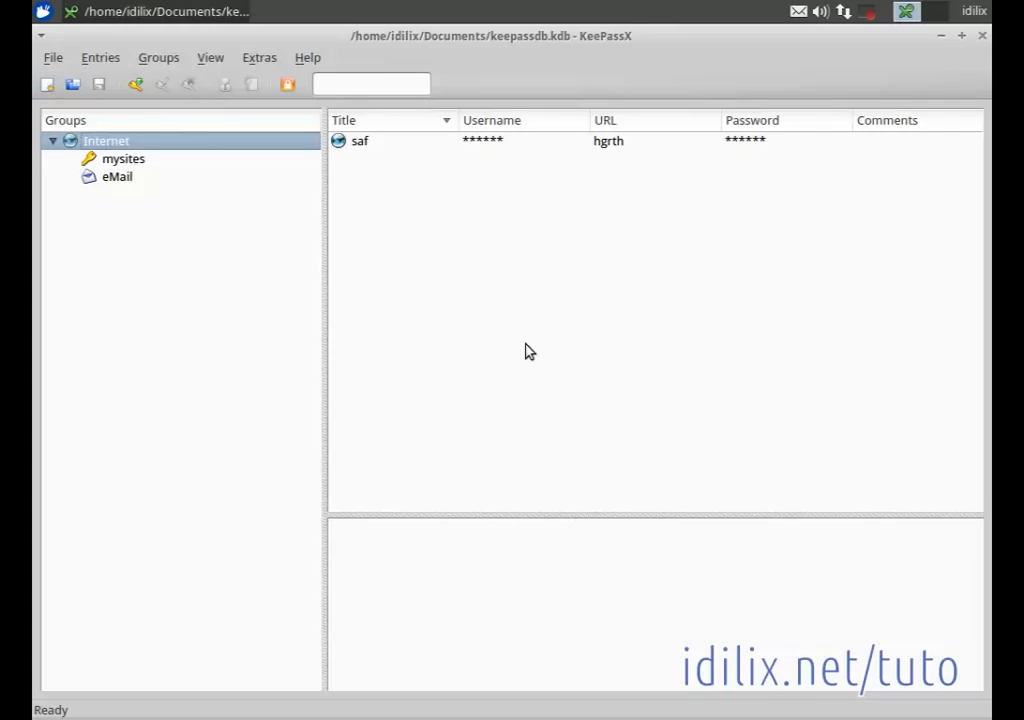
mouse_move(532, 48)
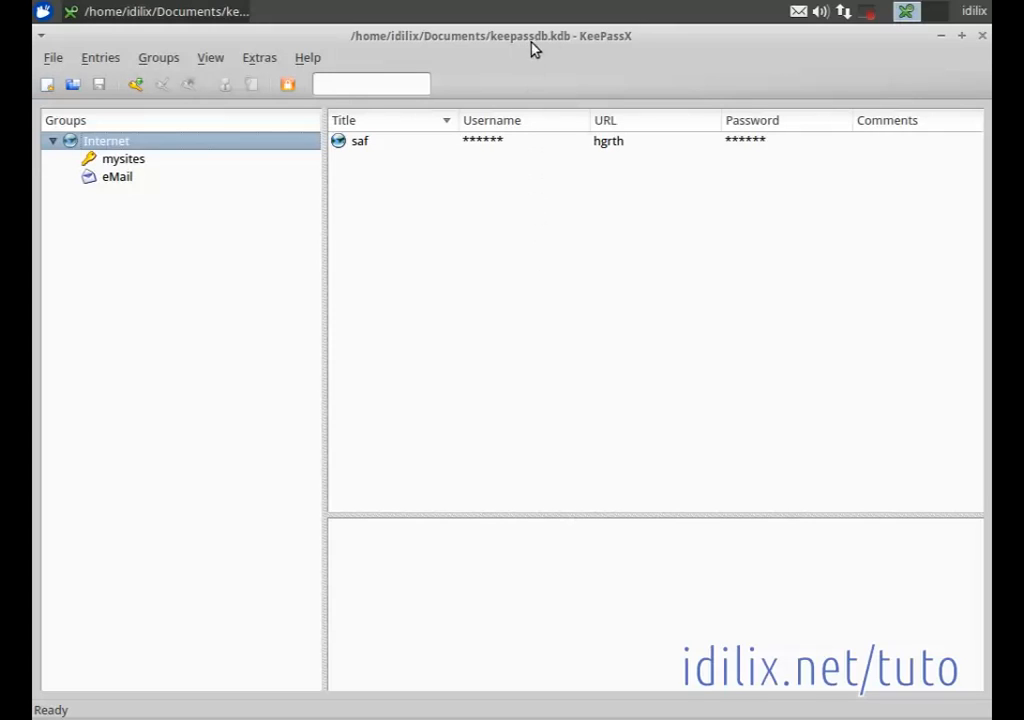
mouse_move(640, 62)
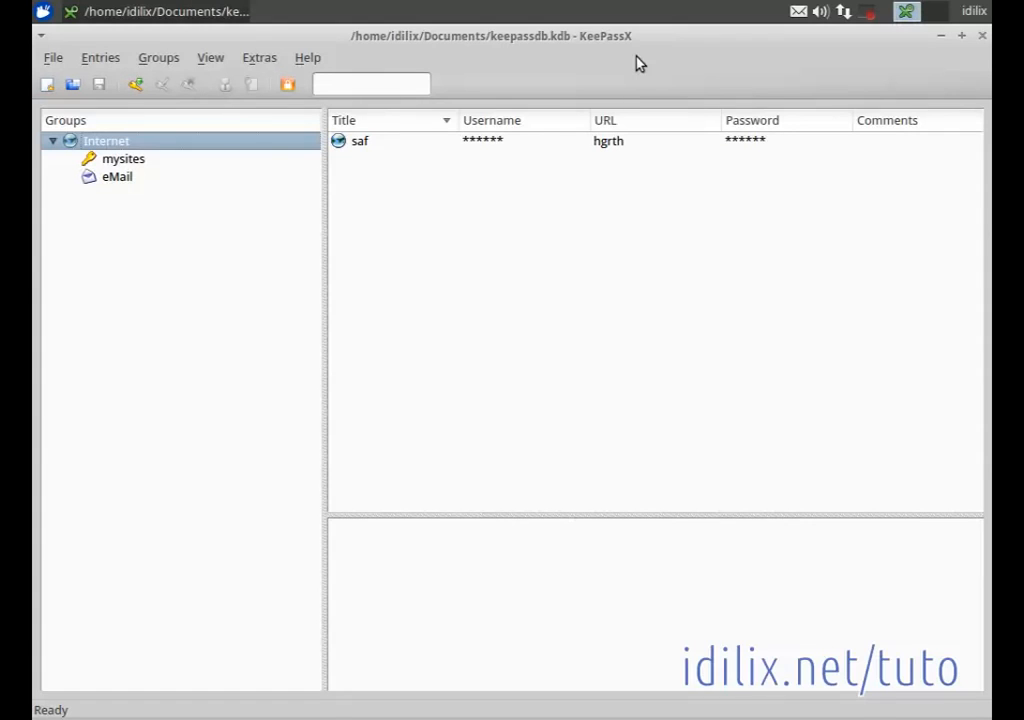
mouse_move(230, 252)
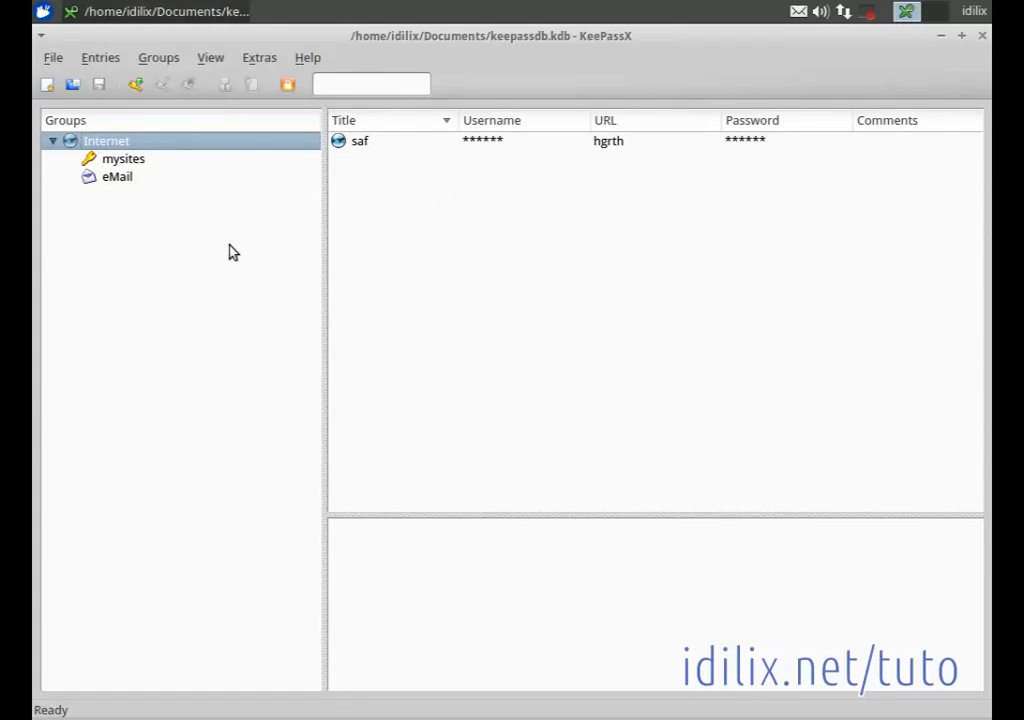
mouse_move(404, 388)
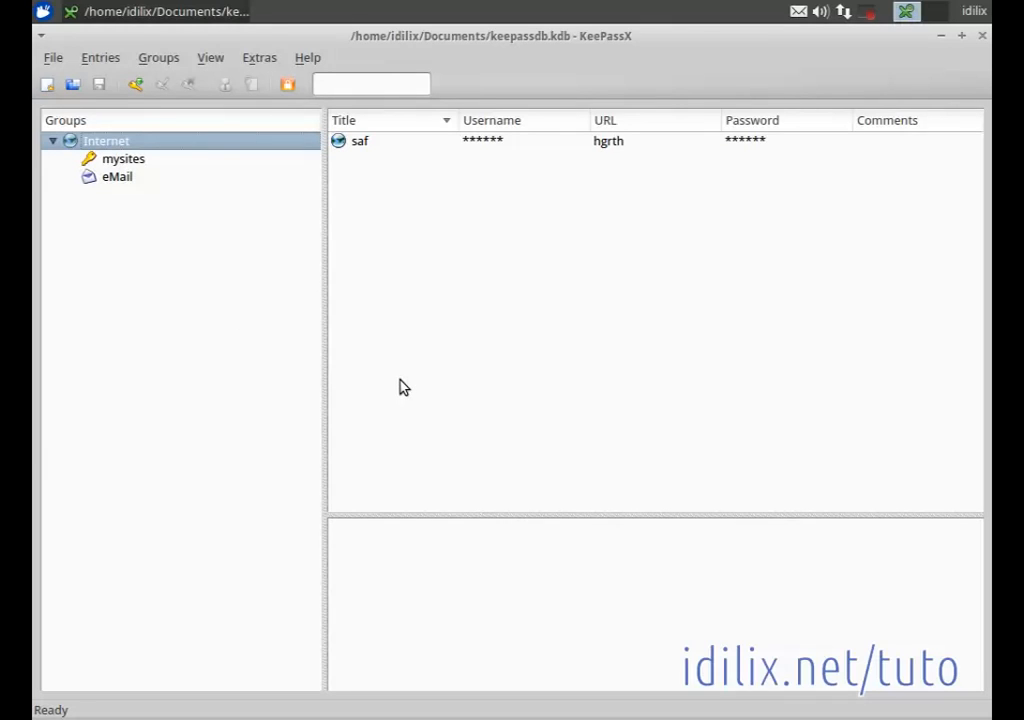
mouse_move(414, 290)
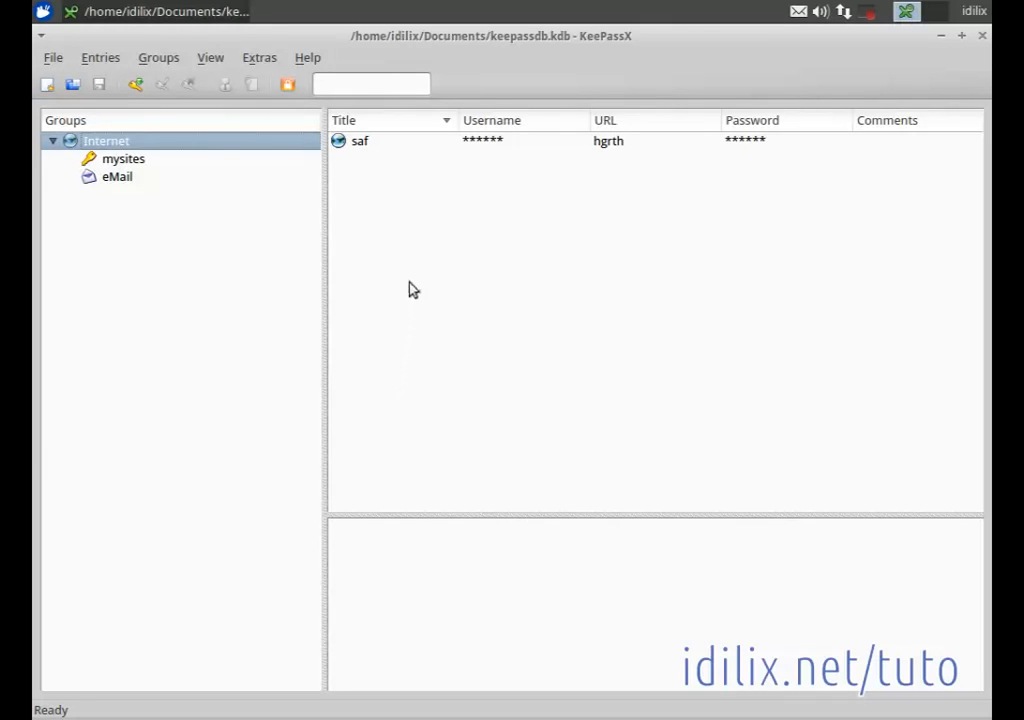
mouse_move(256, 50)
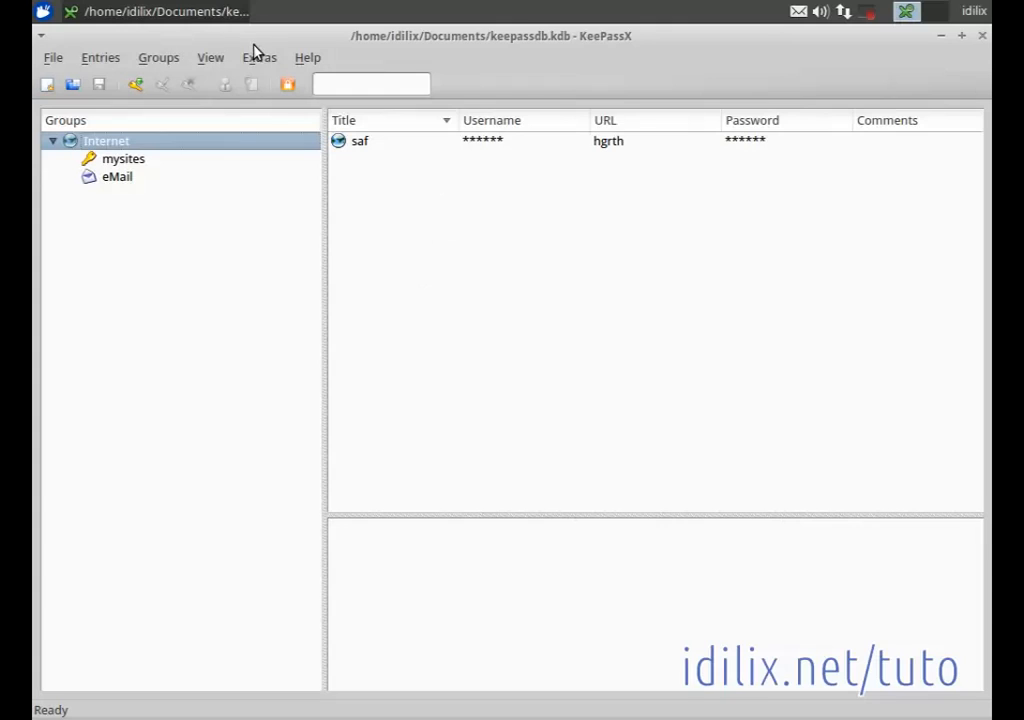
mouse_move(778, 74)
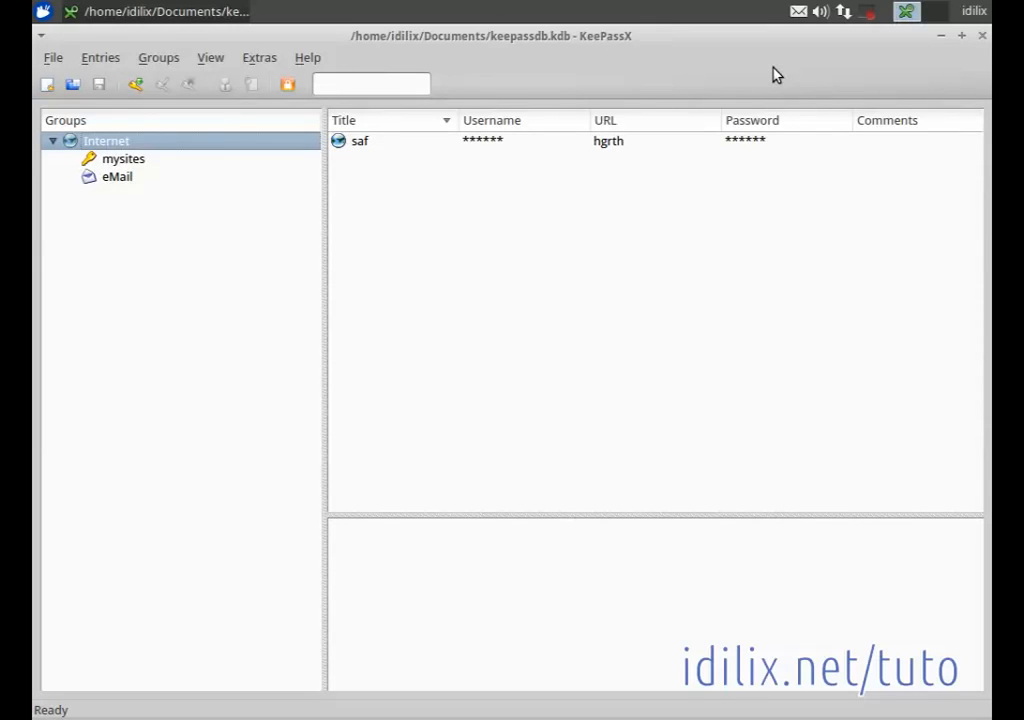
mouse_move(900, 68)
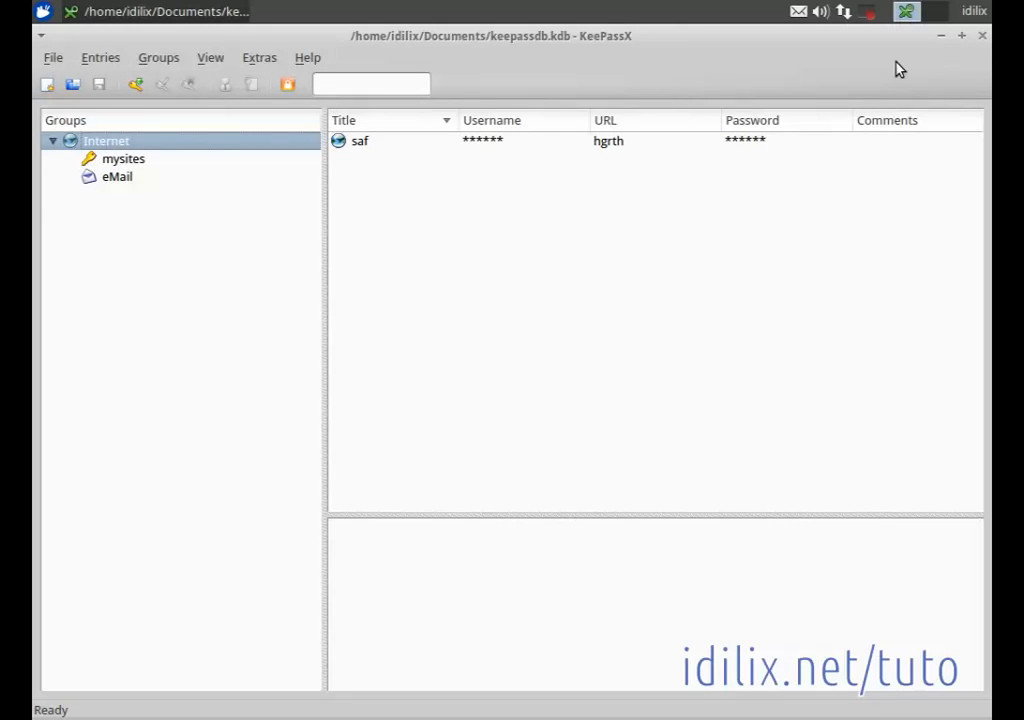
mouse_move(944, 40)
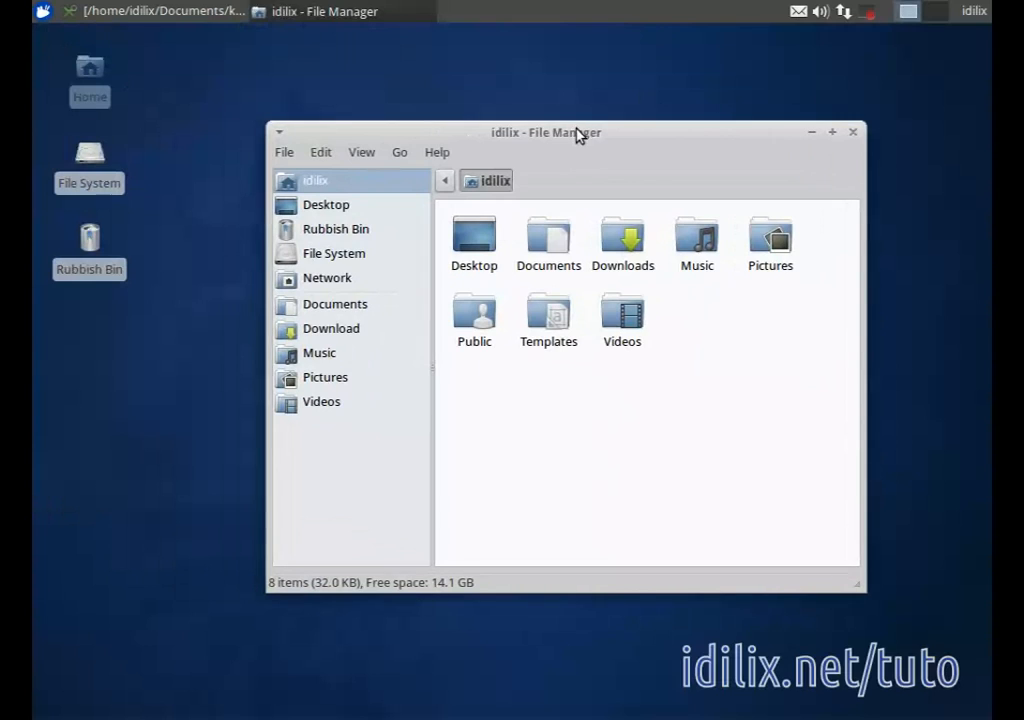
mouse_move(624, 434)
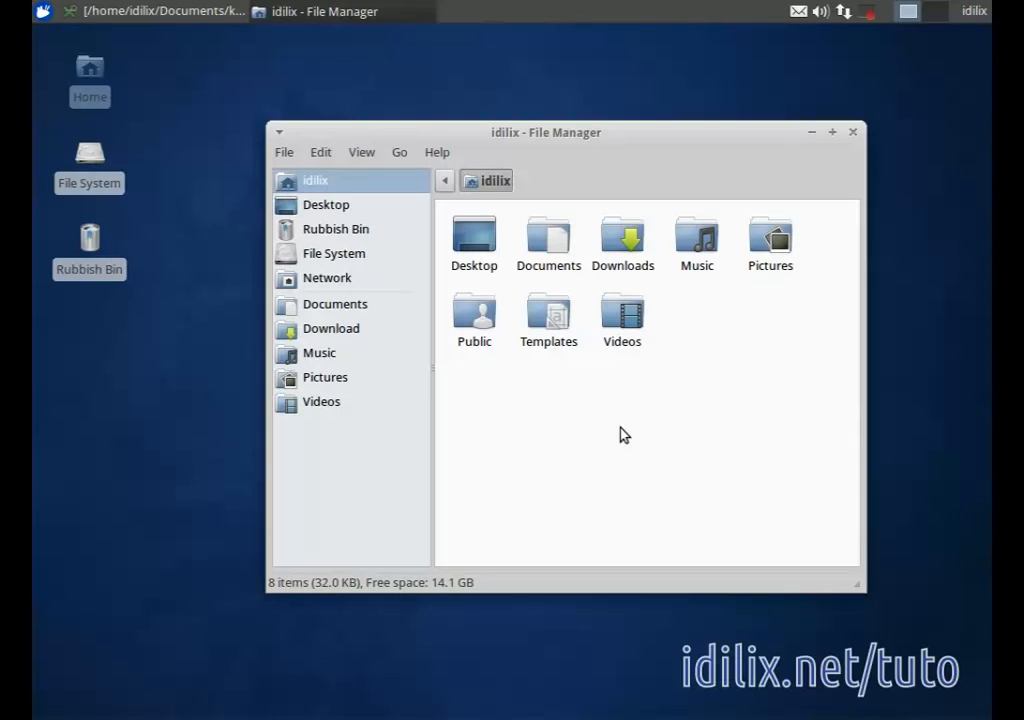
mouse_move(672, 360)
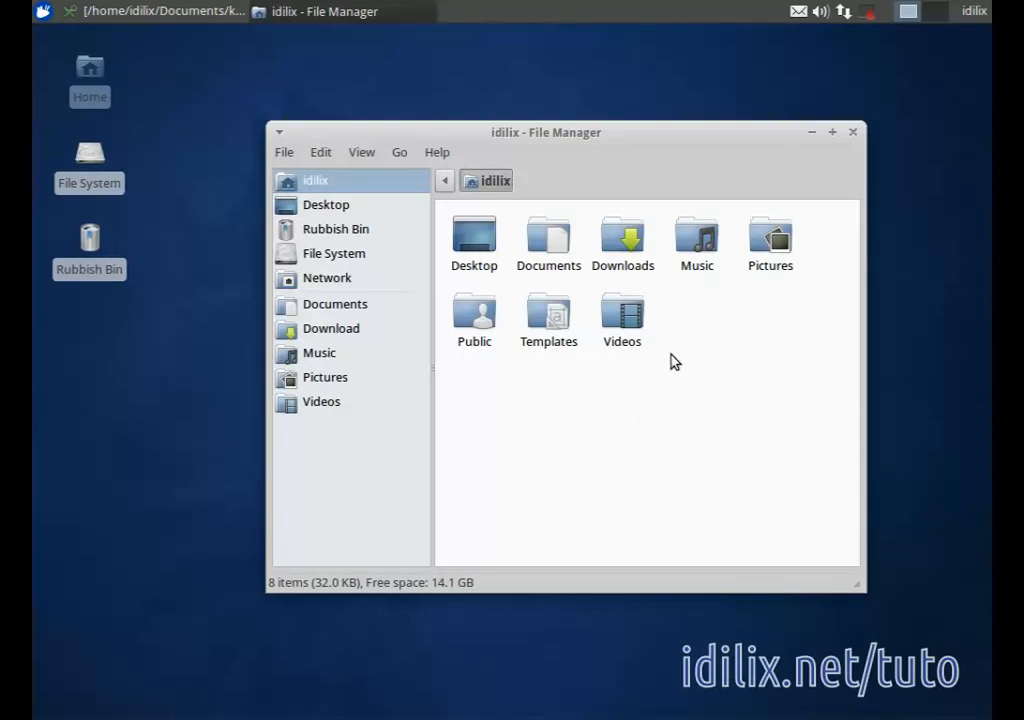
mouse_move(770, 238)
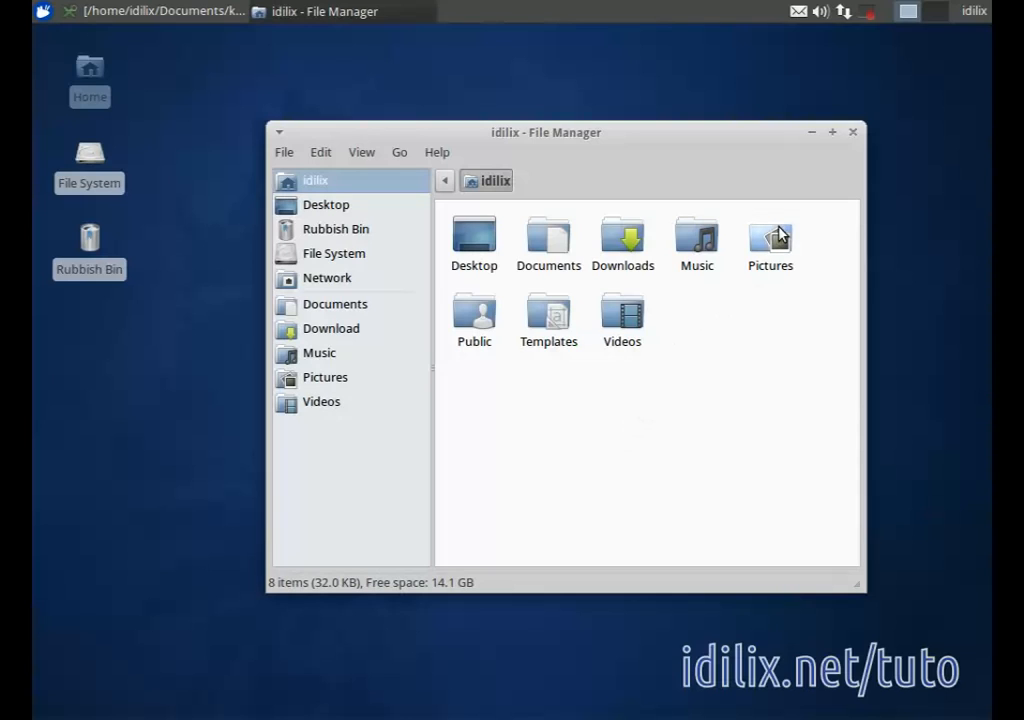
mouse_move(820, 176)
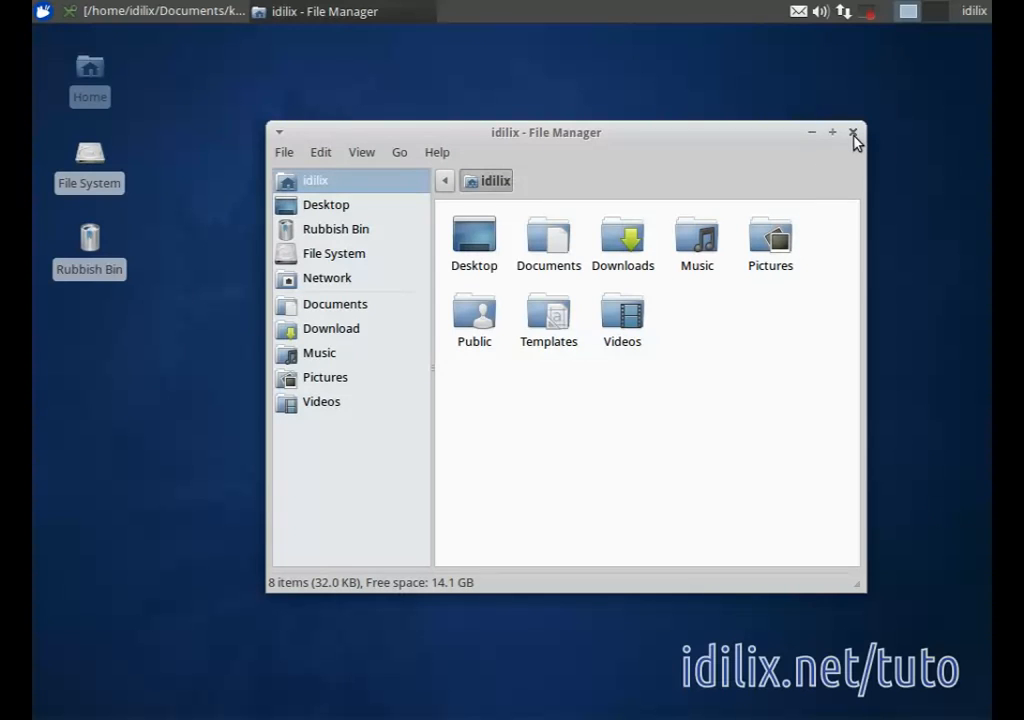
- Close the Thunar home folder window so KeePassX is in front again
left_click(856, 132)
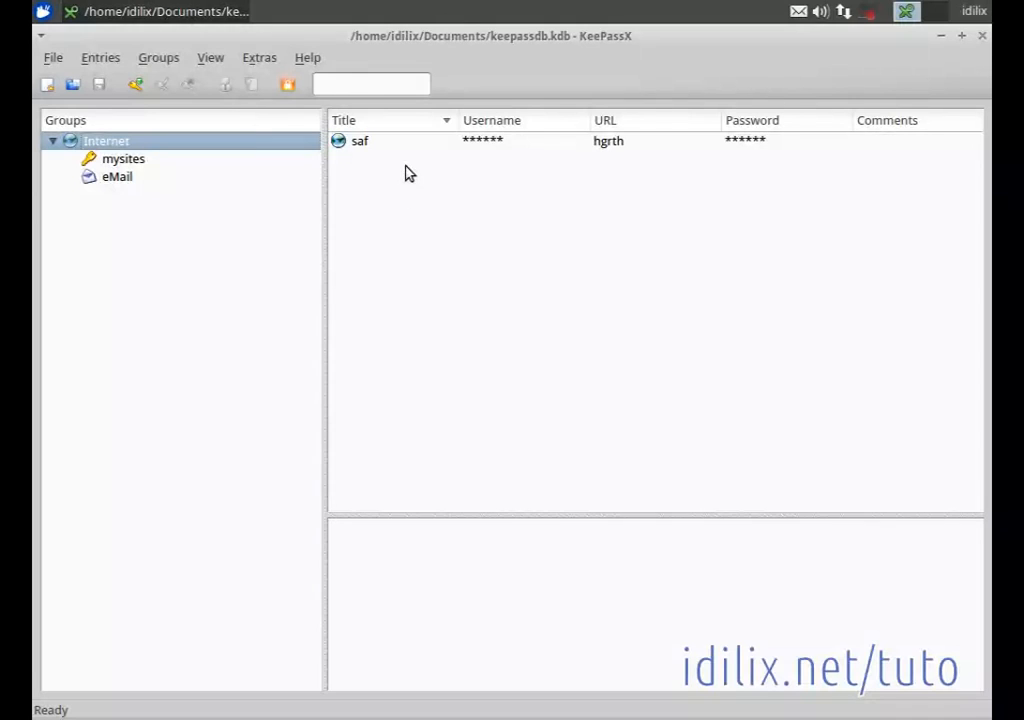
mouse_move(310, 200)
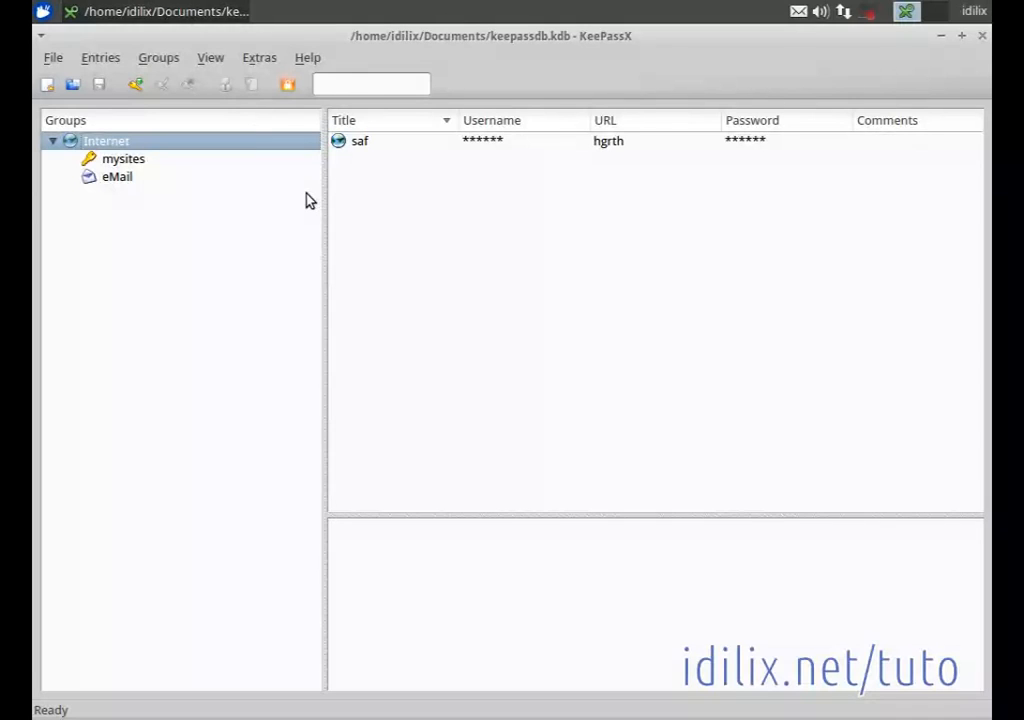
mouse_move(322, 234)
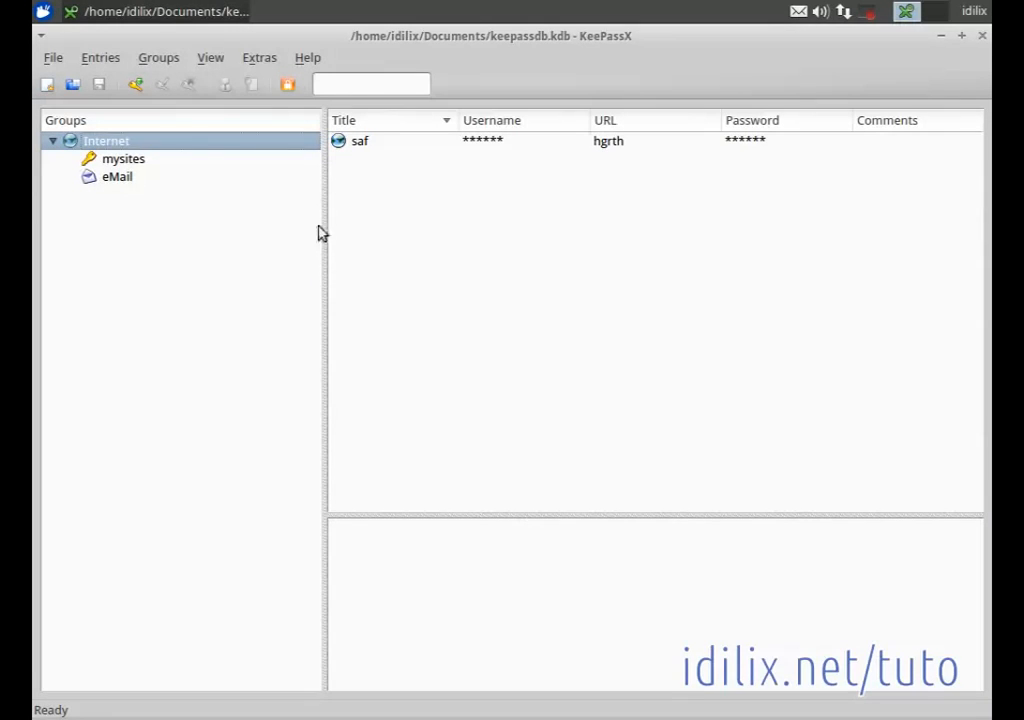
mouse_move(308, 352)
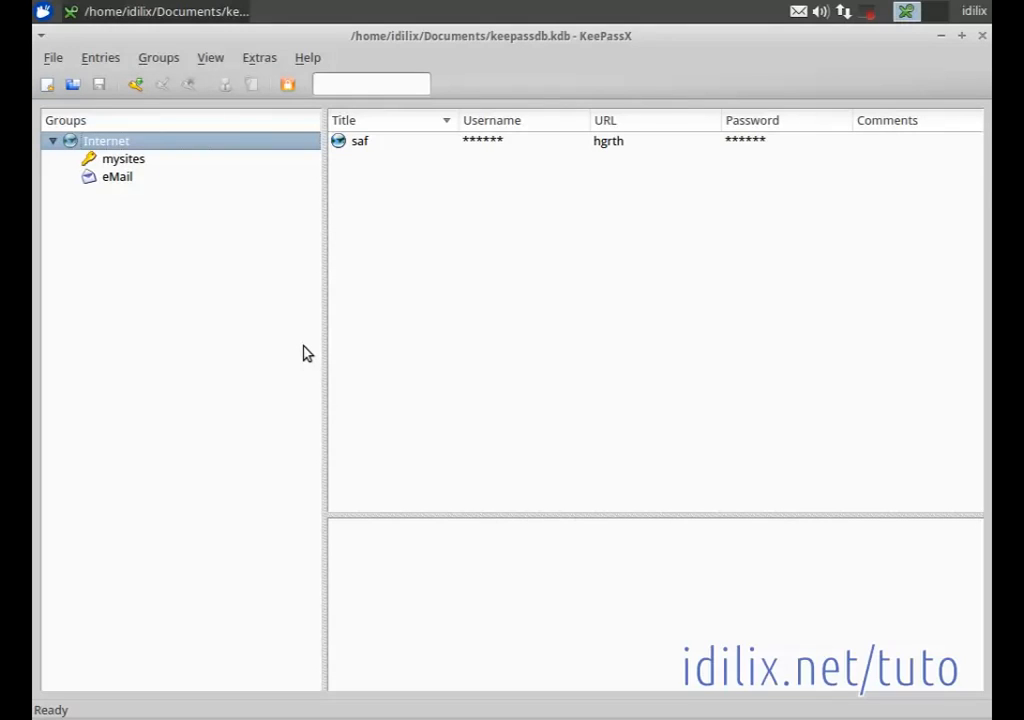
mouse_move(300, 112)
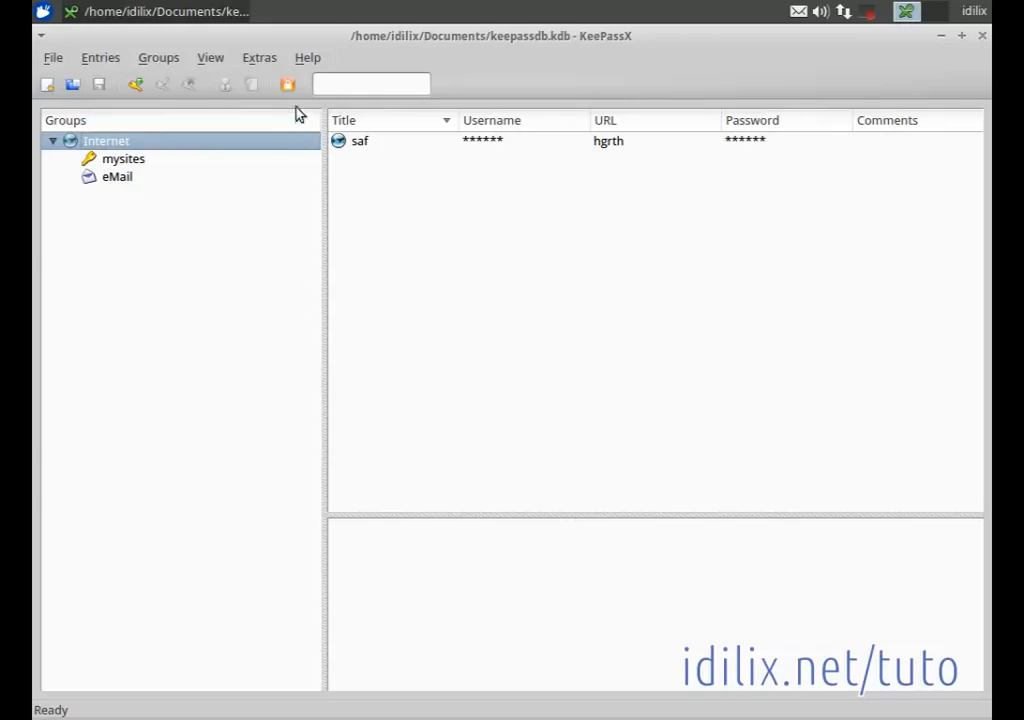
mouse_move(288, 84)
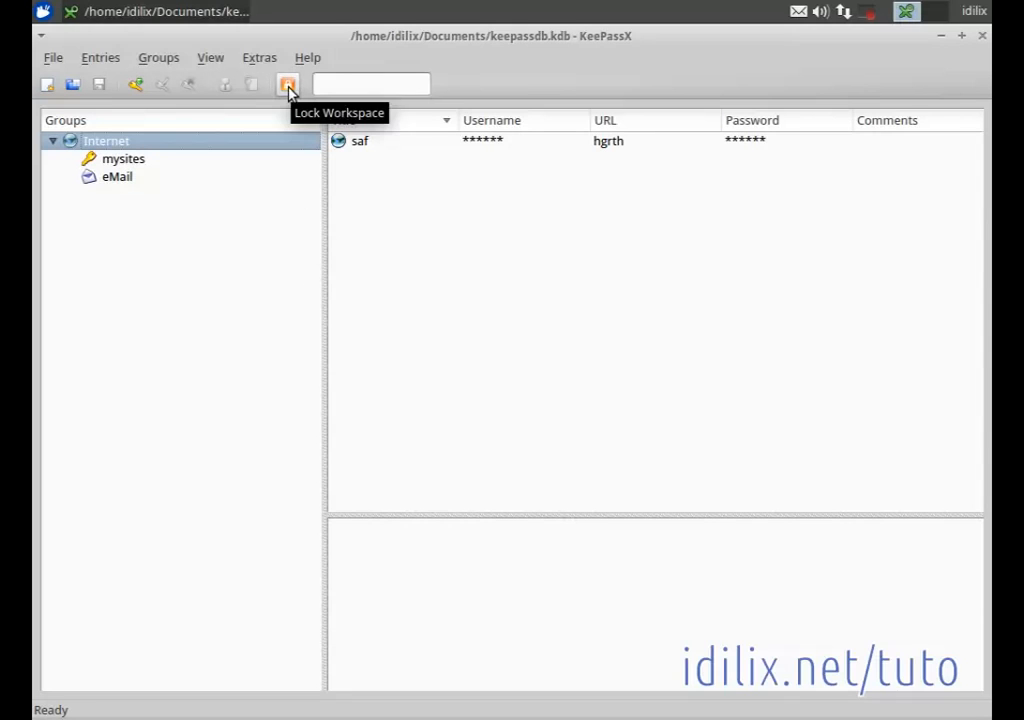
- Lock the keepassdb.kdb workspace, hiding its groups and entries
left_click(288, 84)
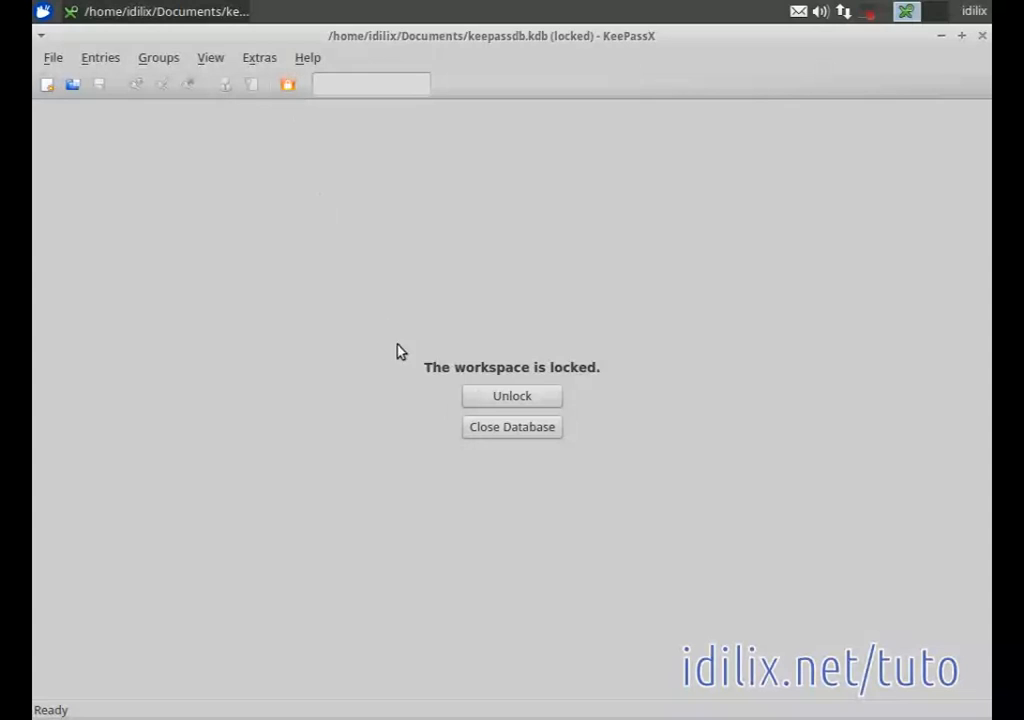
mouse_move(344, 310)
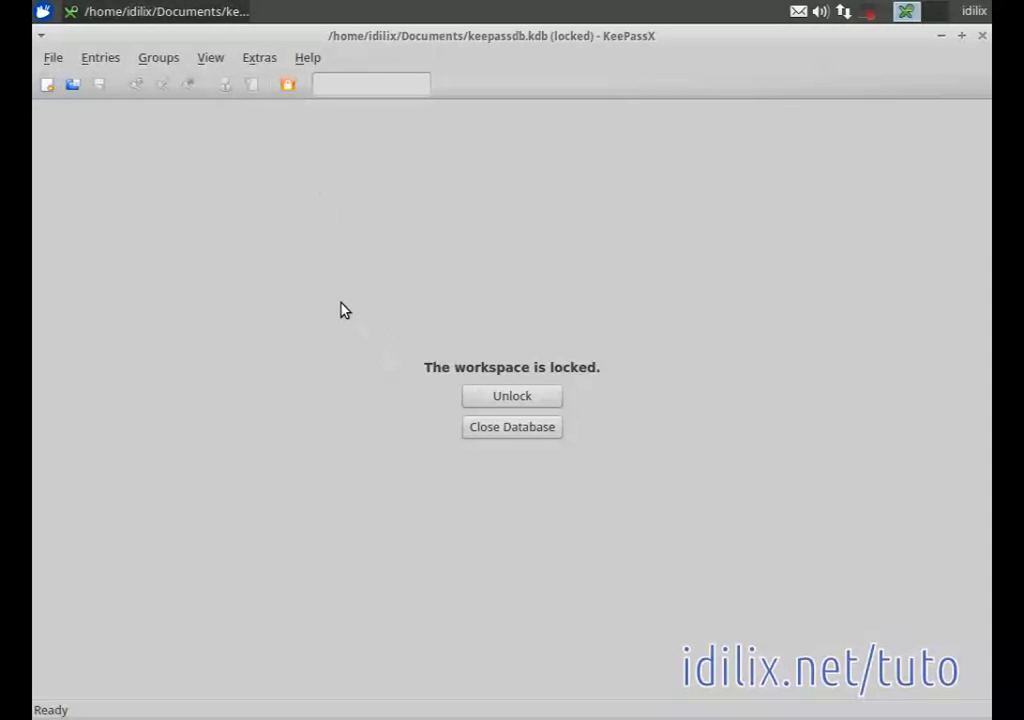
mouse_move(660, 420)
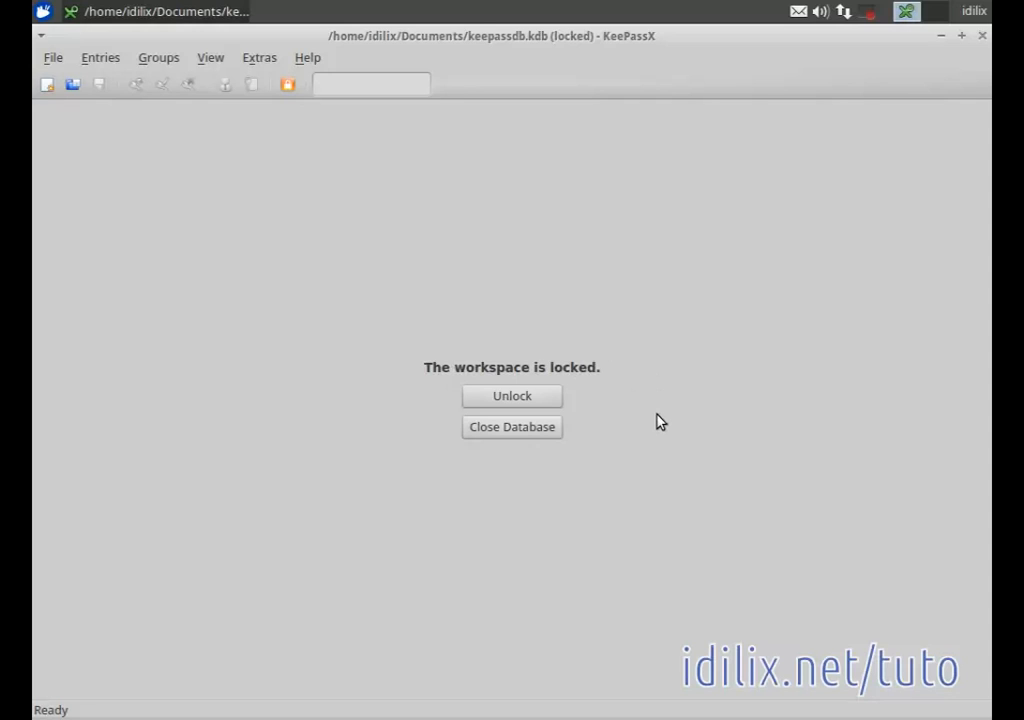
mouse_move(516, 280)
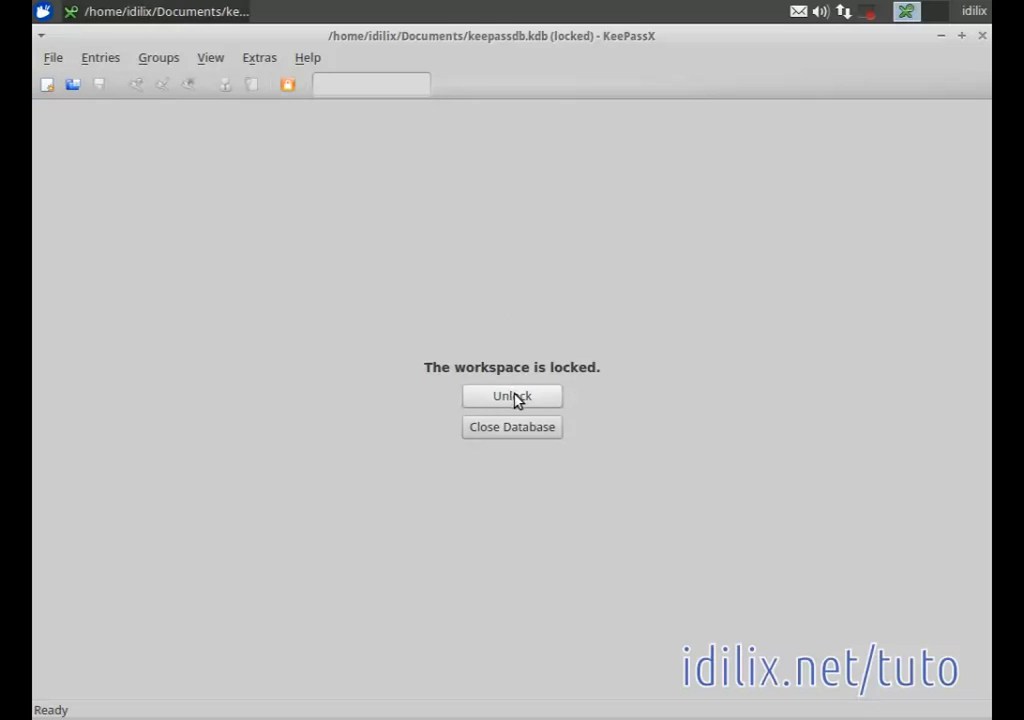
- Unlock the workspace to bring up the Enter Master Key prompt
left_click(512, 396)
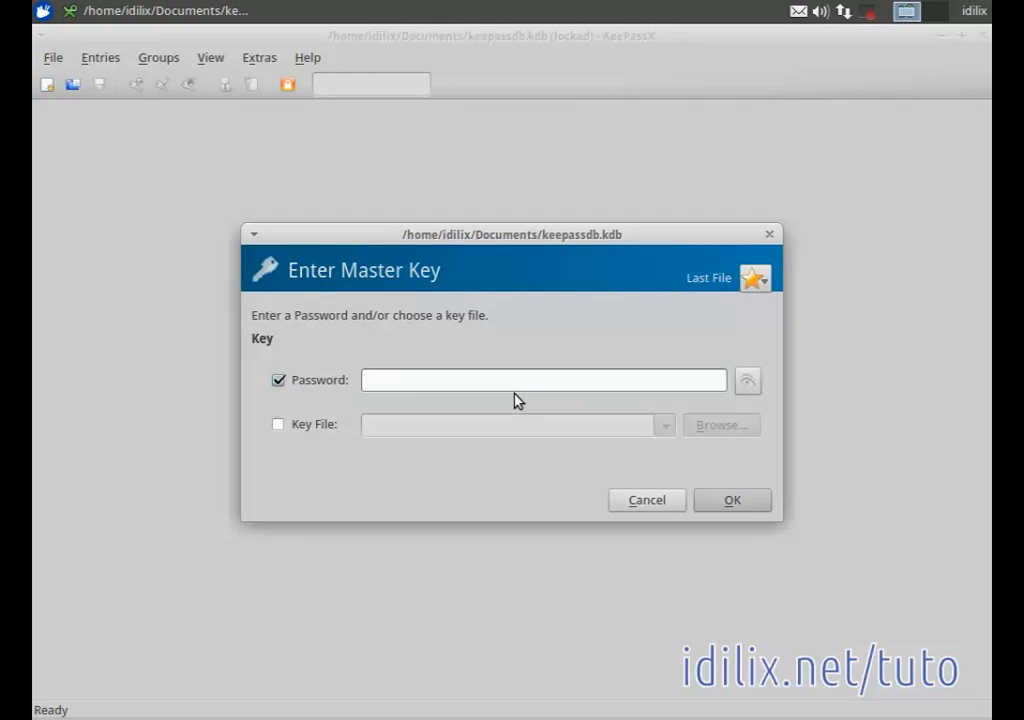
- Attempt unlocking with the password alone and dismiss the resulting hash-test error
type("*****")
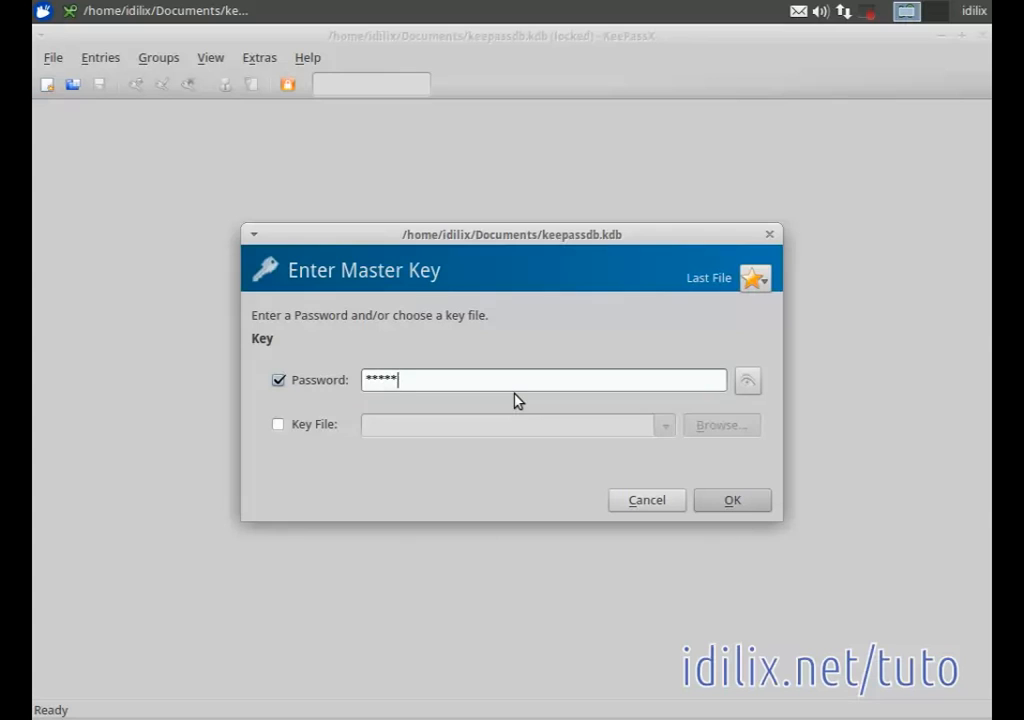
type("*")
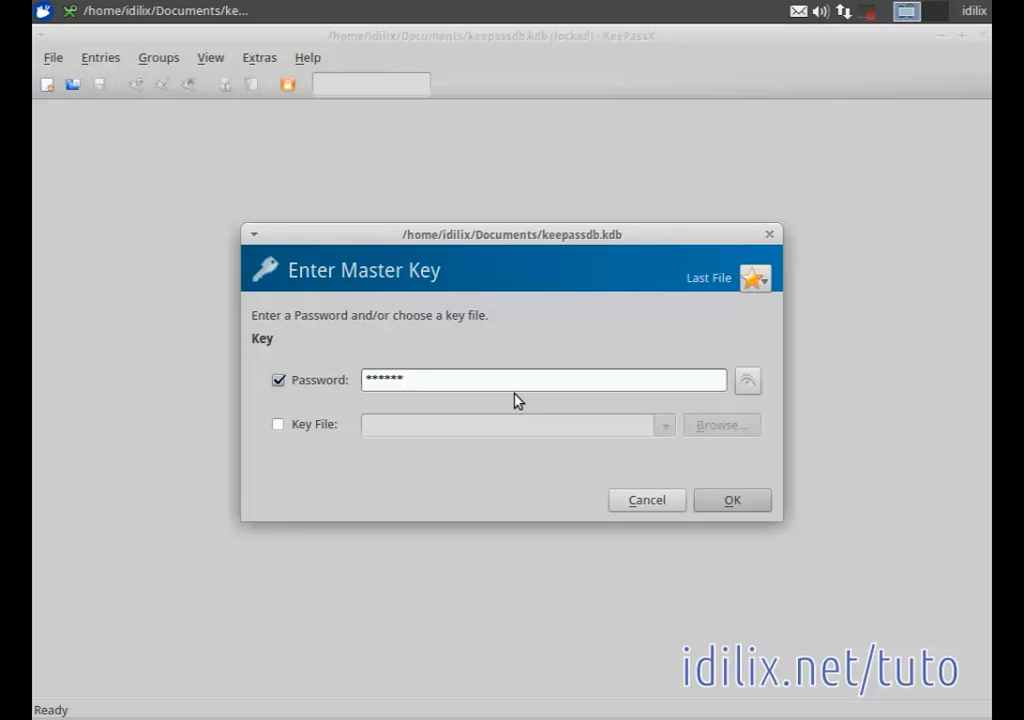
left_click(732, 500)
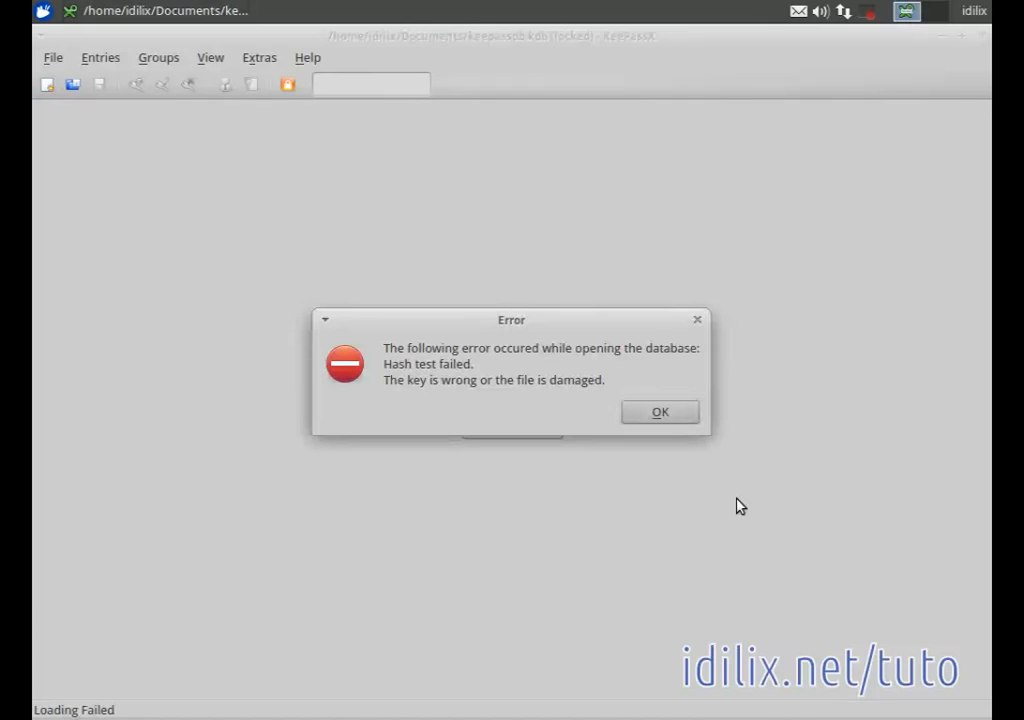
mouse_move(692, 460)
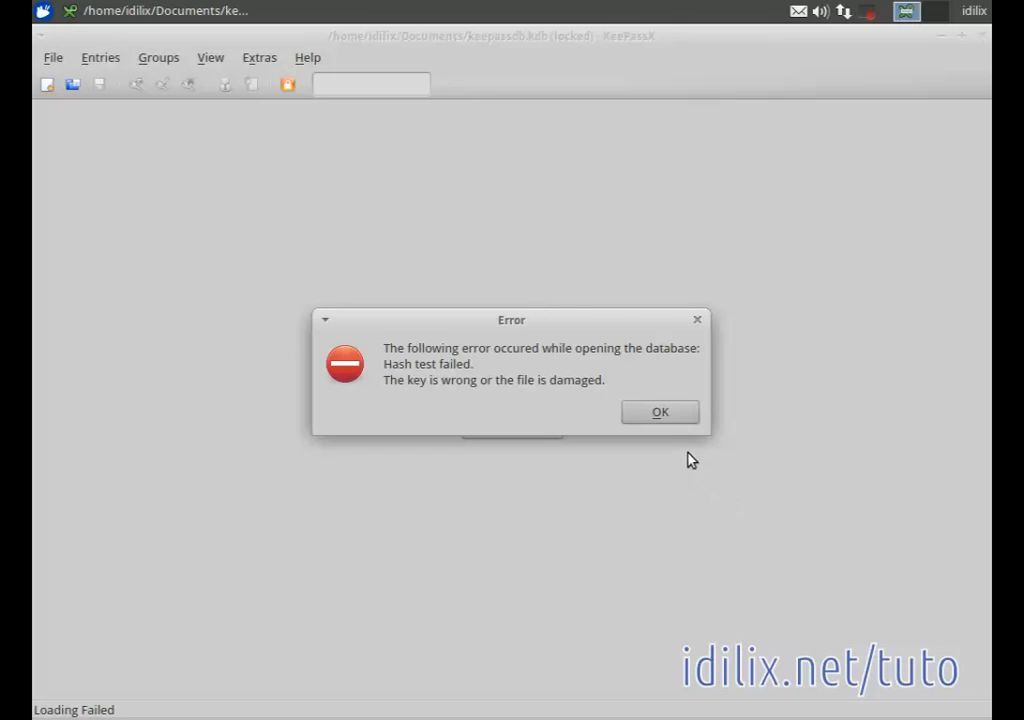
left_click(660, 412)
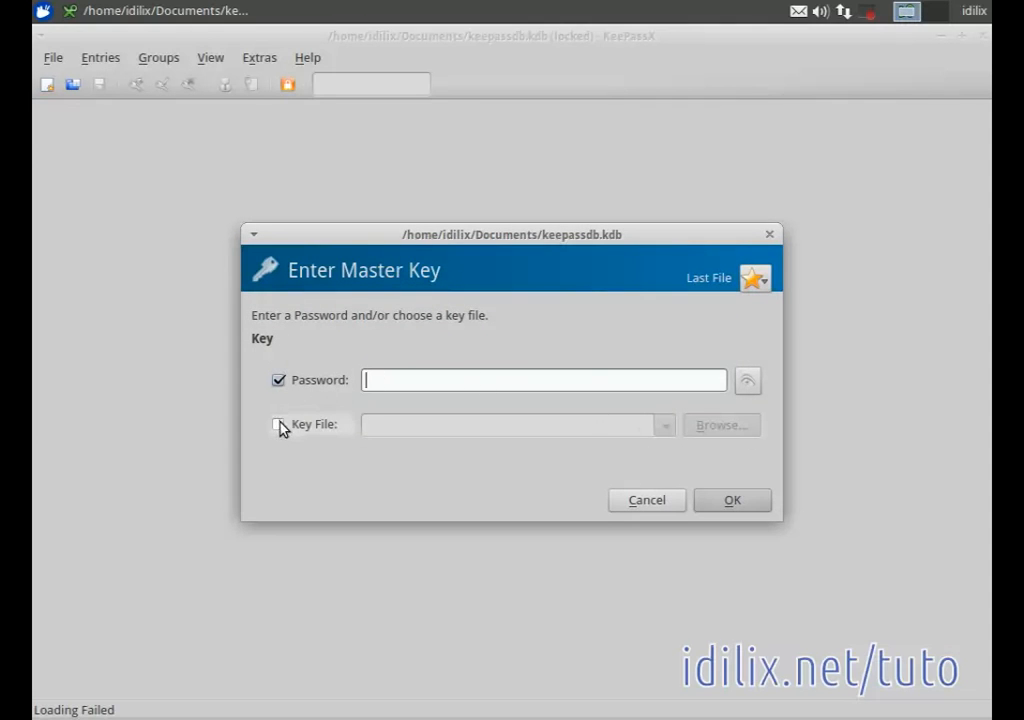
- Unlock keepassdb.kdb using the password together with the keyfile from Documents
left_click(280, 424)
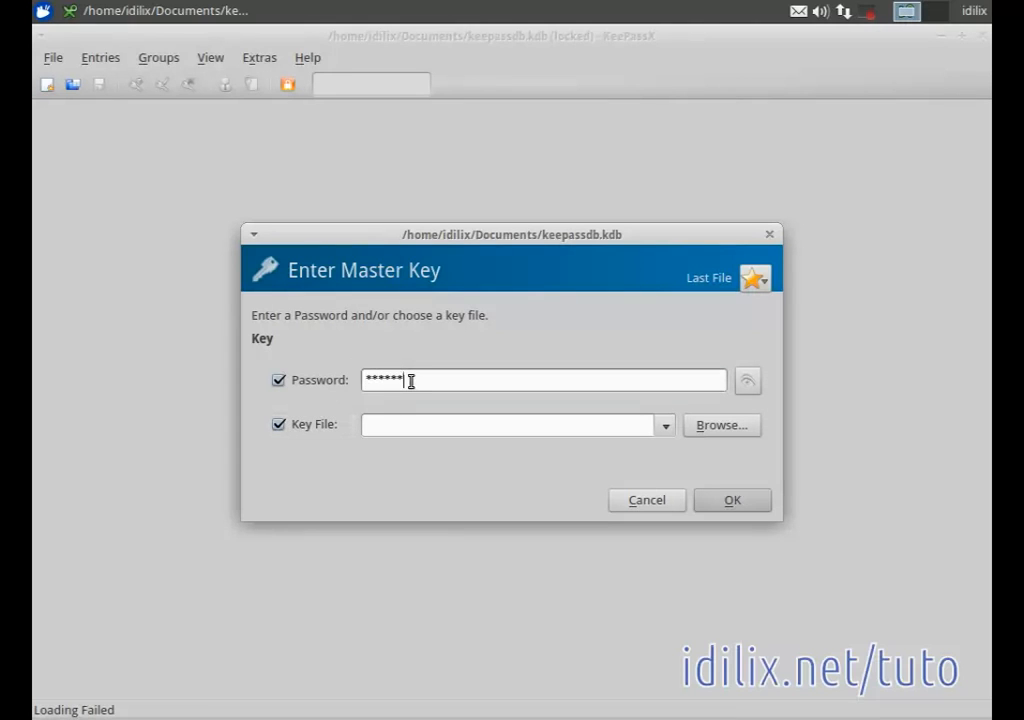
left_click(720, 424)
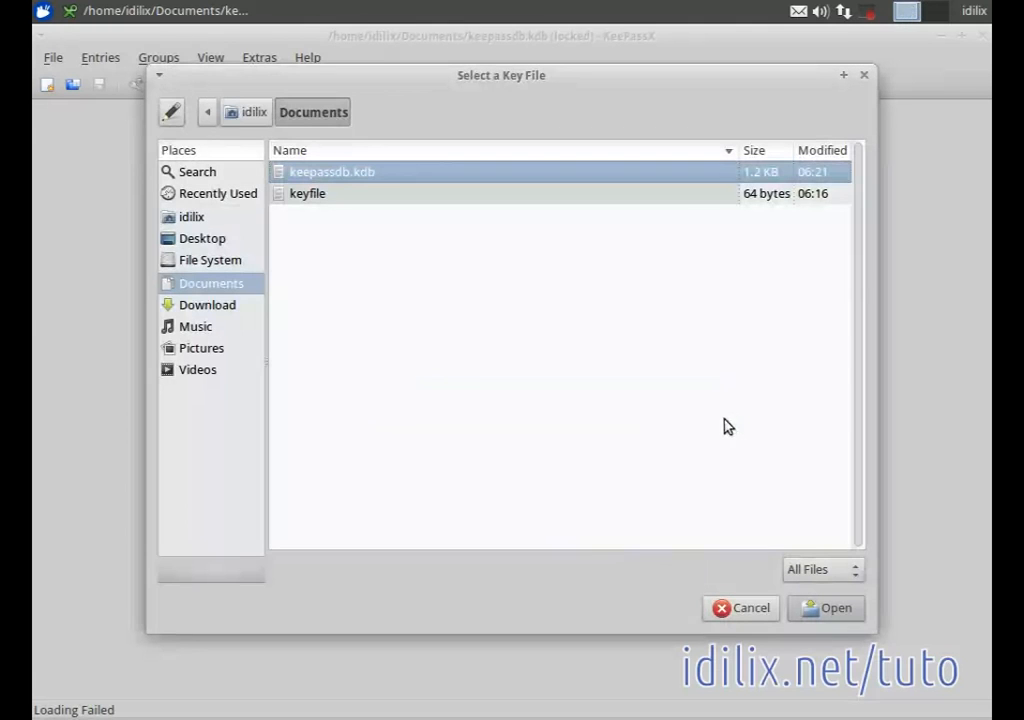
left_click(308, 192)
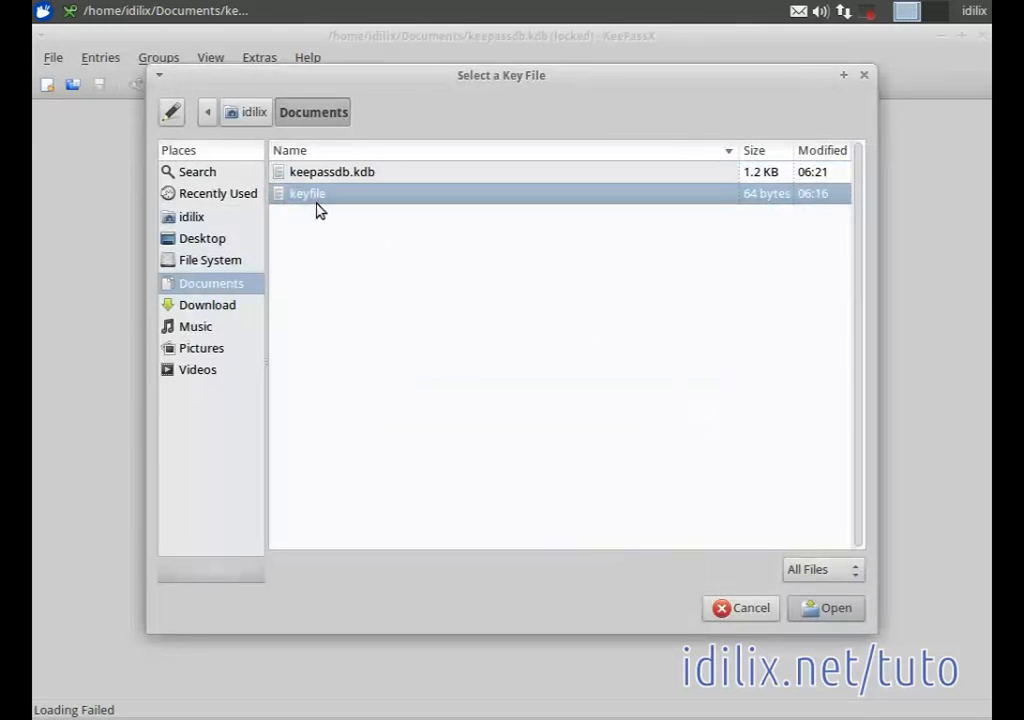
mouse_move(826, 608)
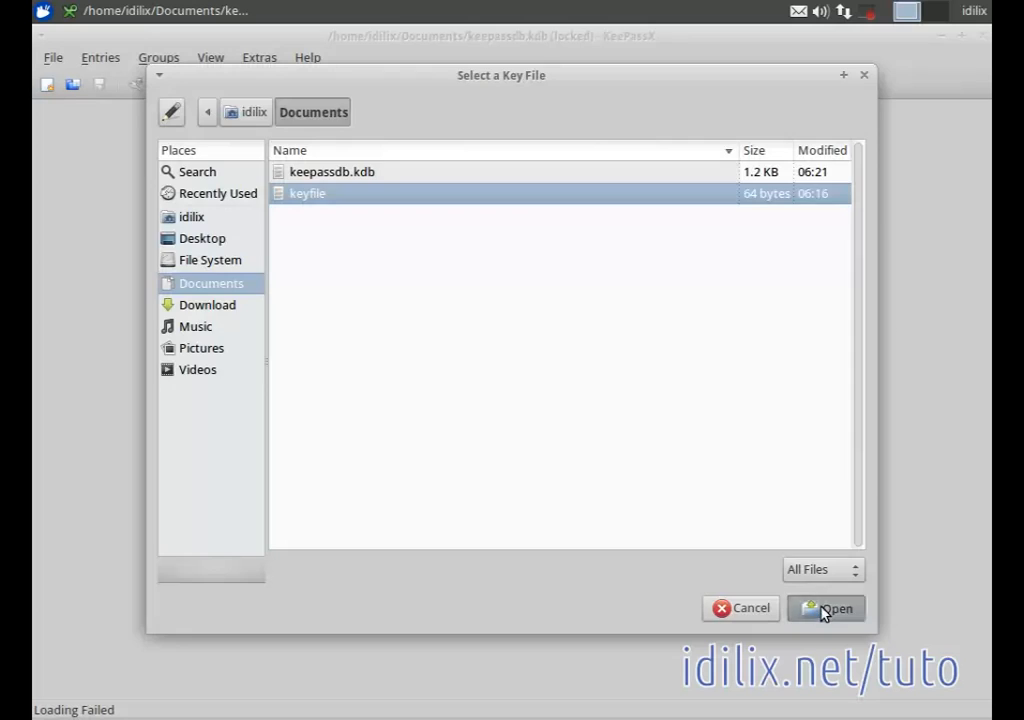
left_click(826, 608)
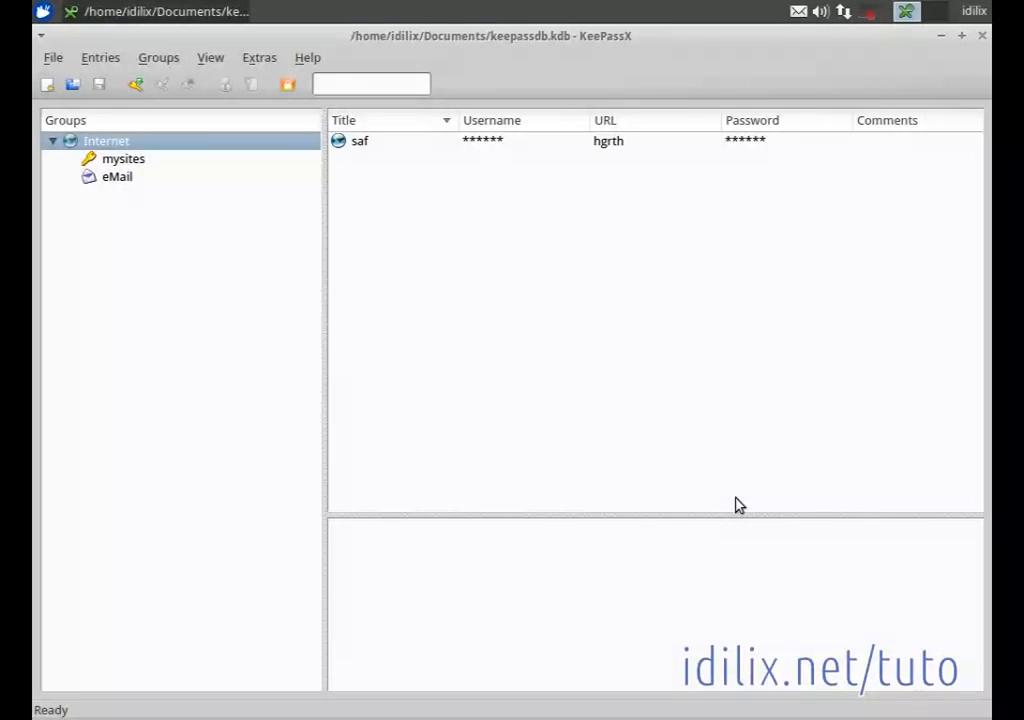
mouse_move(156, 176)
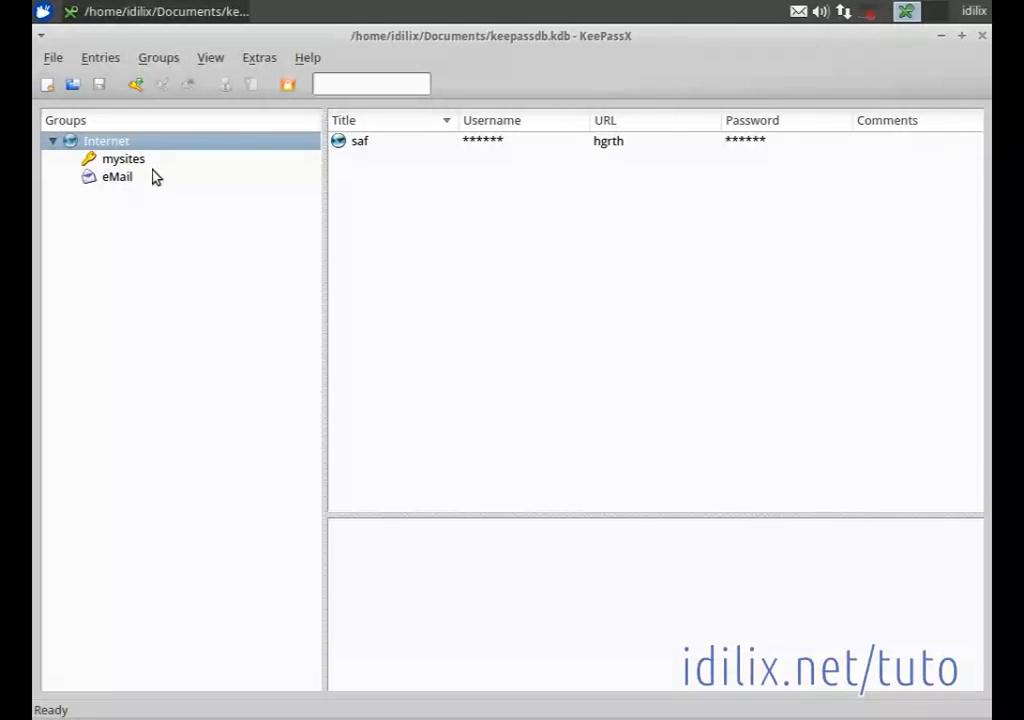
left_click(116, 176)
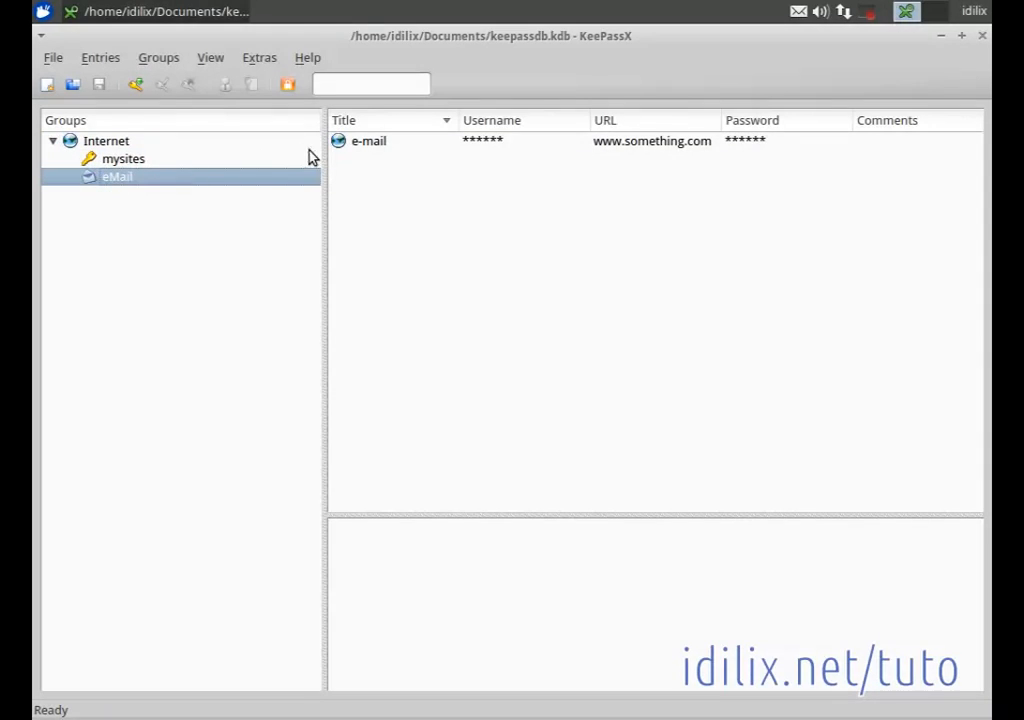
left_click(368, 140)
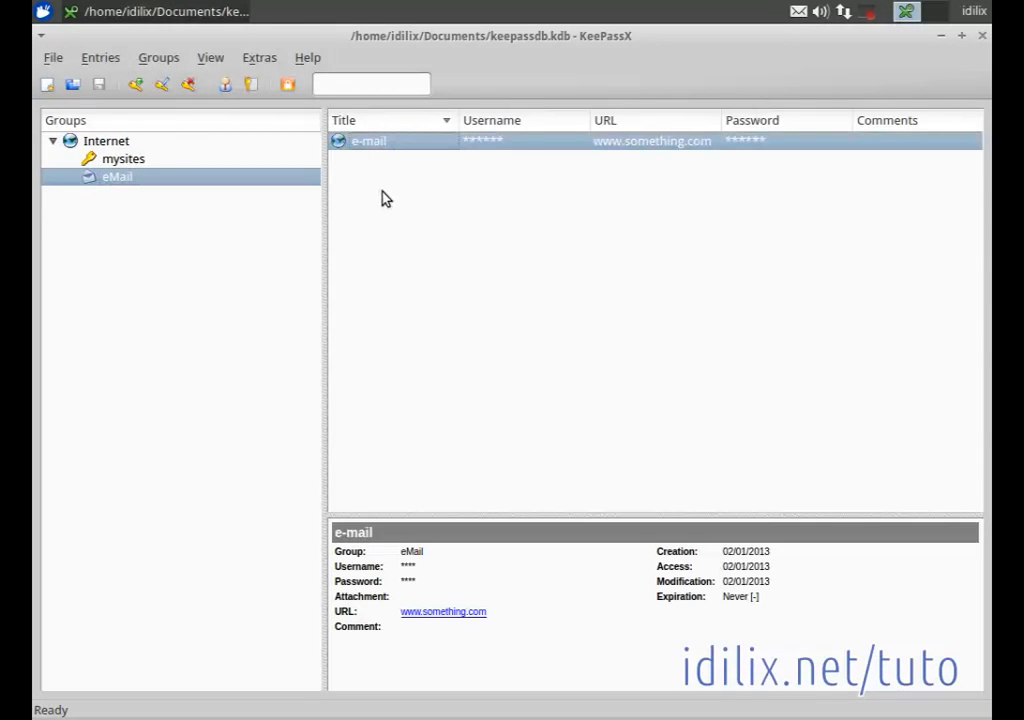
mouse_move(368, 152)
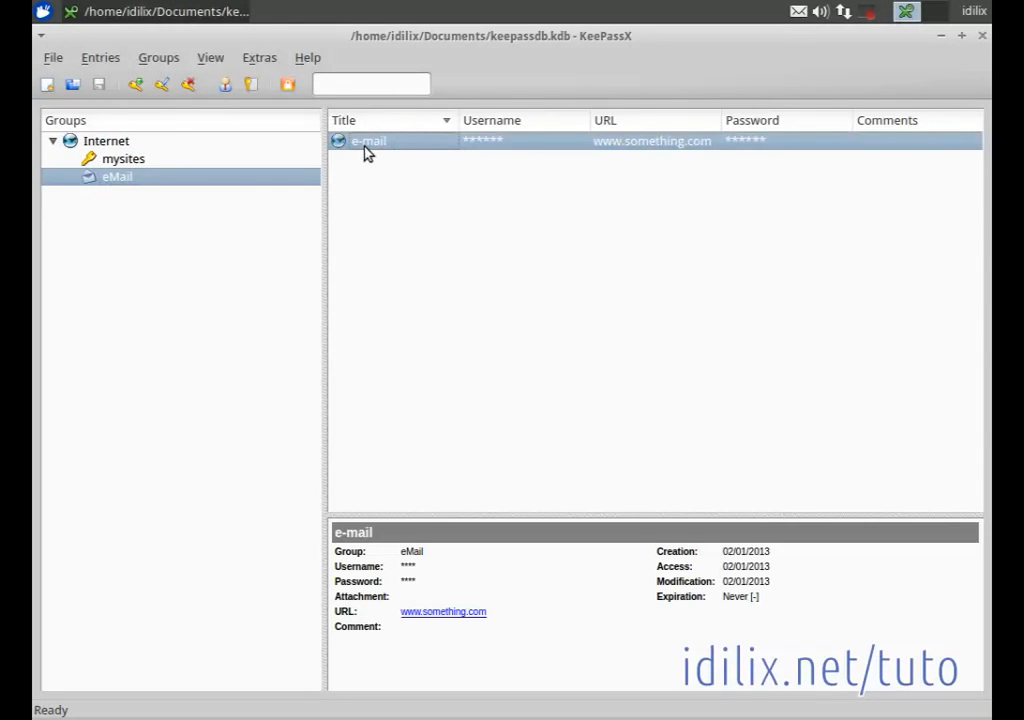
mouse_move(370, 344)
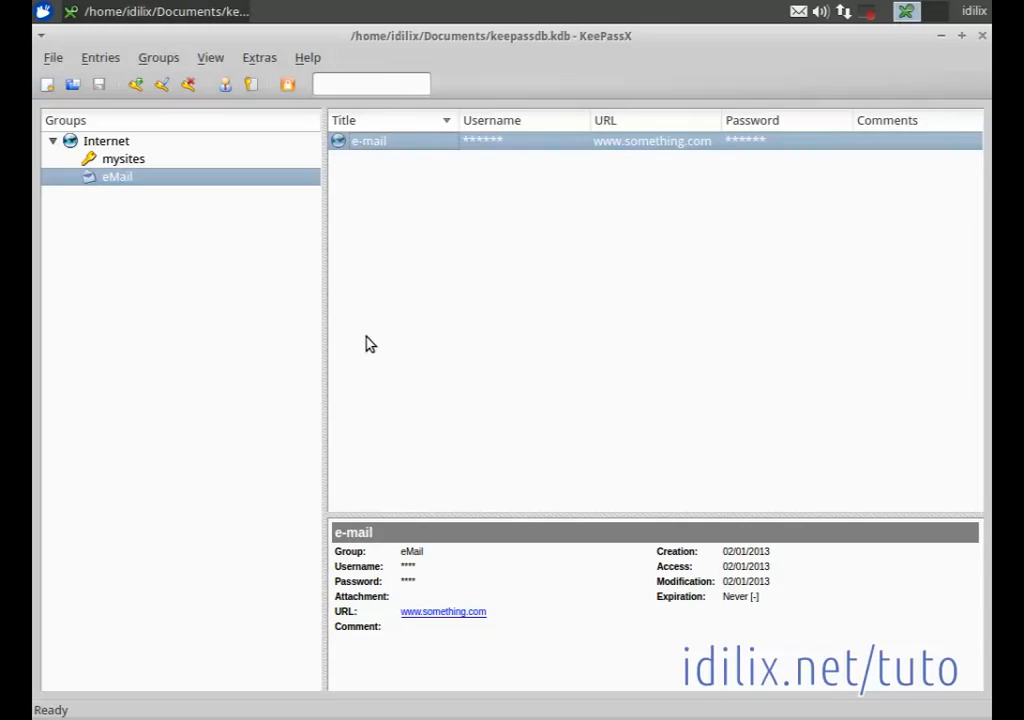
mouse_move(360, 248)
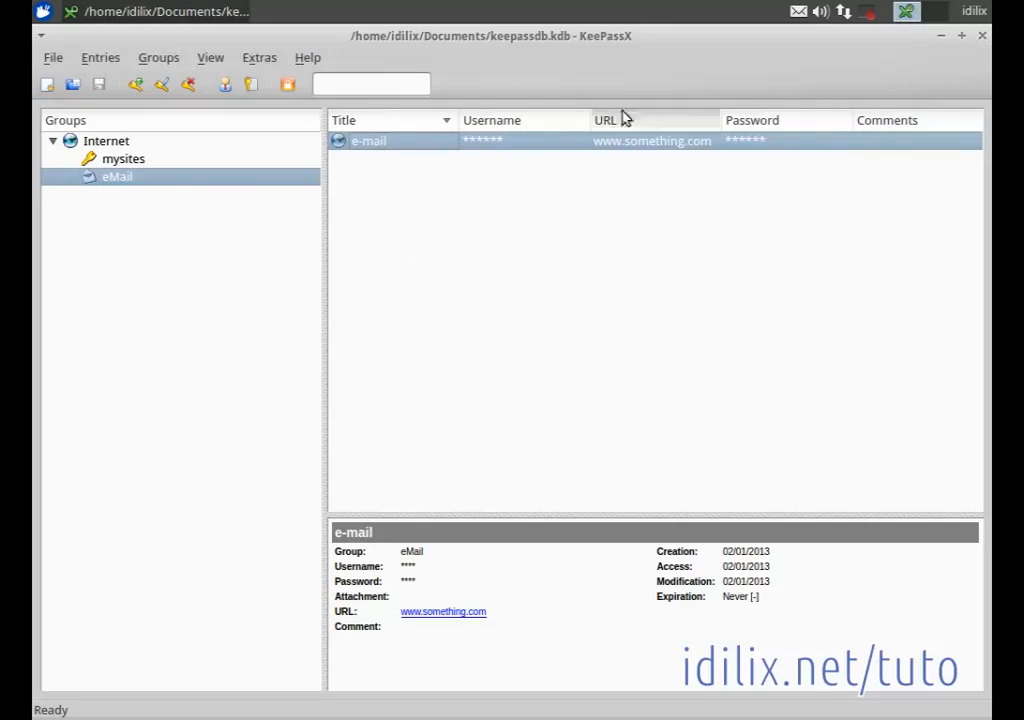
mouse_move(672, 182)
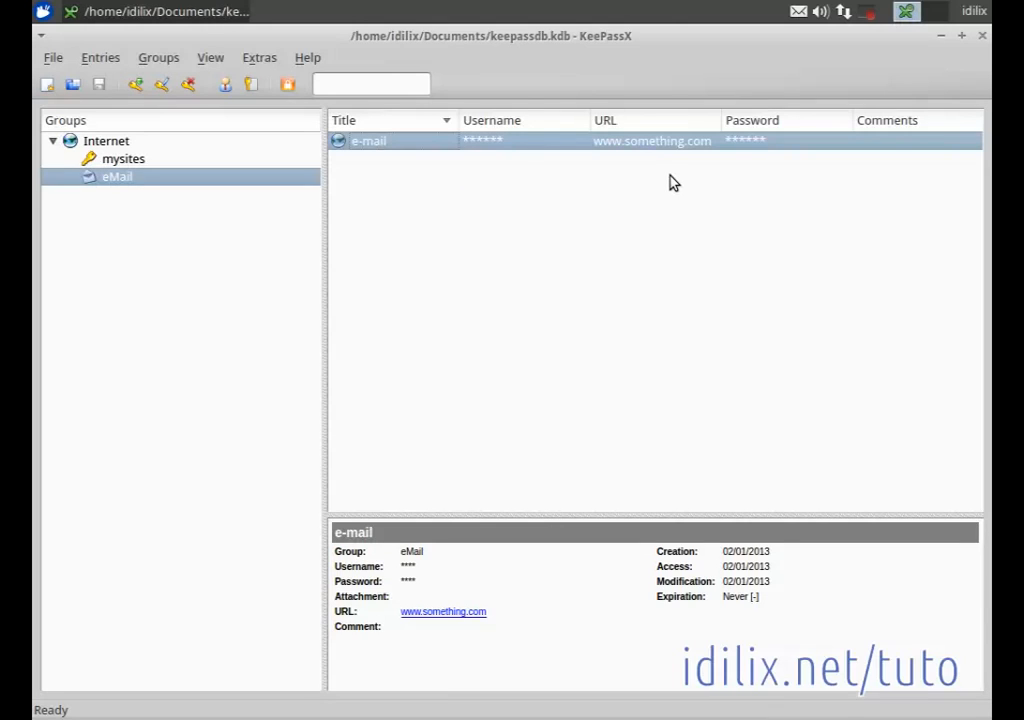
mouse_move(632, 238)
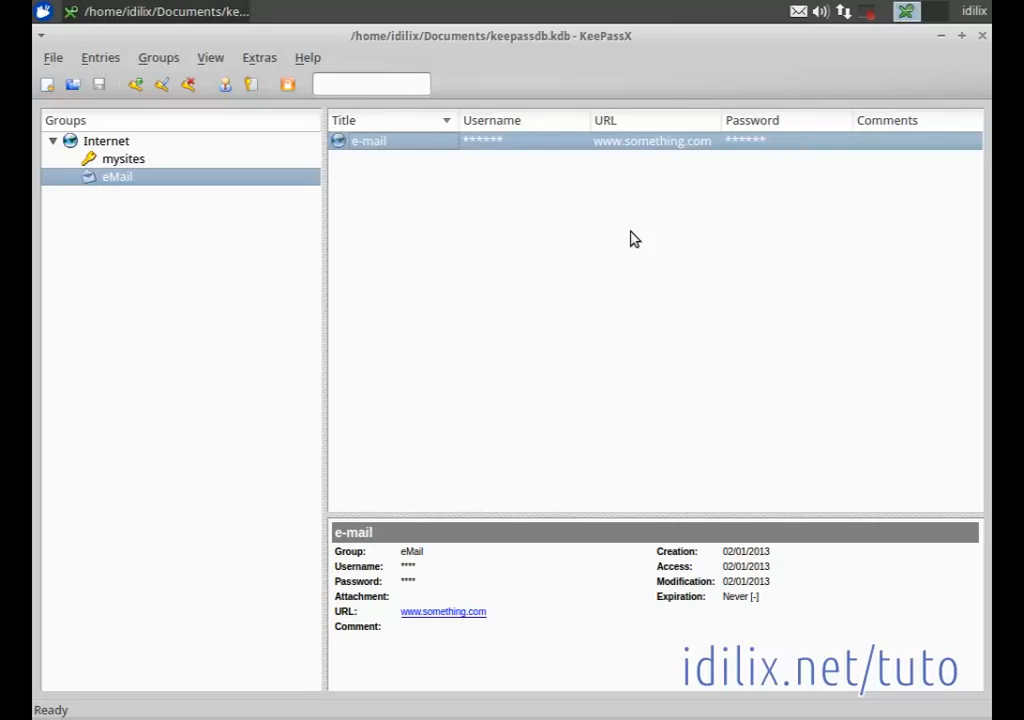
mouse_move(524, 50)
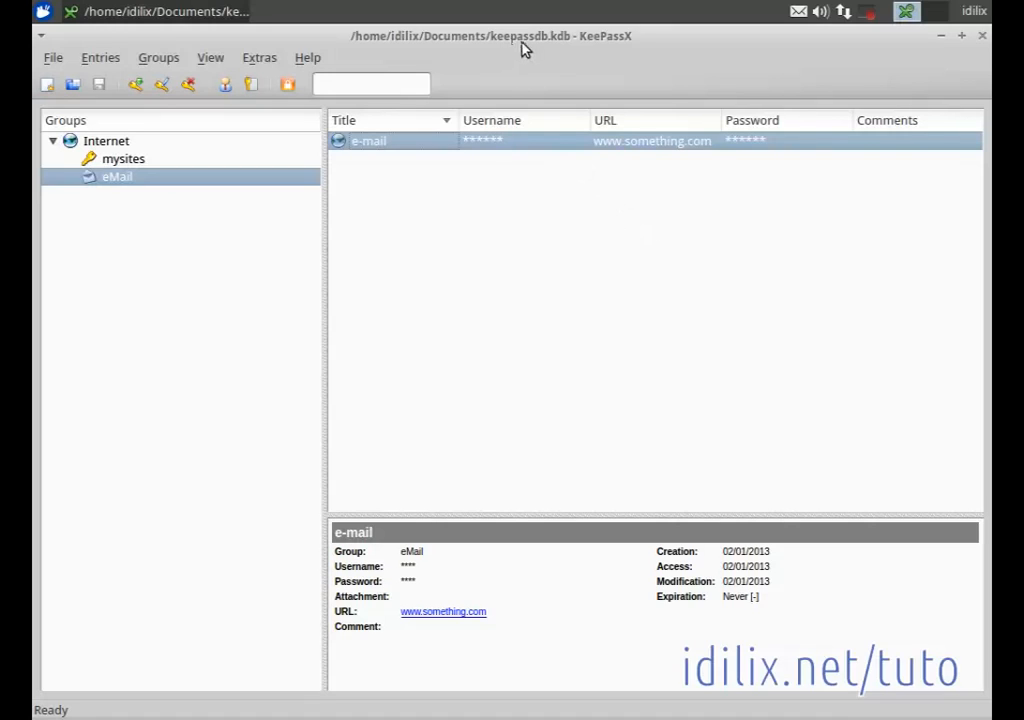
mouse_move(604, 302)
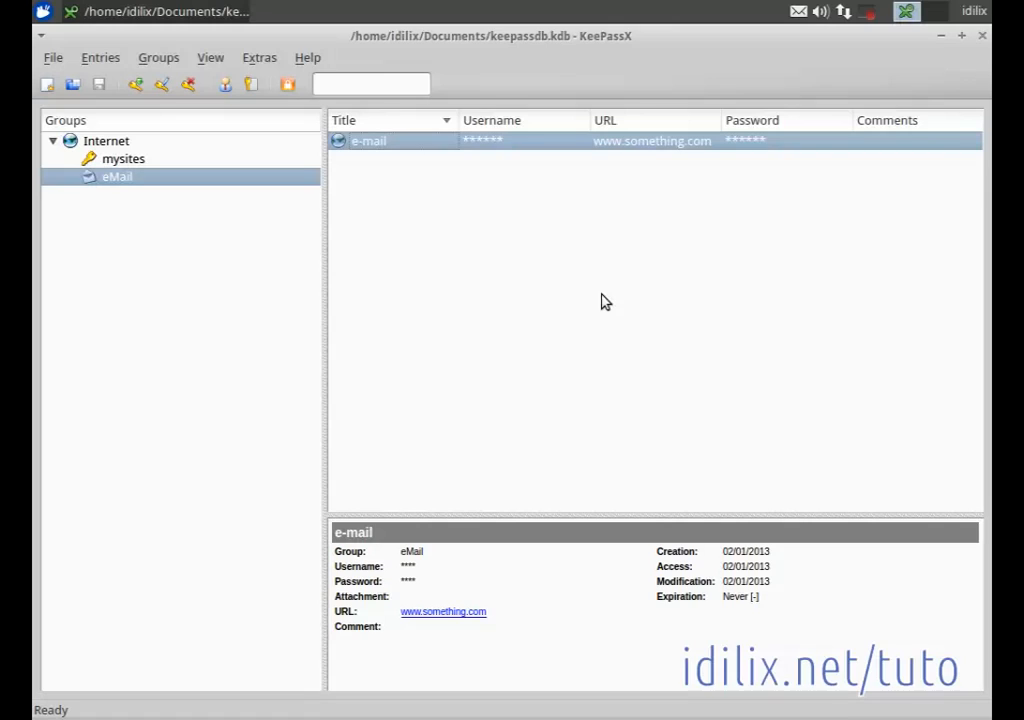